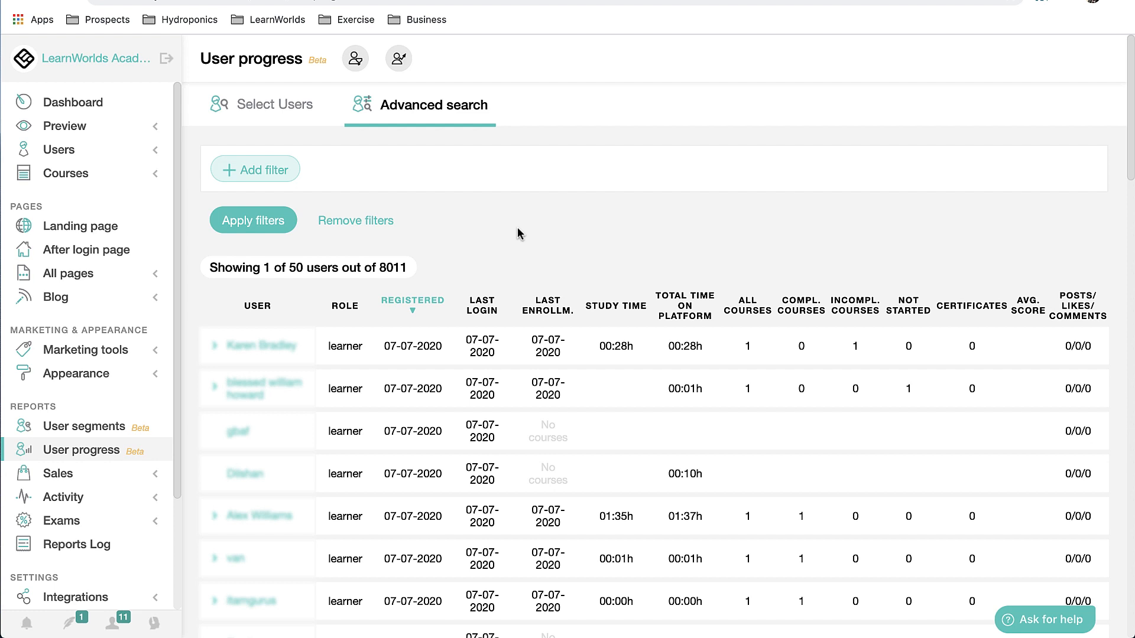
mouse_move(351, 206)
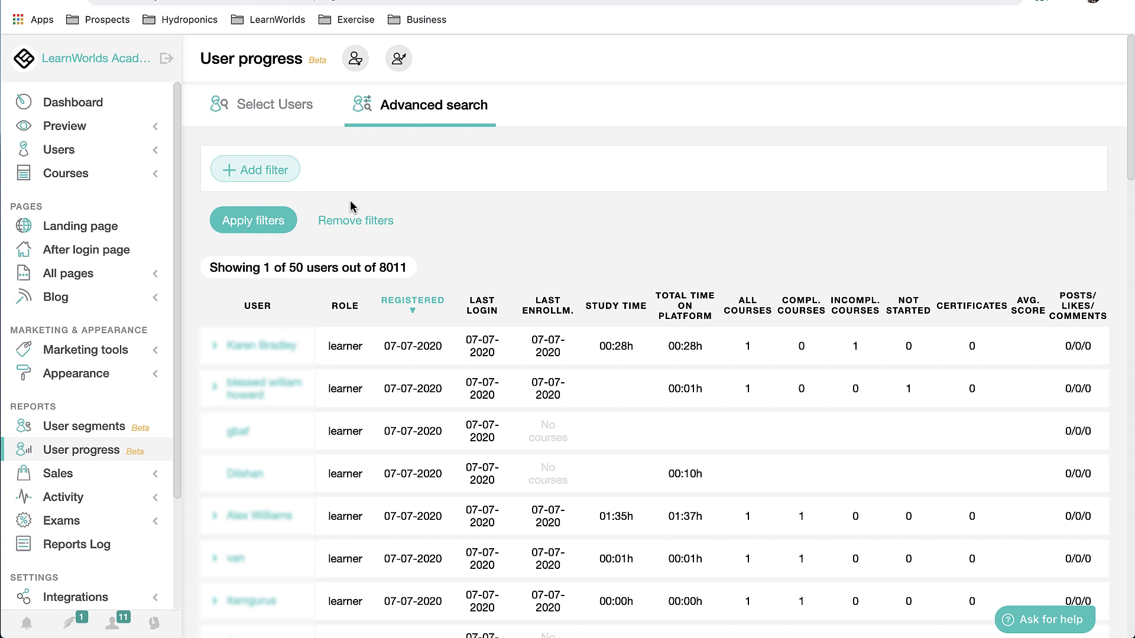
Add filters for more than 5 enrolled courses and exactly 0 certificates.
click(255, 170)
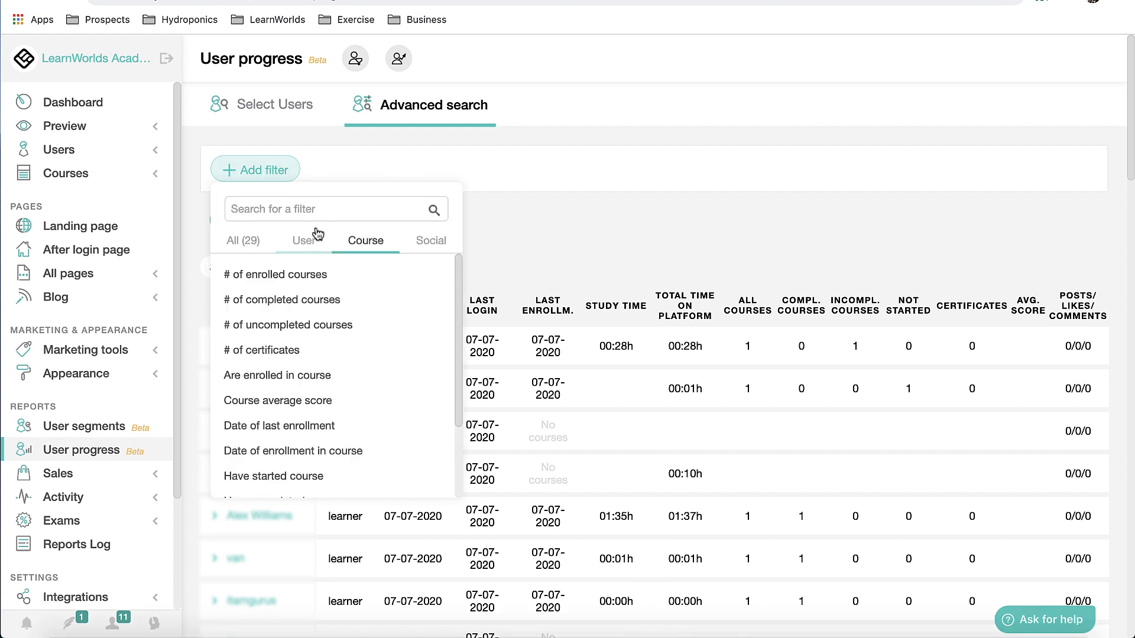
mouse_move(278, 375)
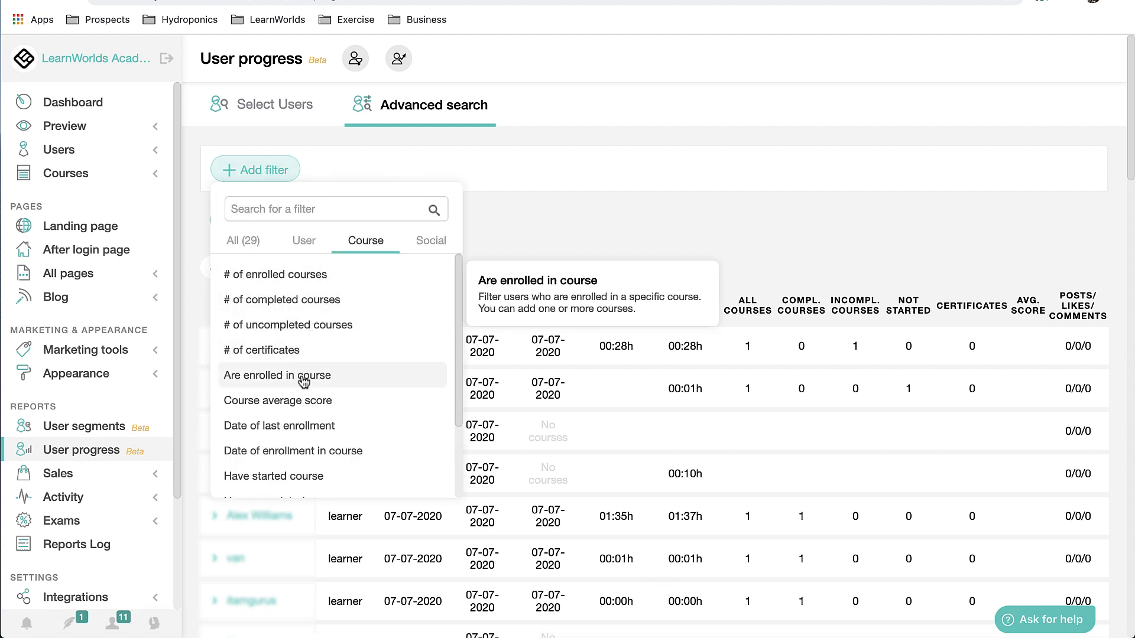
scroll(down, 3)
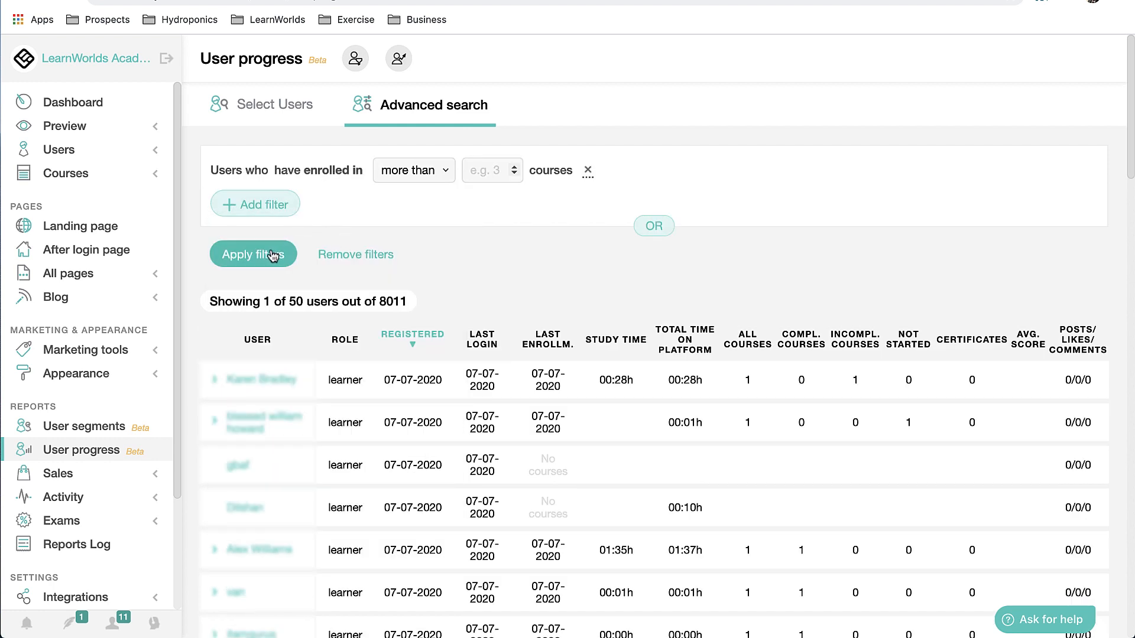
click(255, 203)
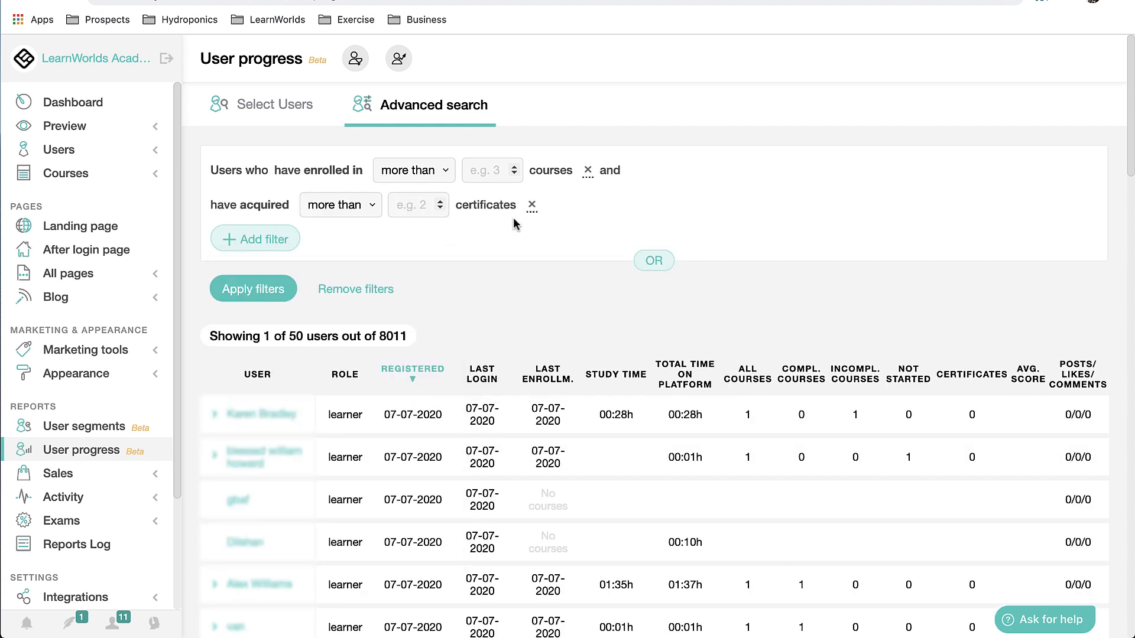
text(5)
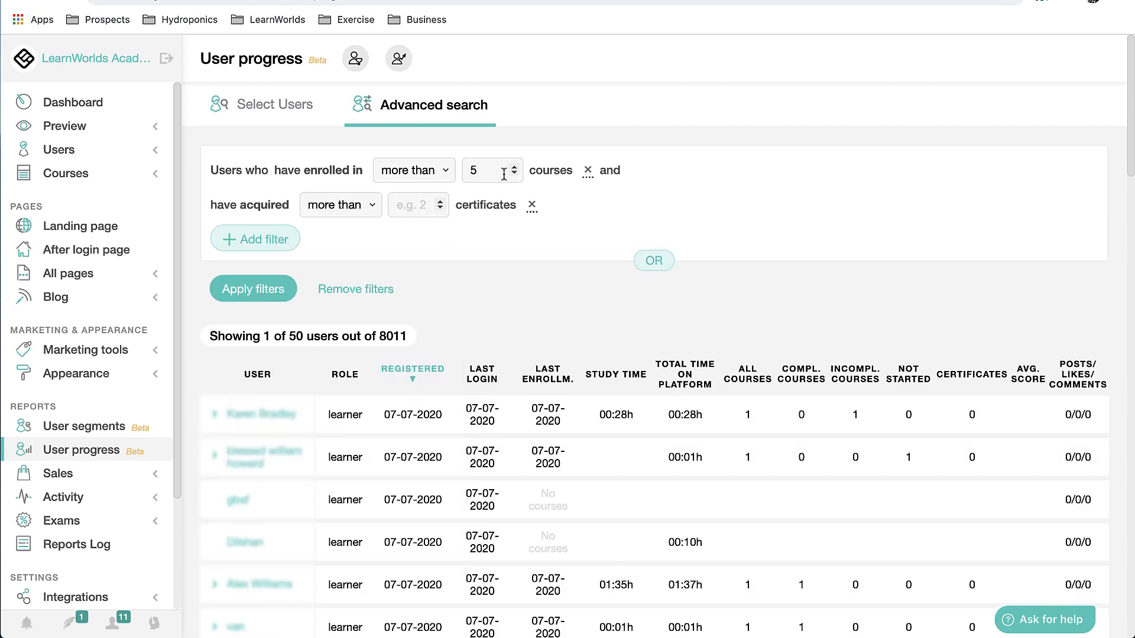
click(341, 205)
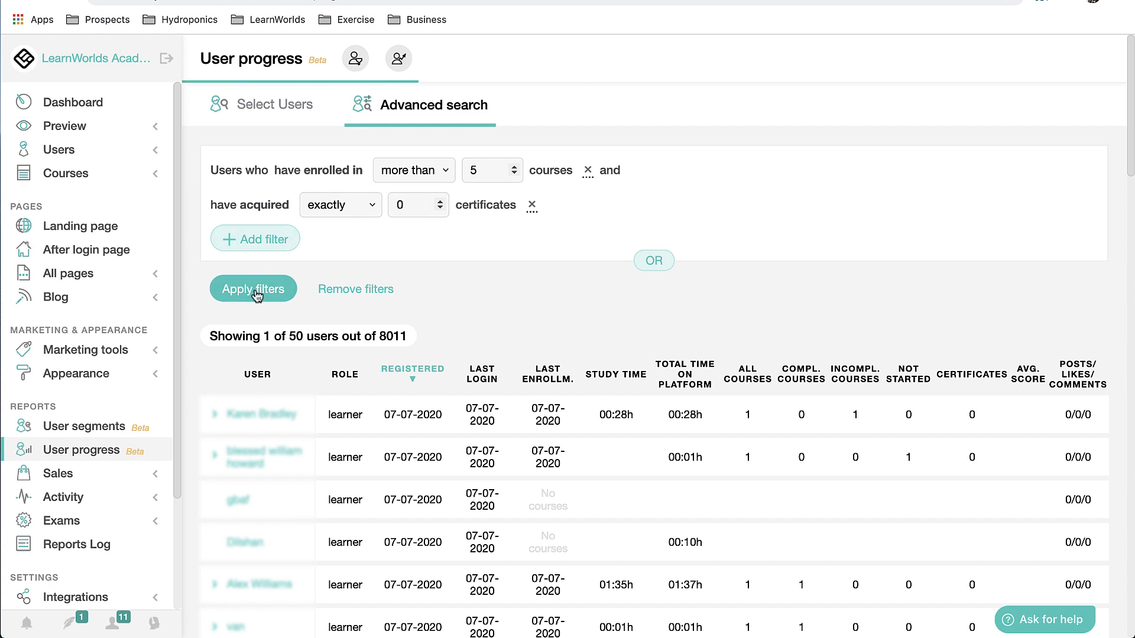
Apply both filters to get 142 users, sorted by All Courses descending.
click(254, 288)
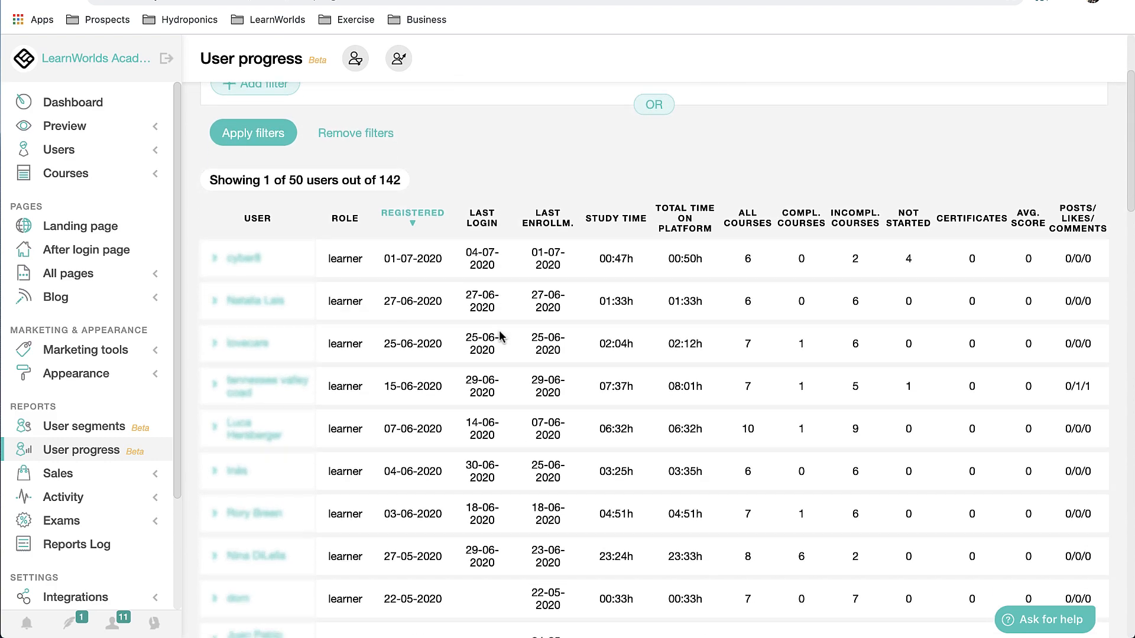
scroll(down, 3)
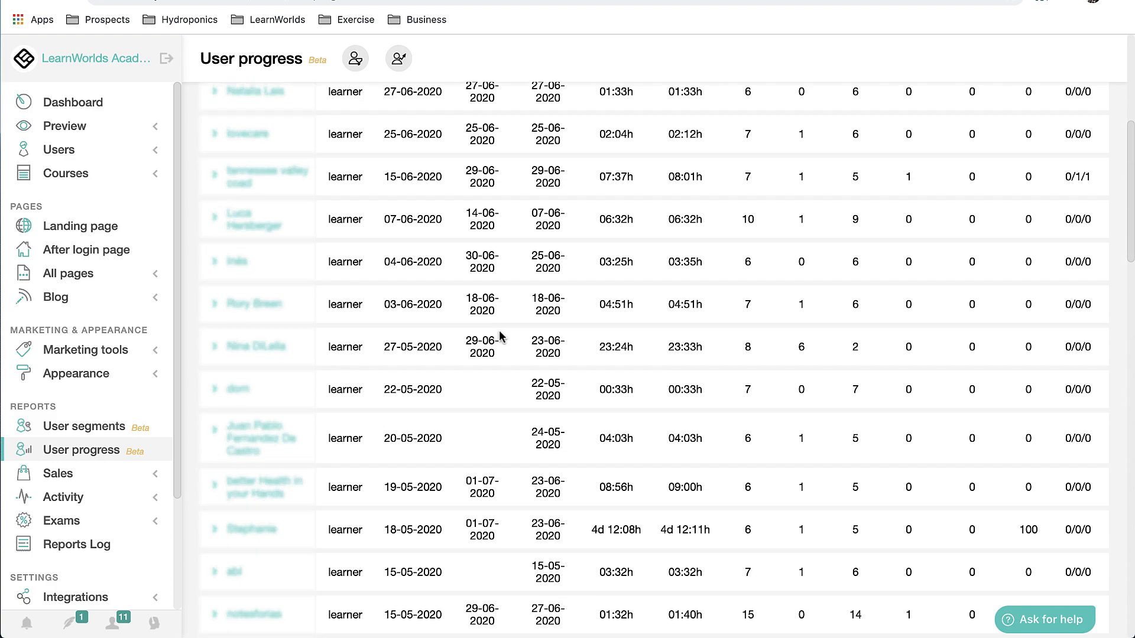
scroll(up, 3)
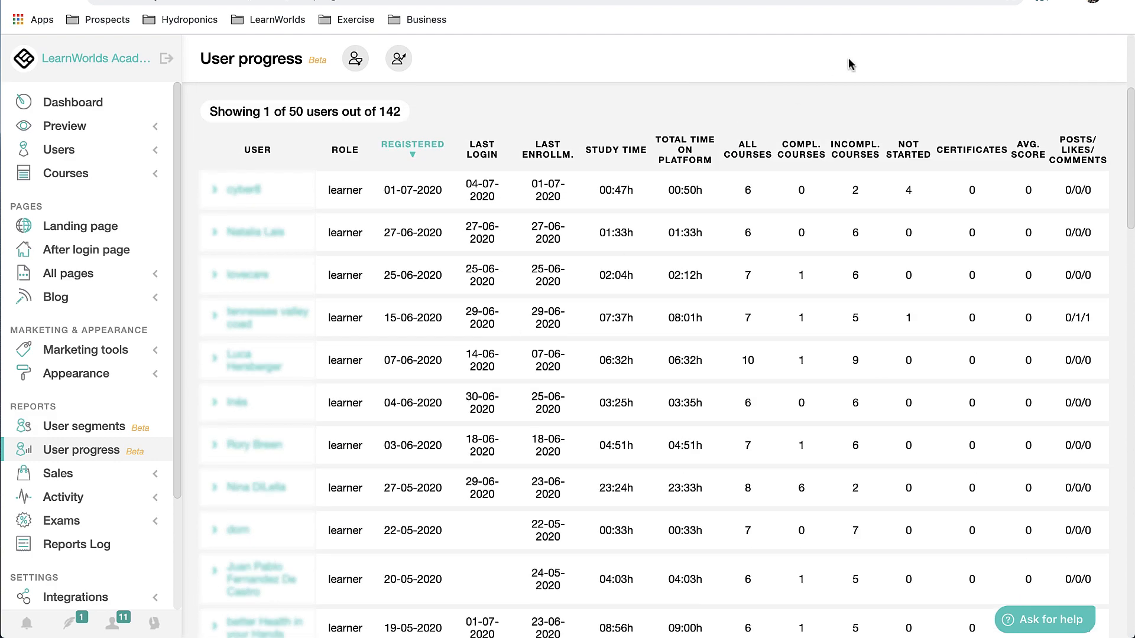
click(397, 58)
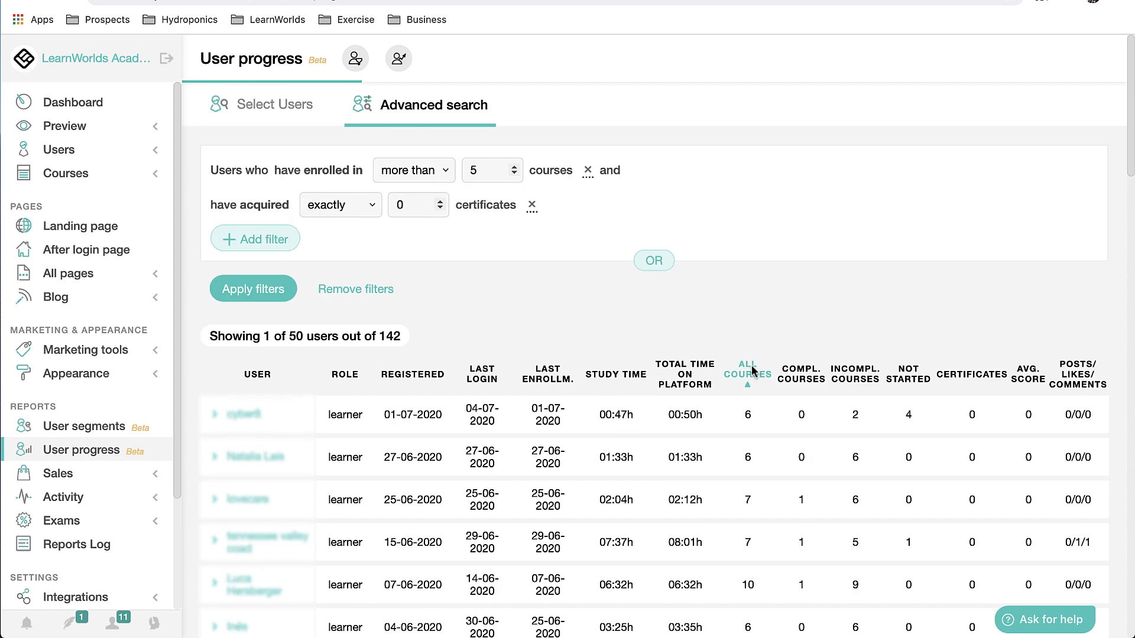
click(748, 374)
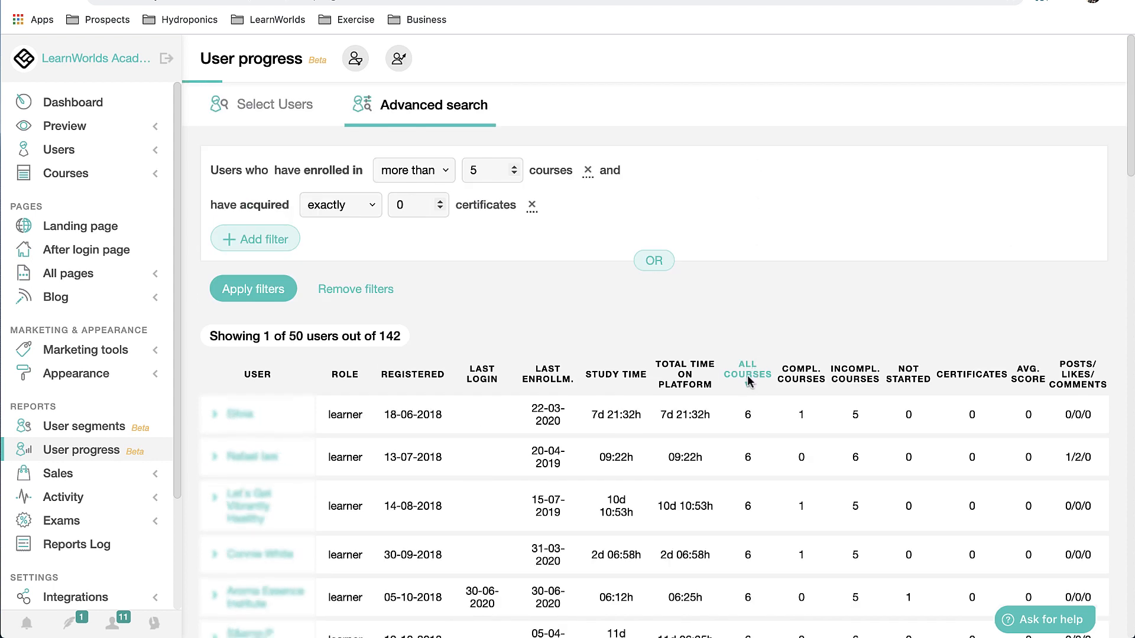
click(748, 369)
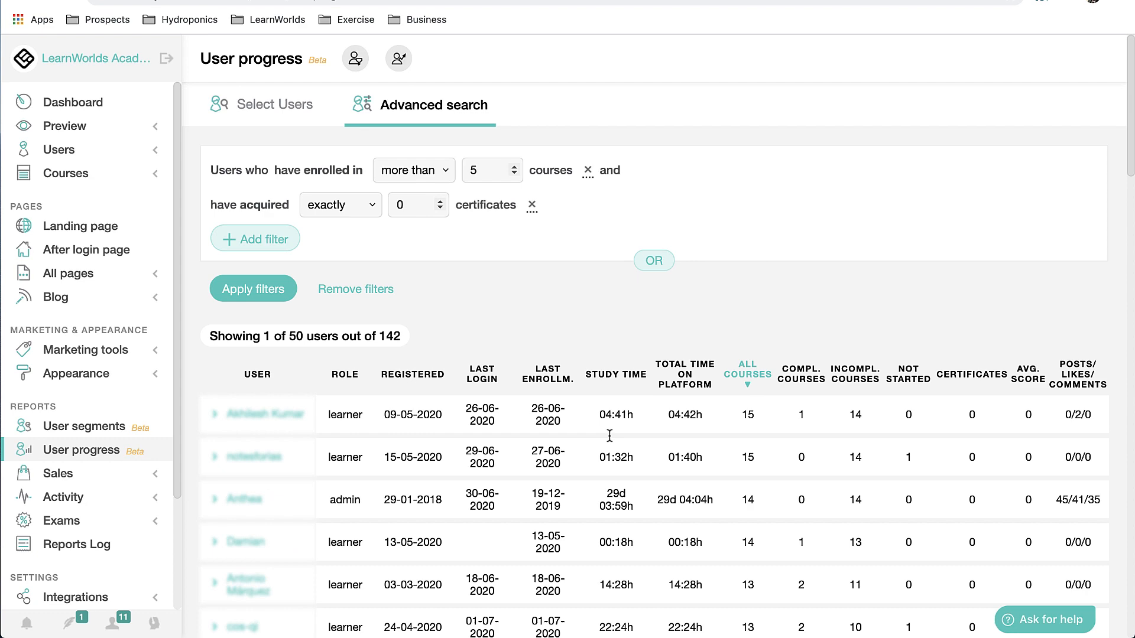
scroll(down, 3)
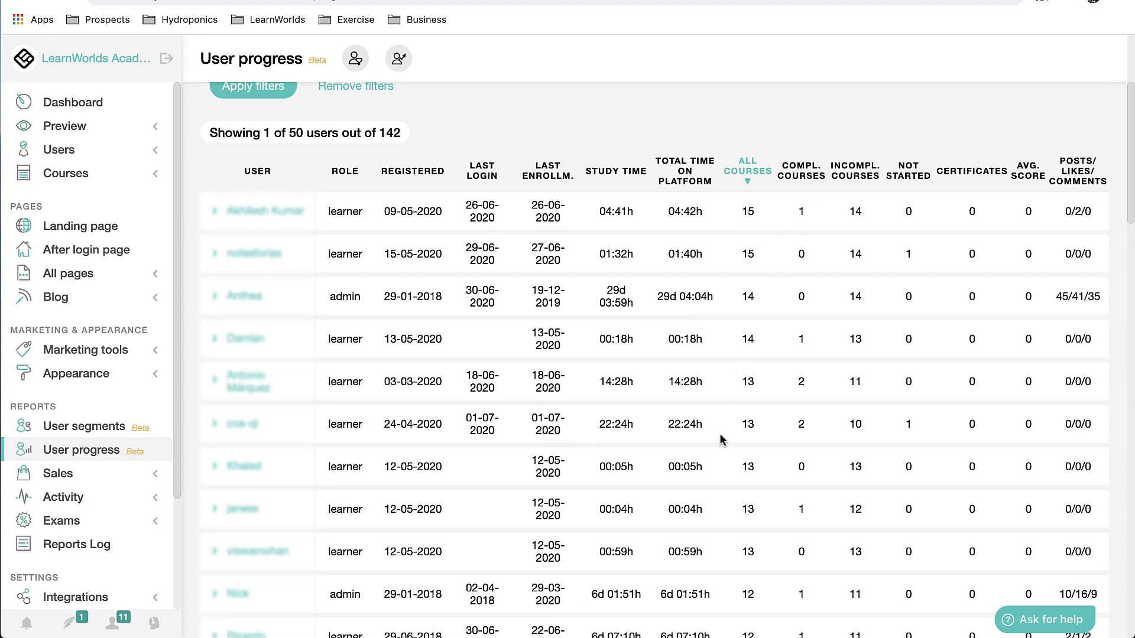
mouse_move(754, 332)
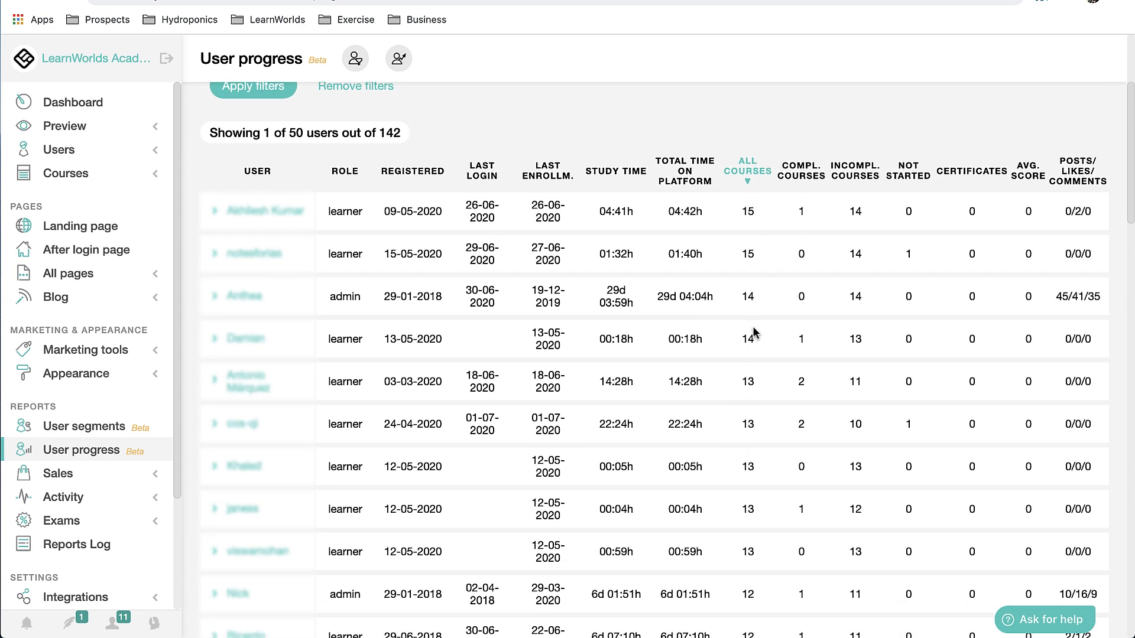
mouse_move(736, 499)
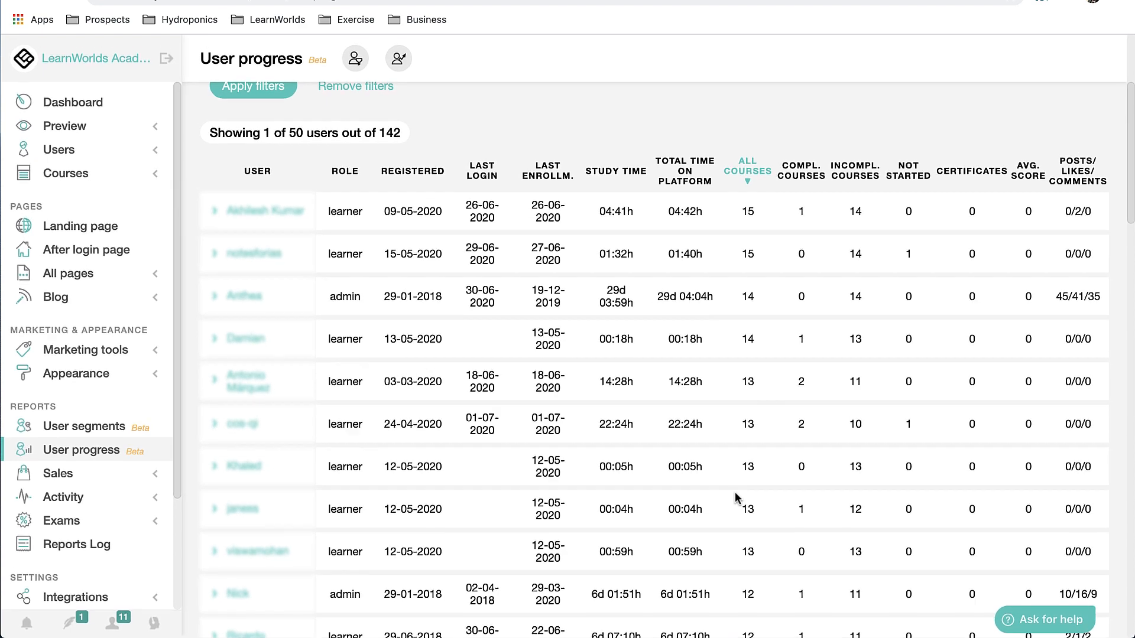
mouse_move(241, 509)
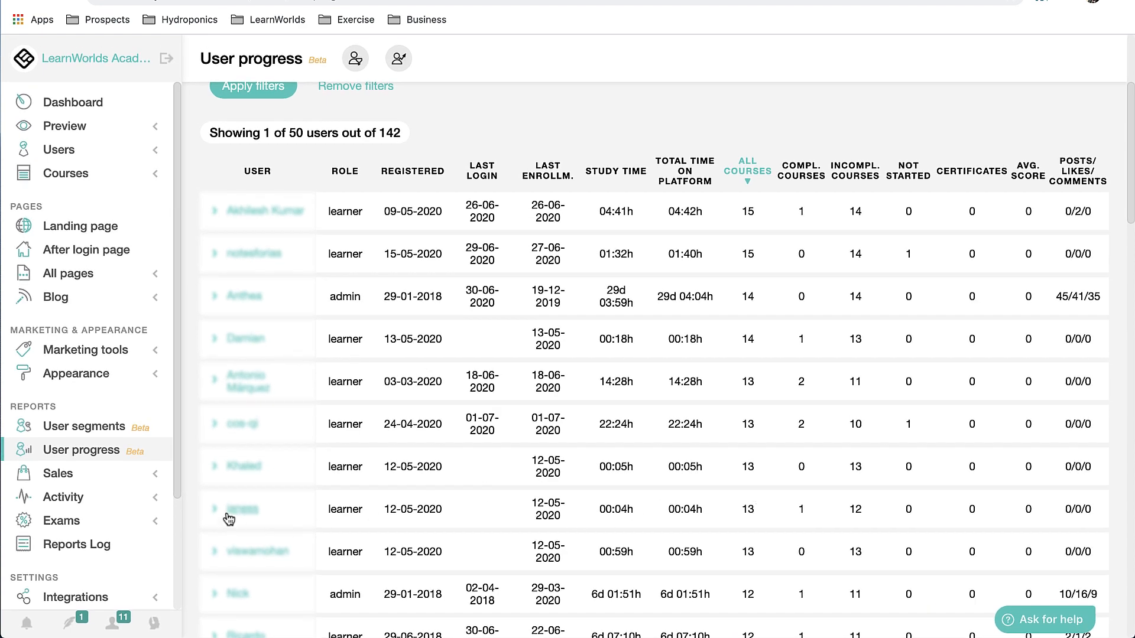
Expand two users' rows to see their per-course progress, including Success Stories.
click(214, 509)
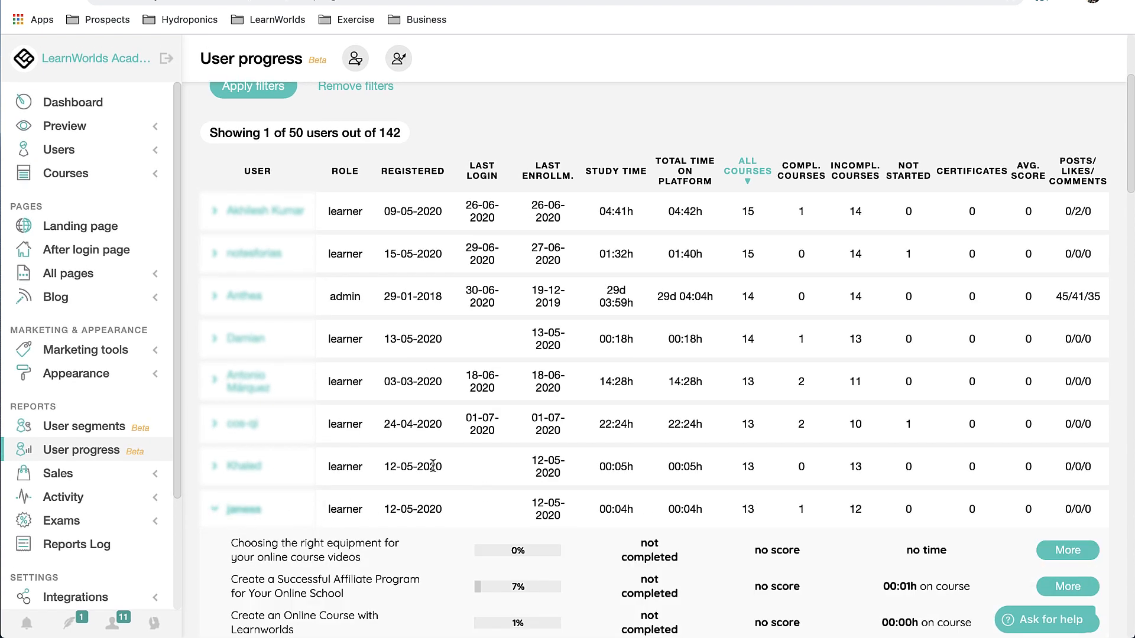
scroll(down, 3)
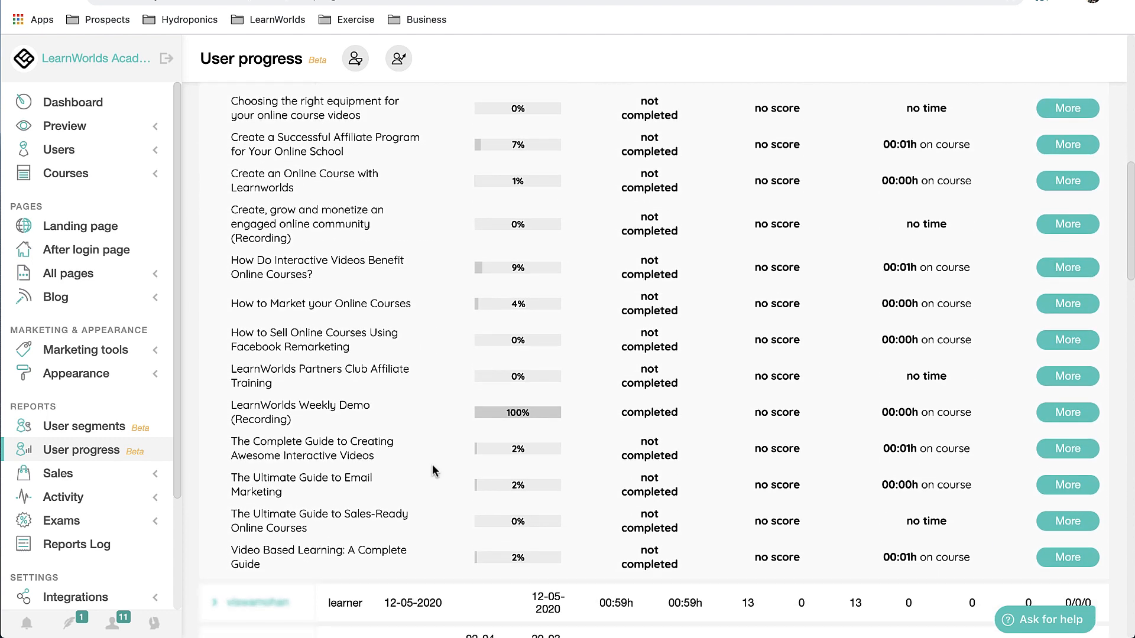
mouse_move(545, 338)
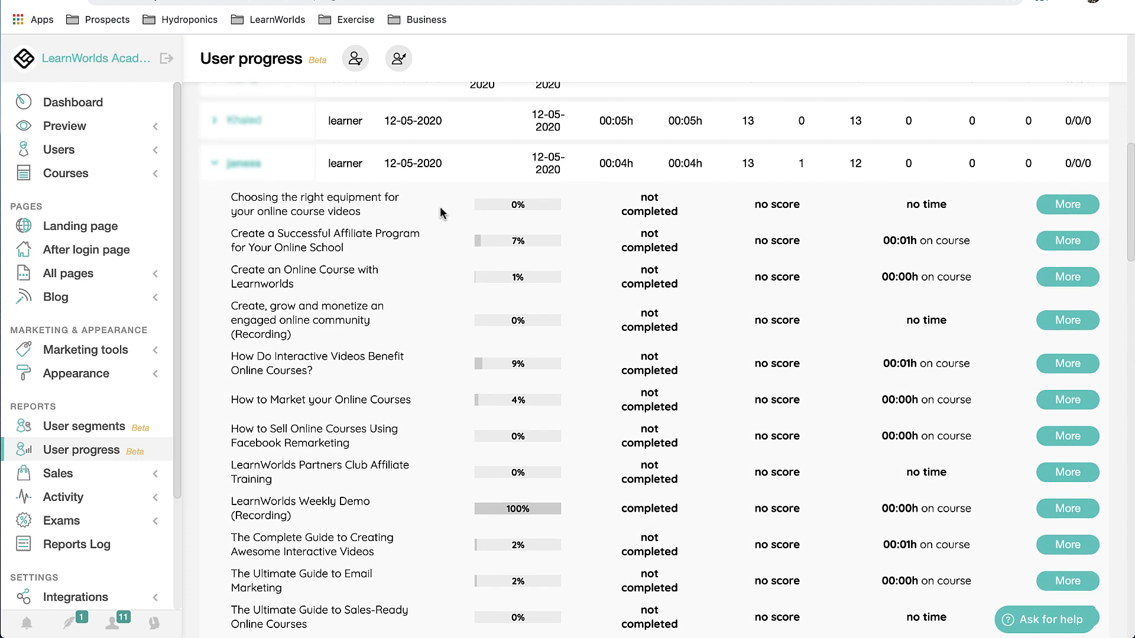
mouse_move(608, 318)
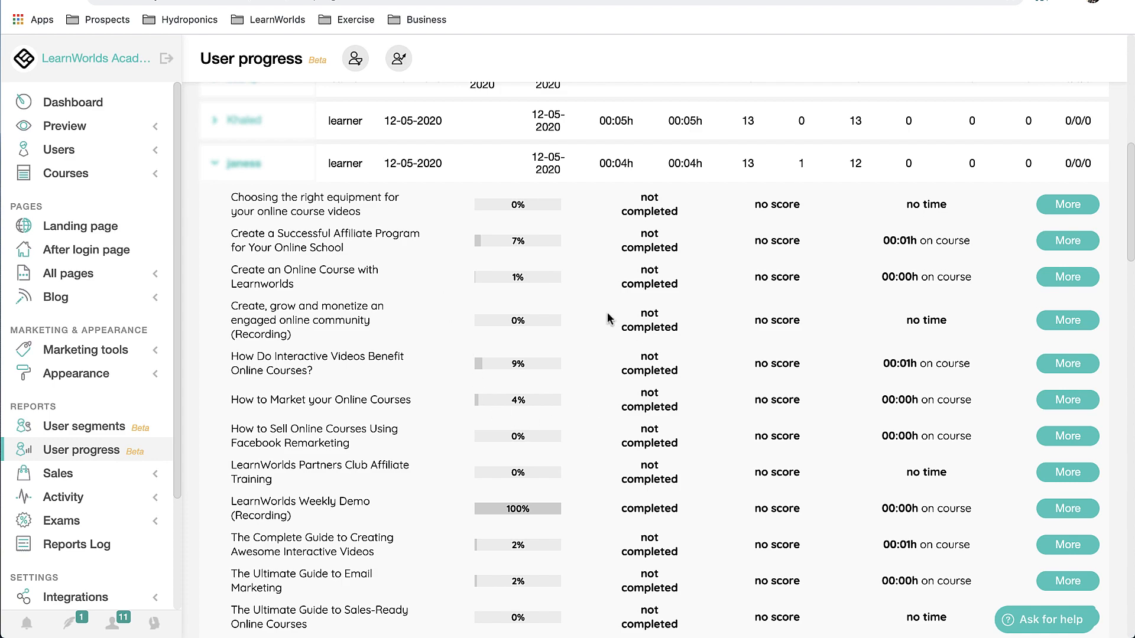
scroll(down, 3)
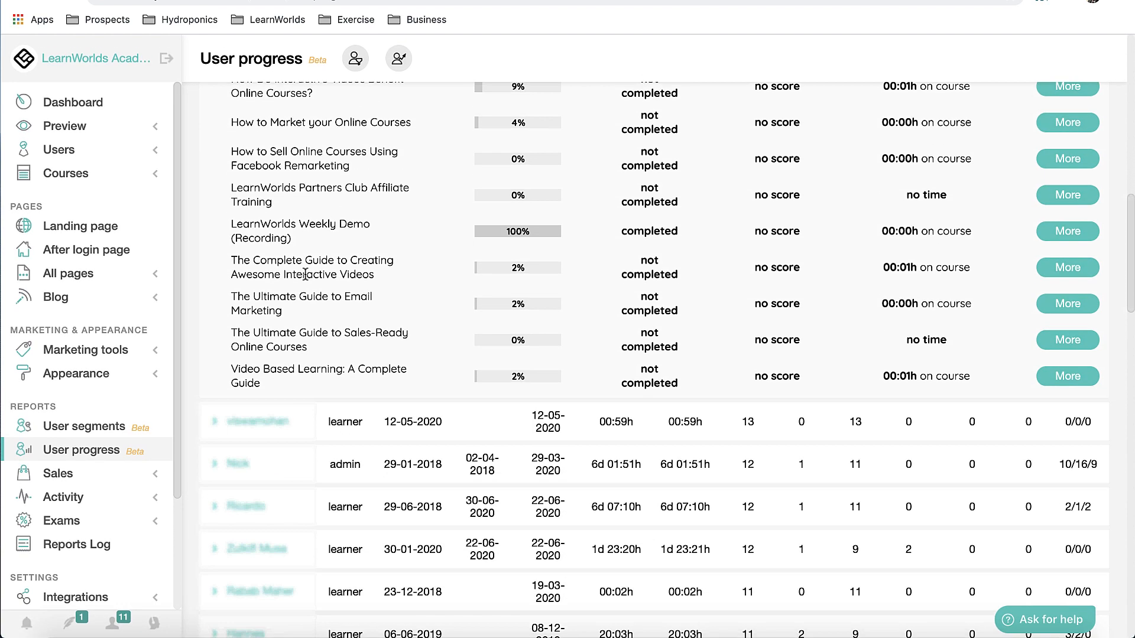
click(212, 322)
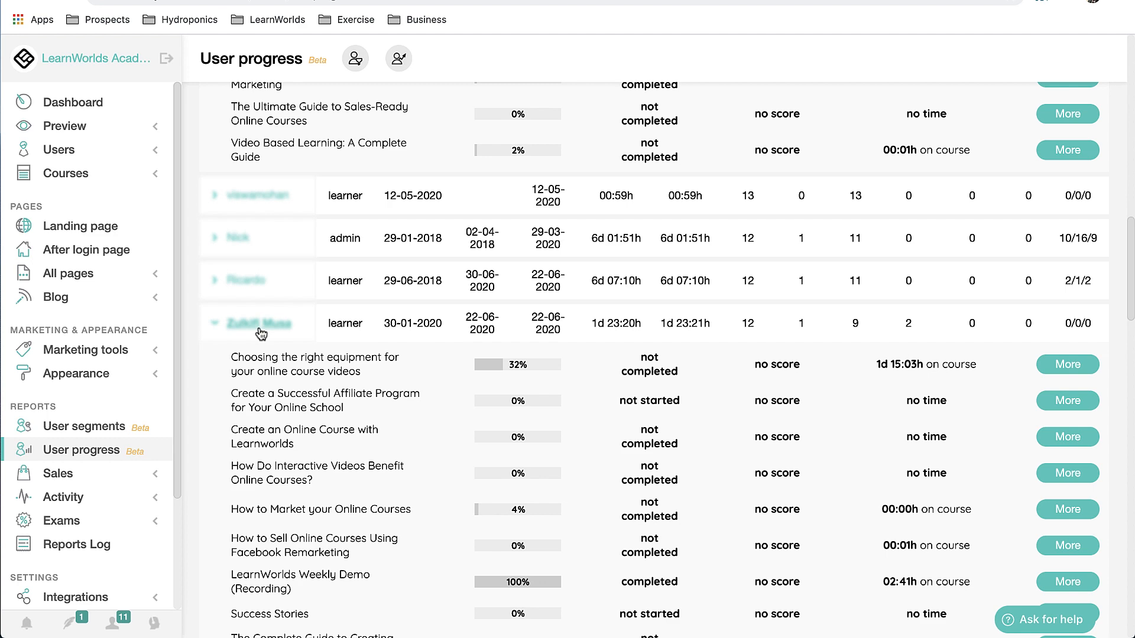
mouse_move(636, 339)
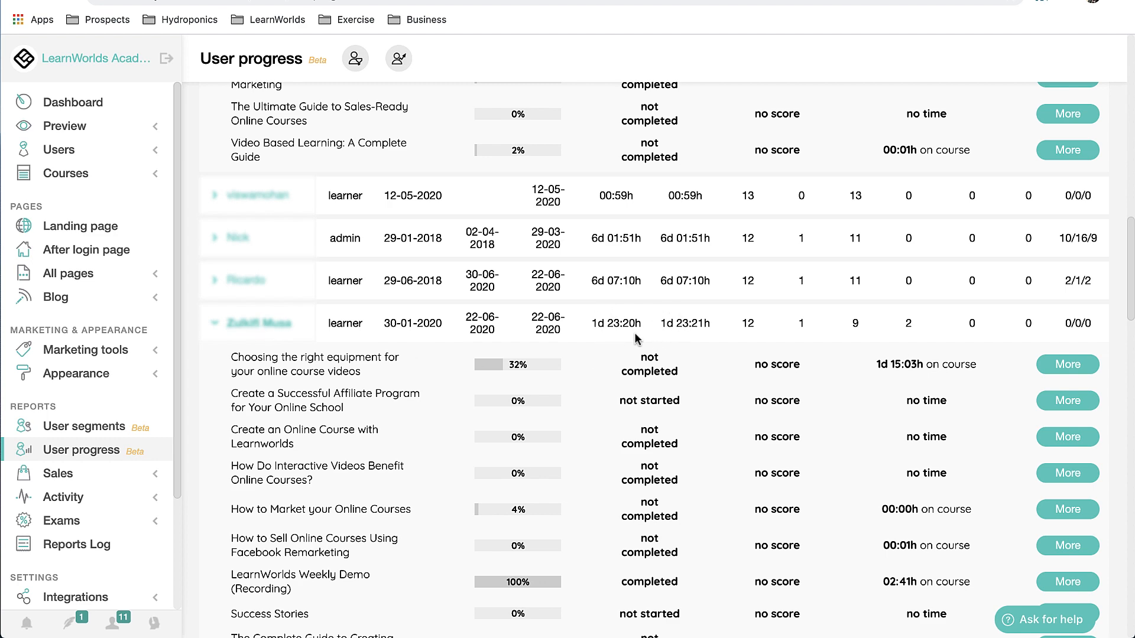
scroll(down, 3)
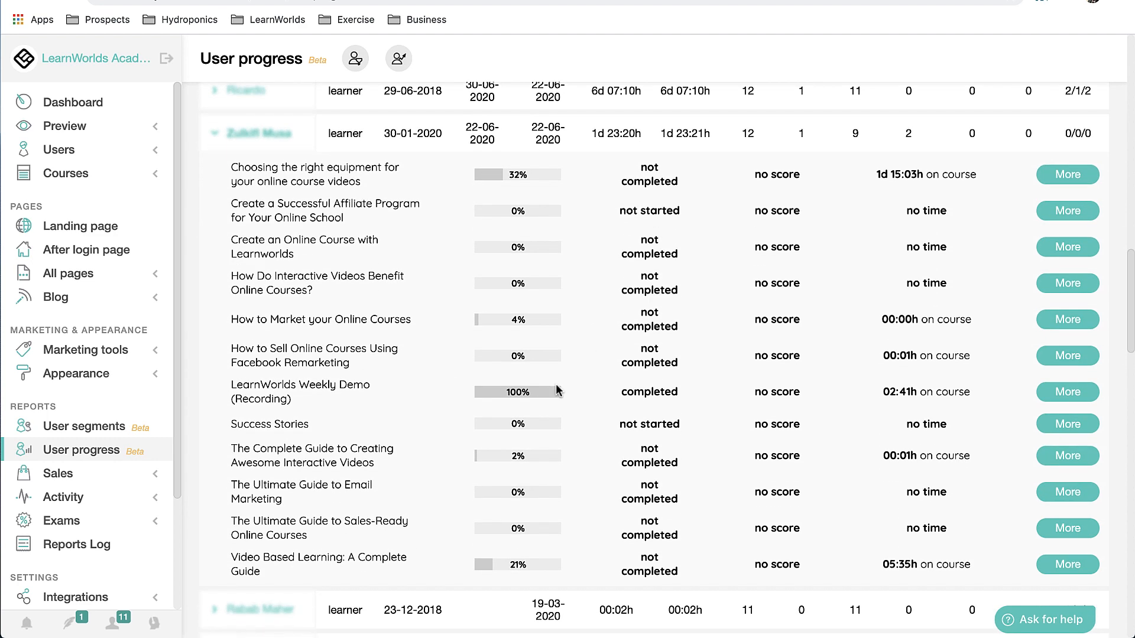
scroll(down, 3)
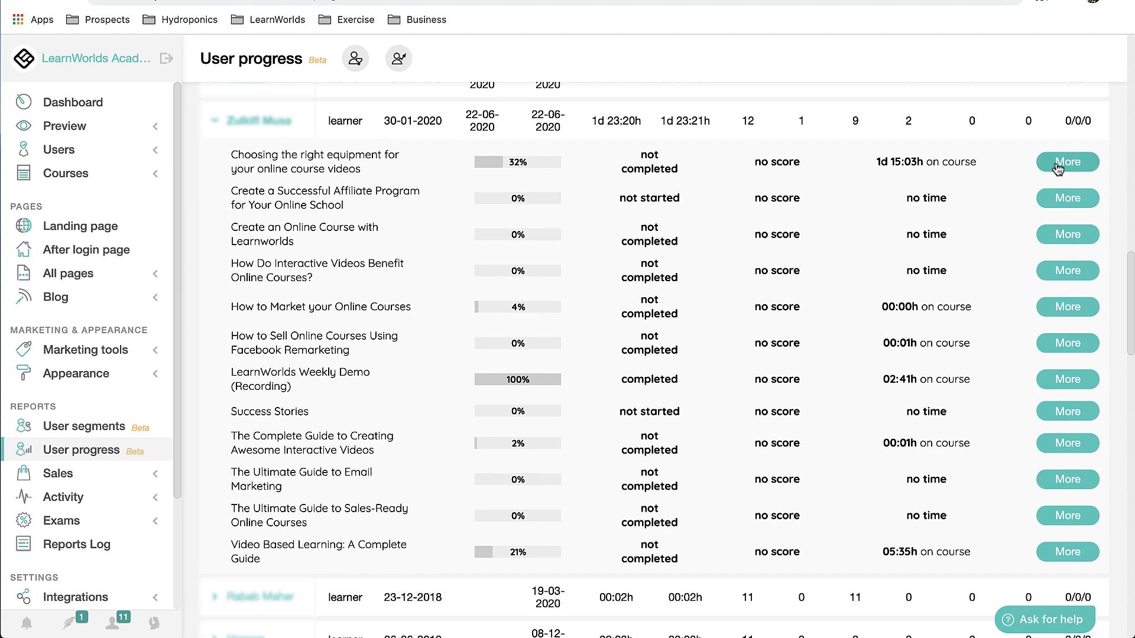
click(1066, 161)
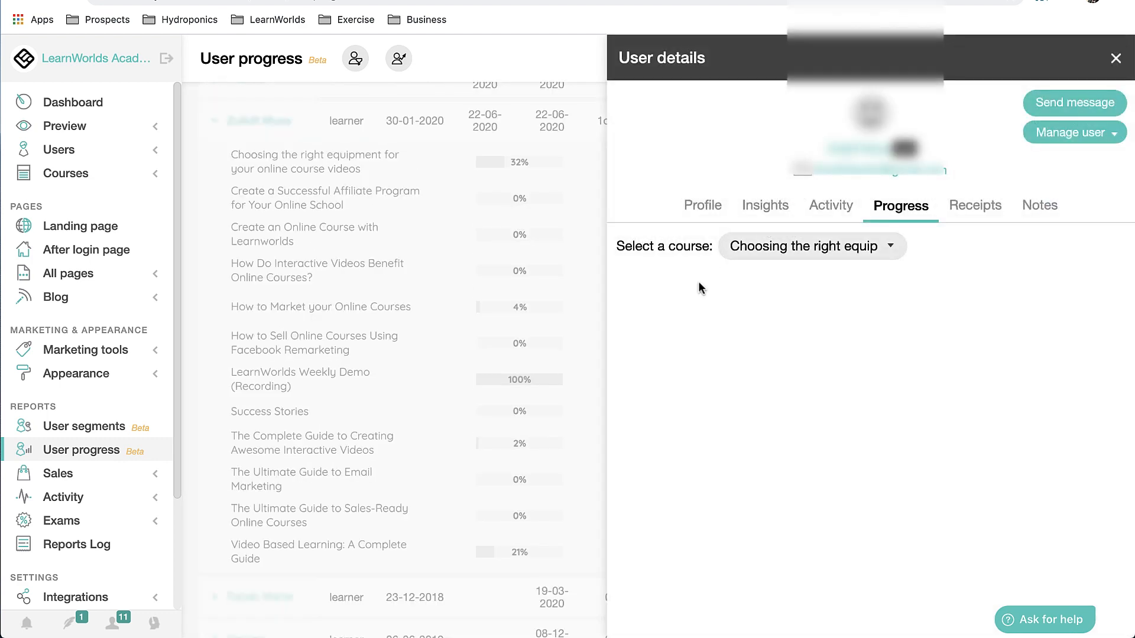
Inspect the equipment course's Lenses And Audio lessons, then close the user details panel.
click(810, 246)
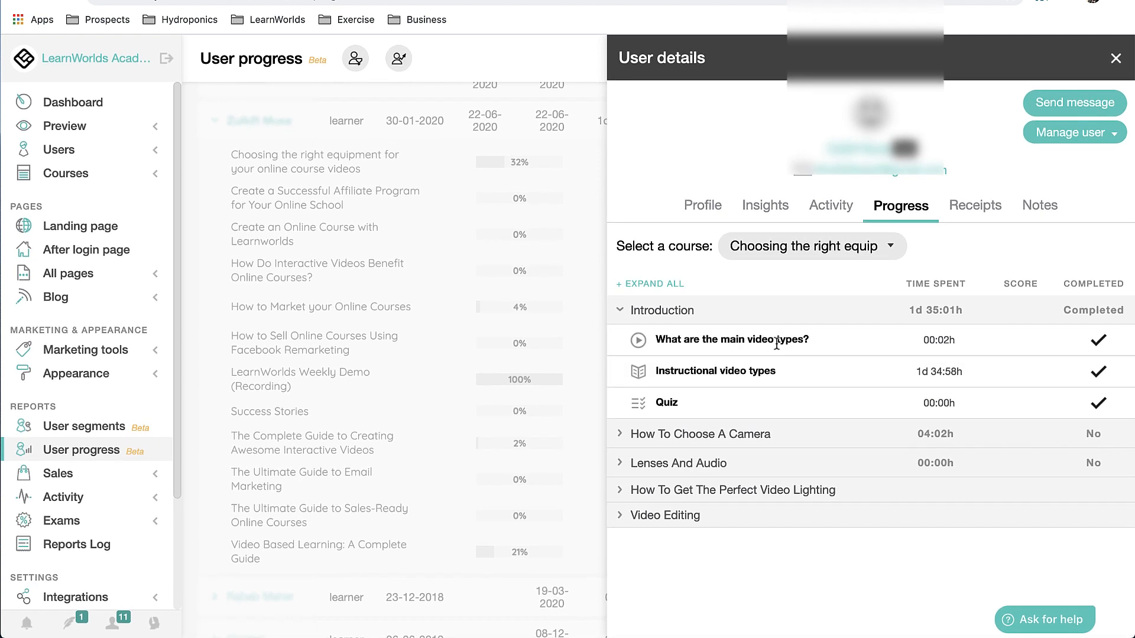
mouse_move(714, 395)
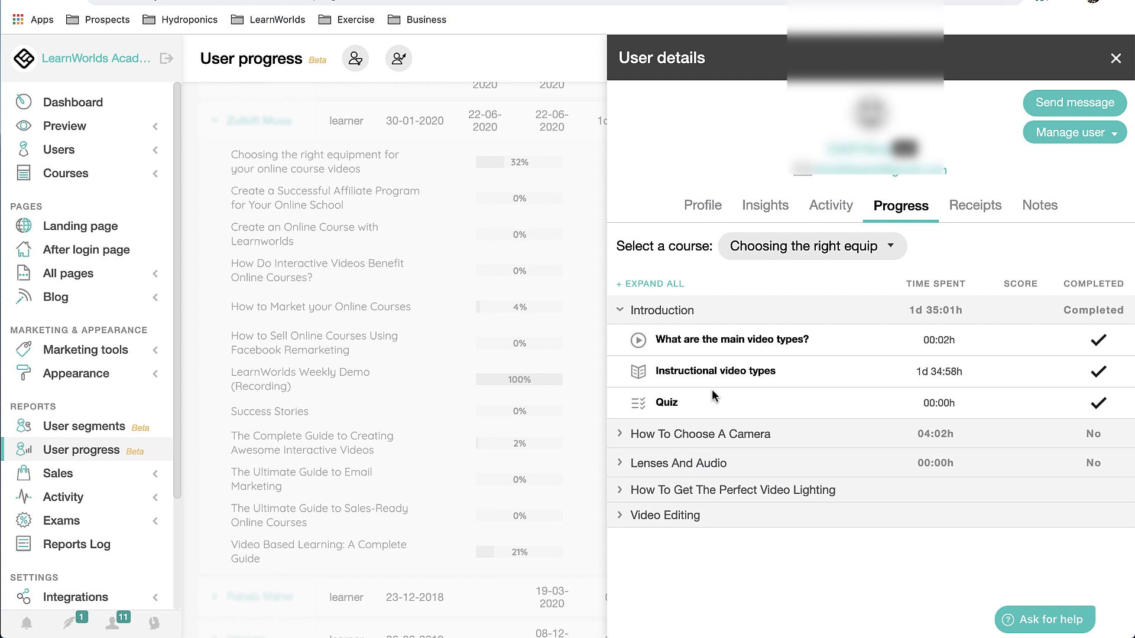
mouse_move(701, 442)
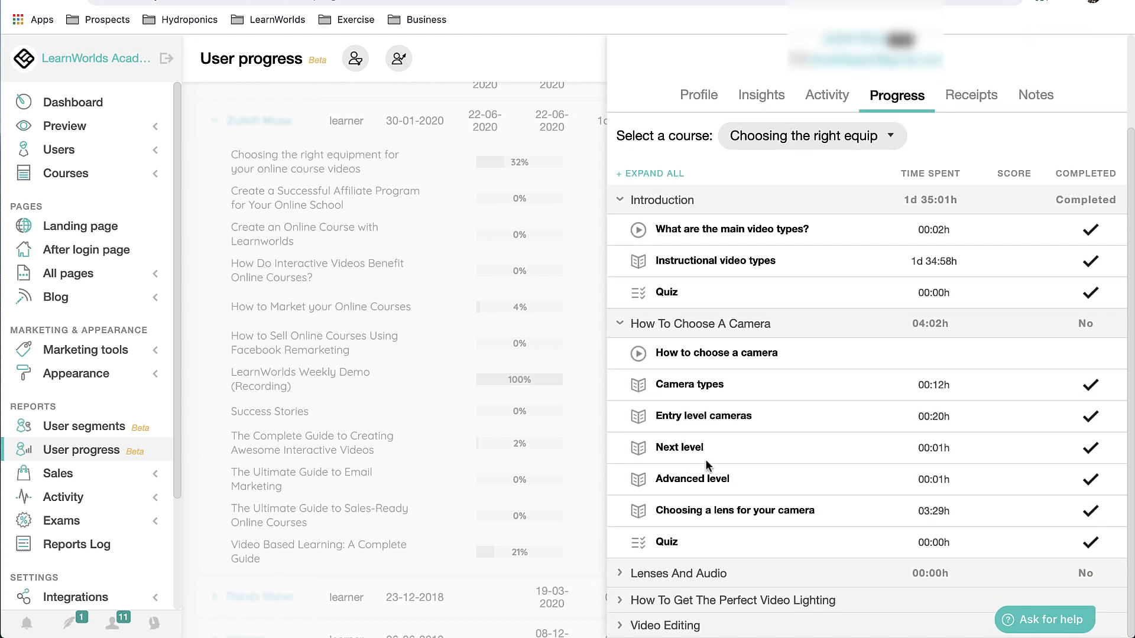
mouse_move(800, 412)
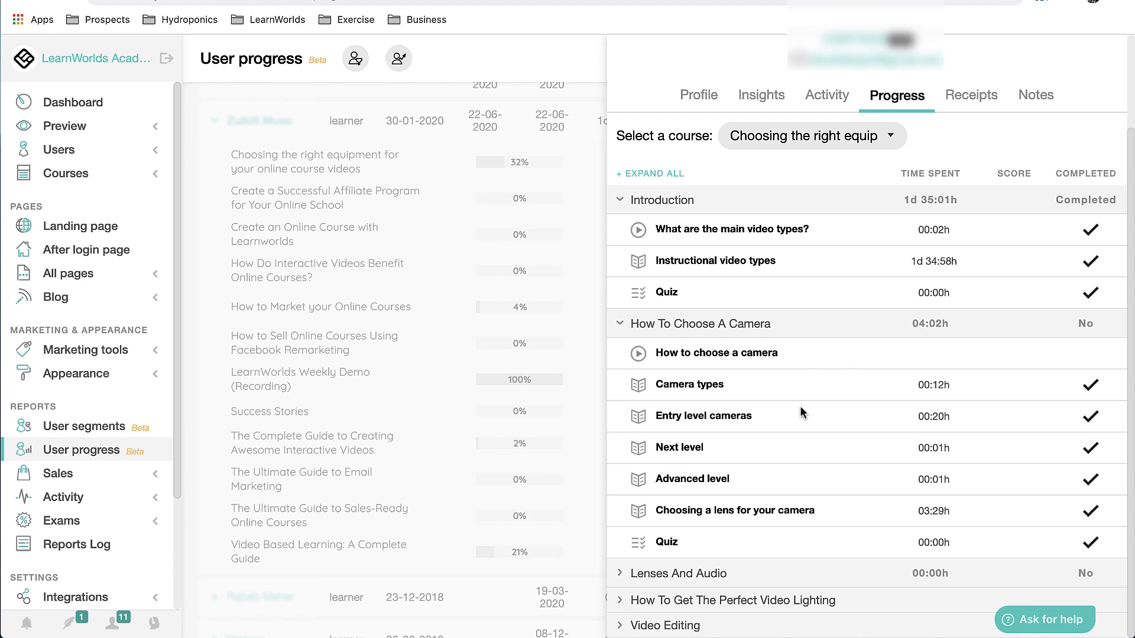
click(678, 573)
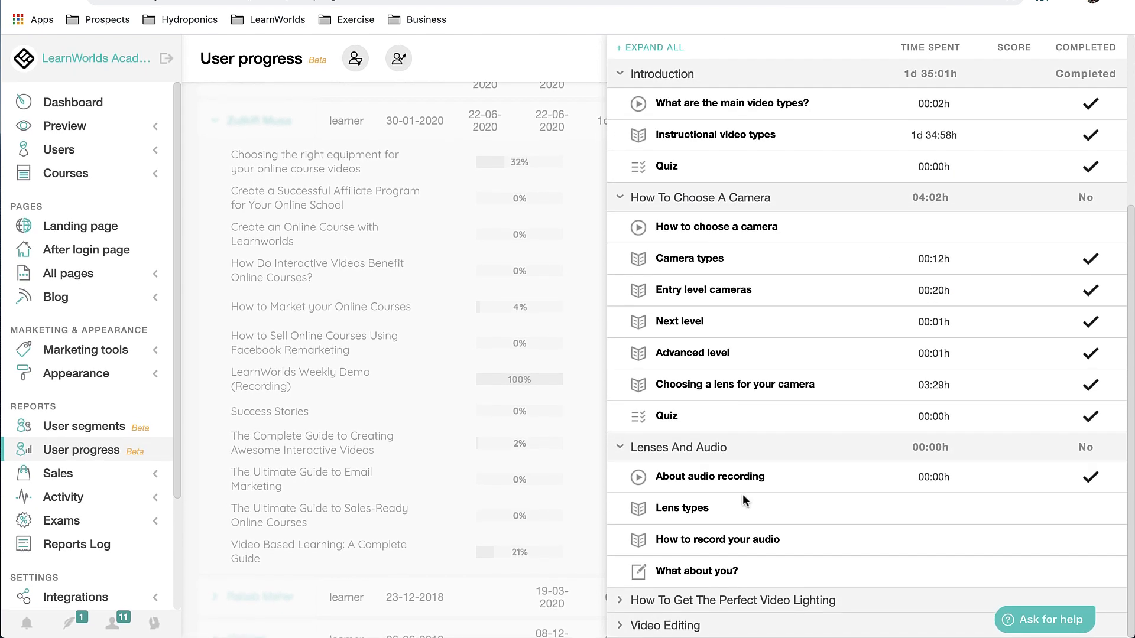
mouse_move(737, 504)
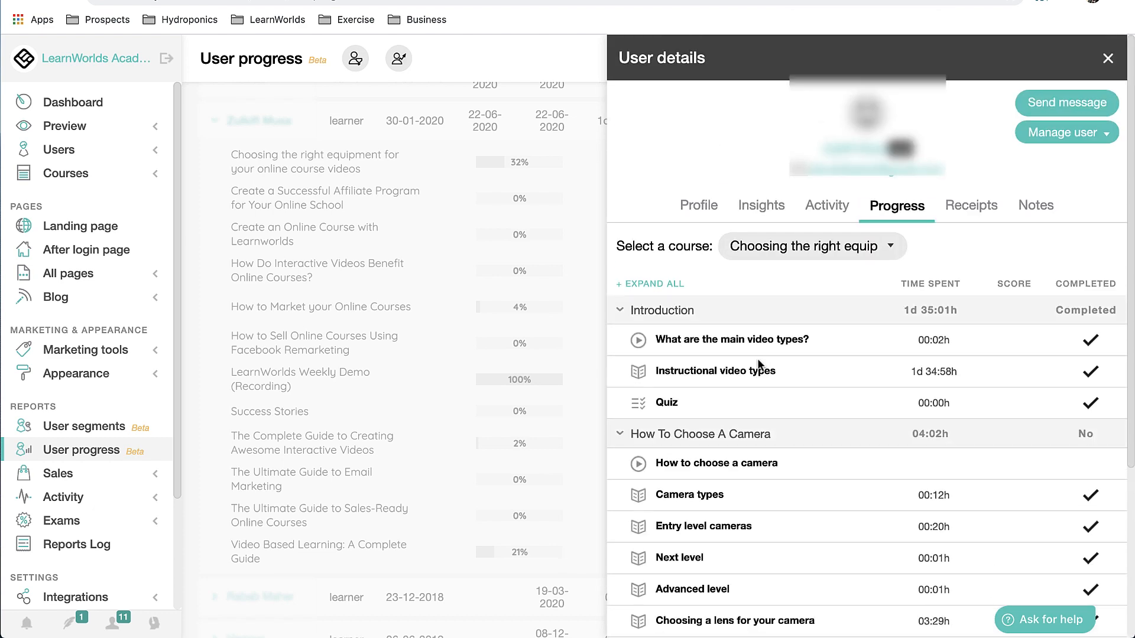
click(1106, 58)
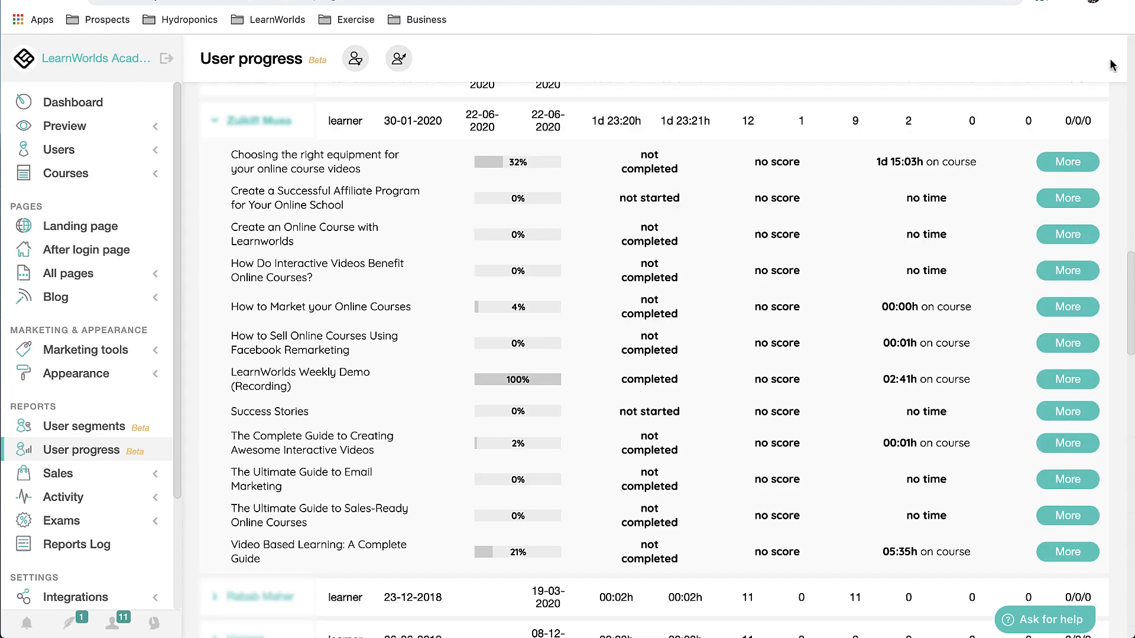
Remove both filters and confirm, bringing back all 8011 users.
scroll(down, 3)
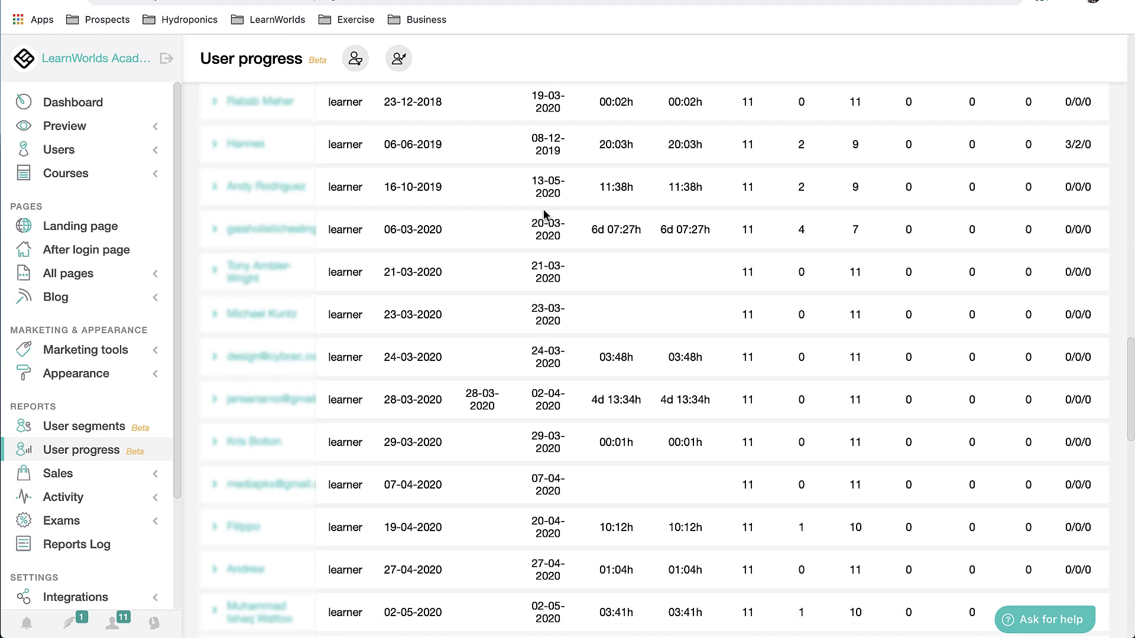
click(214, 93)
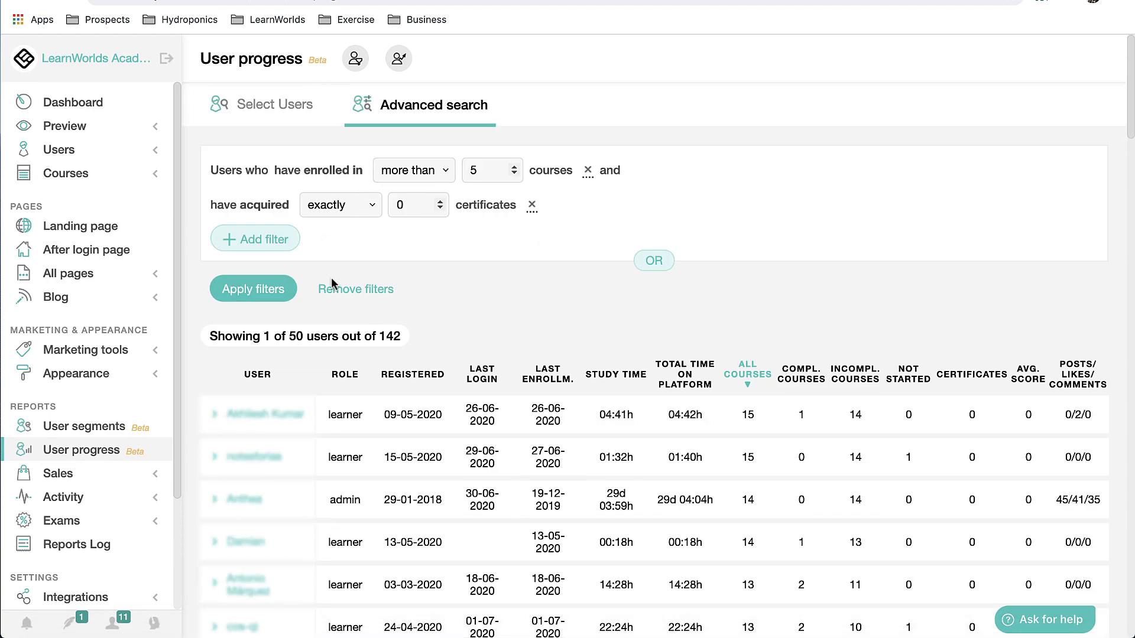
click(354, 289)
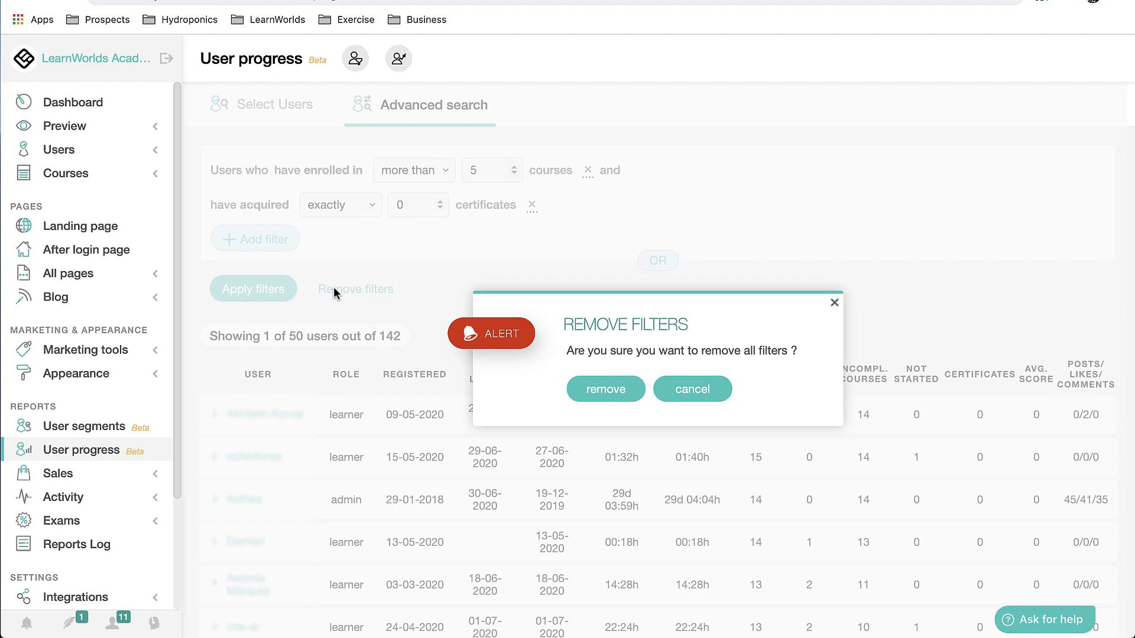
click(606, 389)
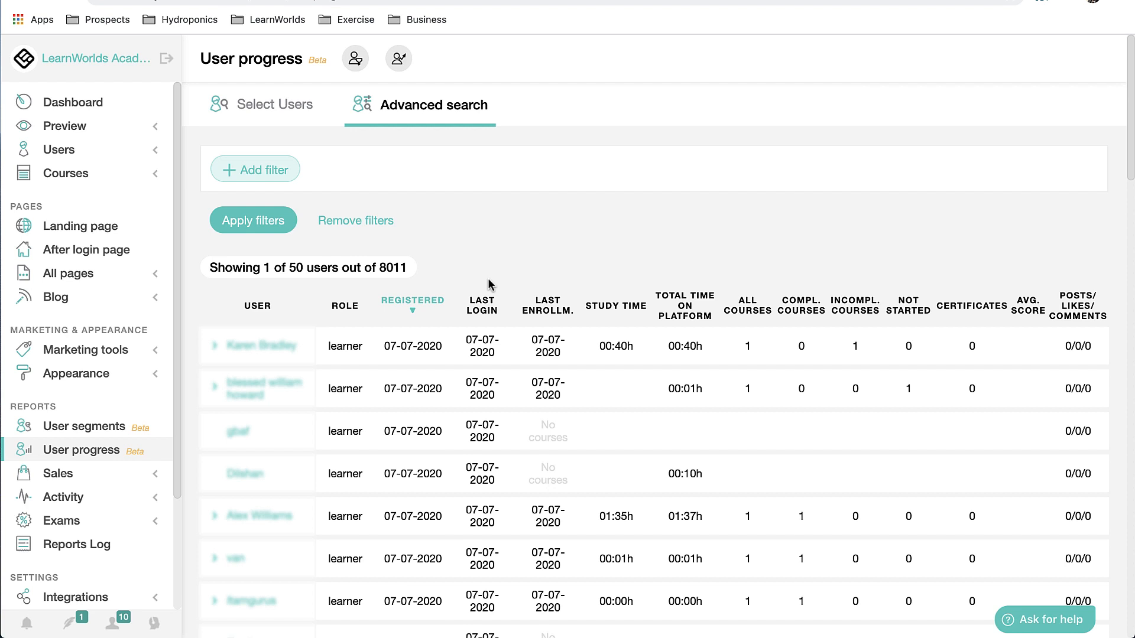
click(255, 169)
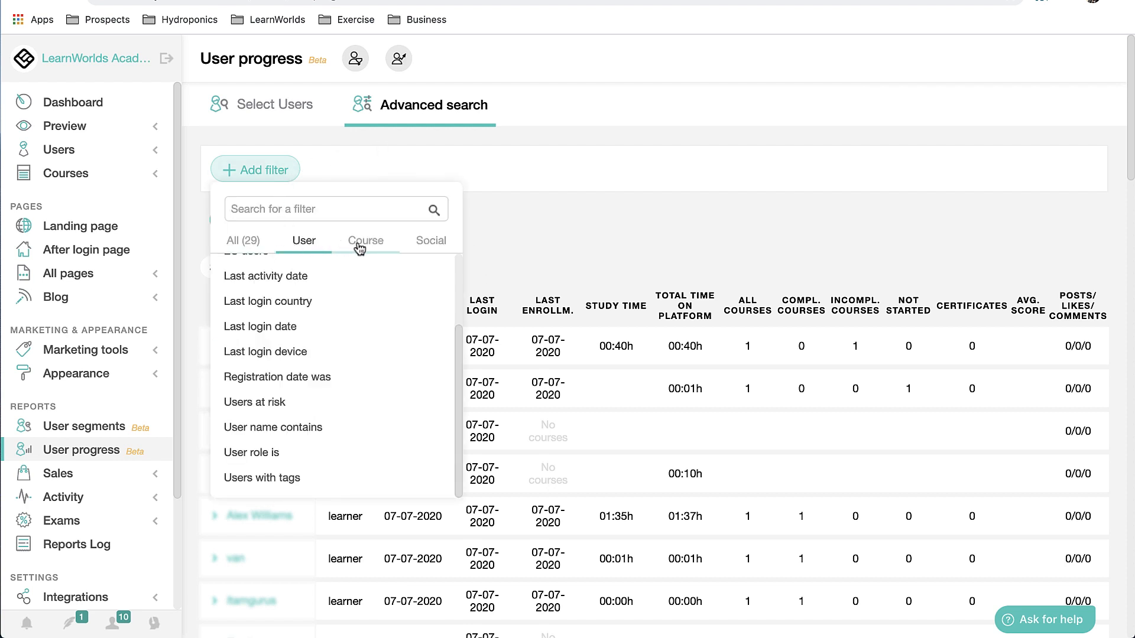
Add an enrollment filter for three courses, including How to Market your Online Courses.
click(365, 240)
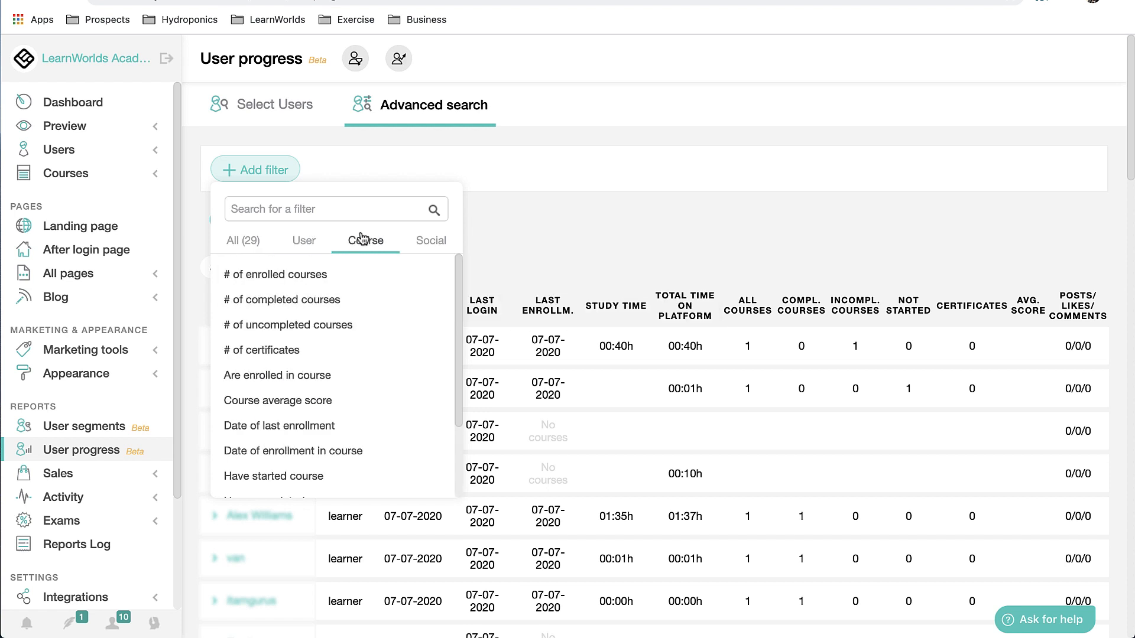
mouse_move(277, 374)
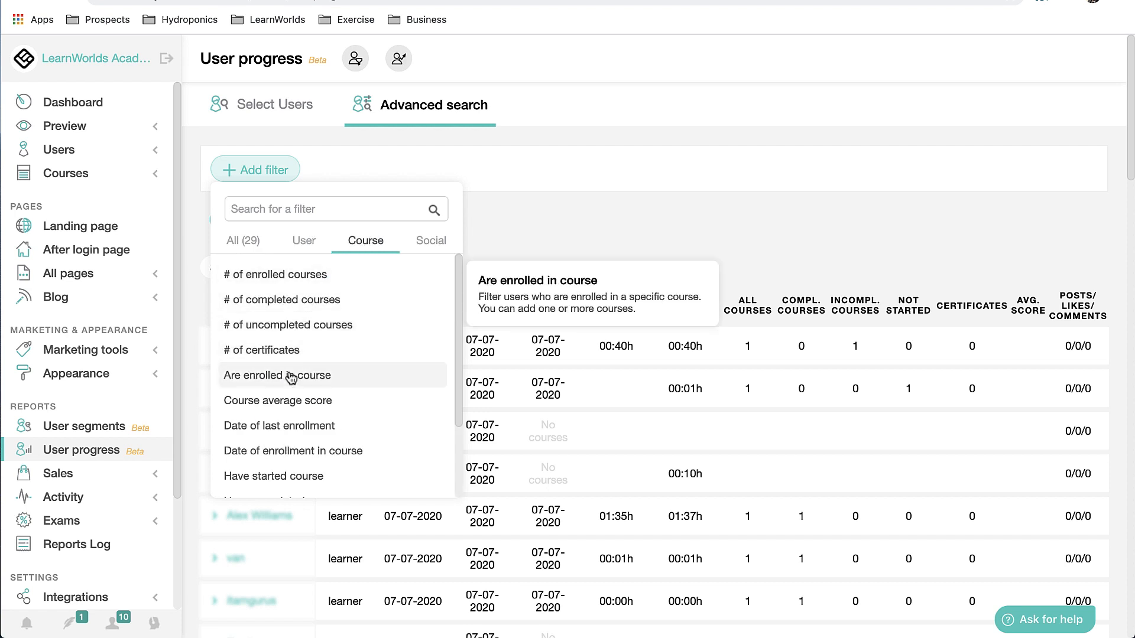
click(277, 375)
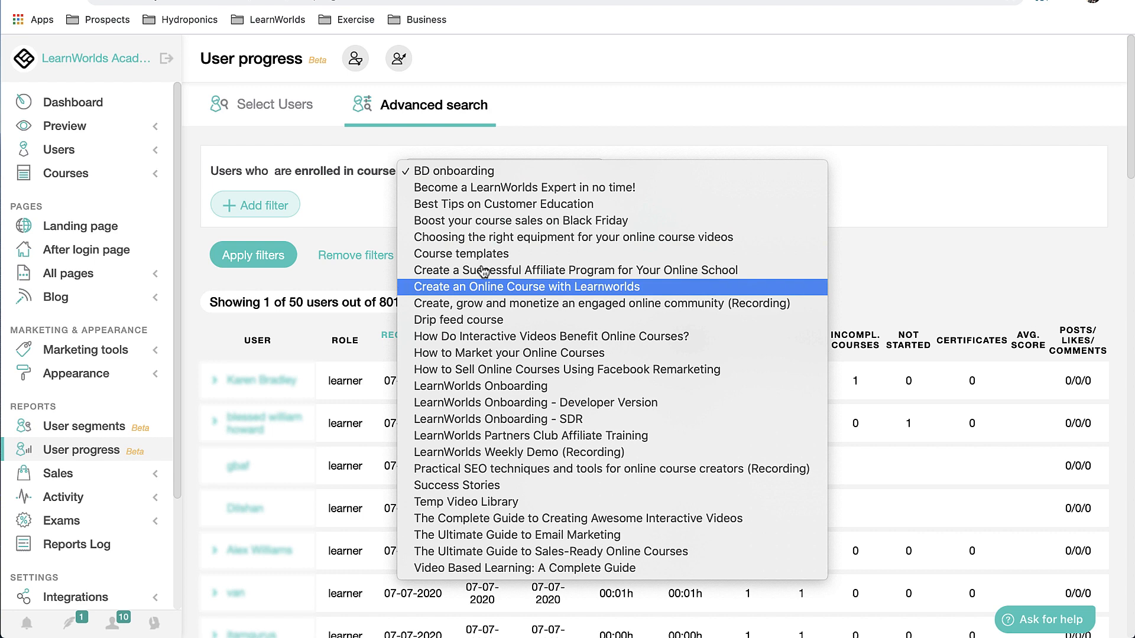
click(516, 535)
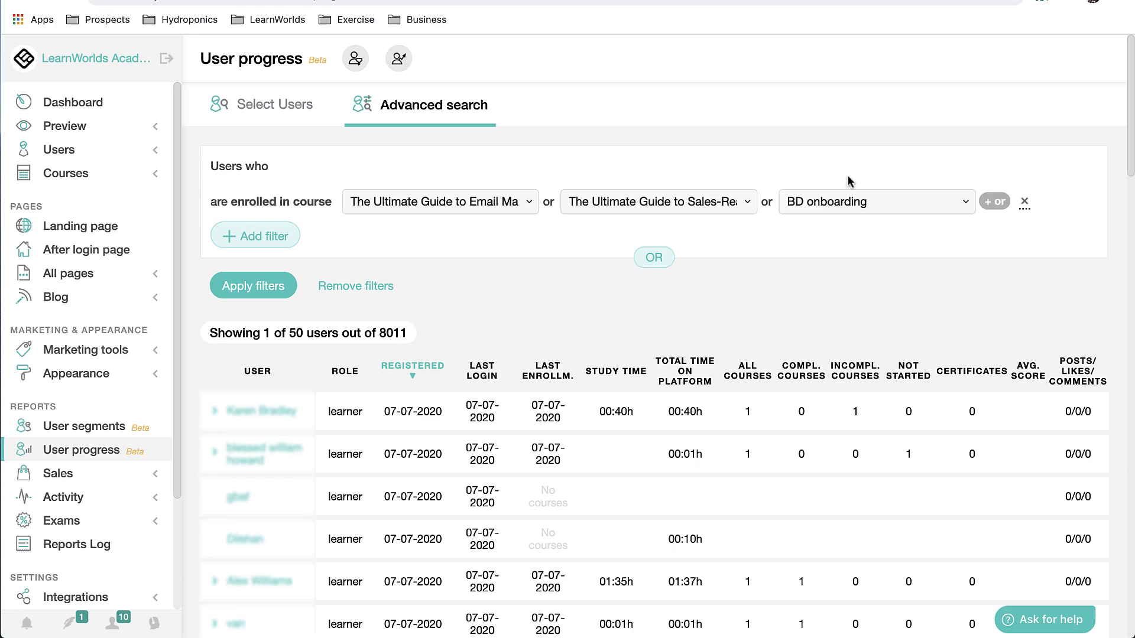
click(876, 201)
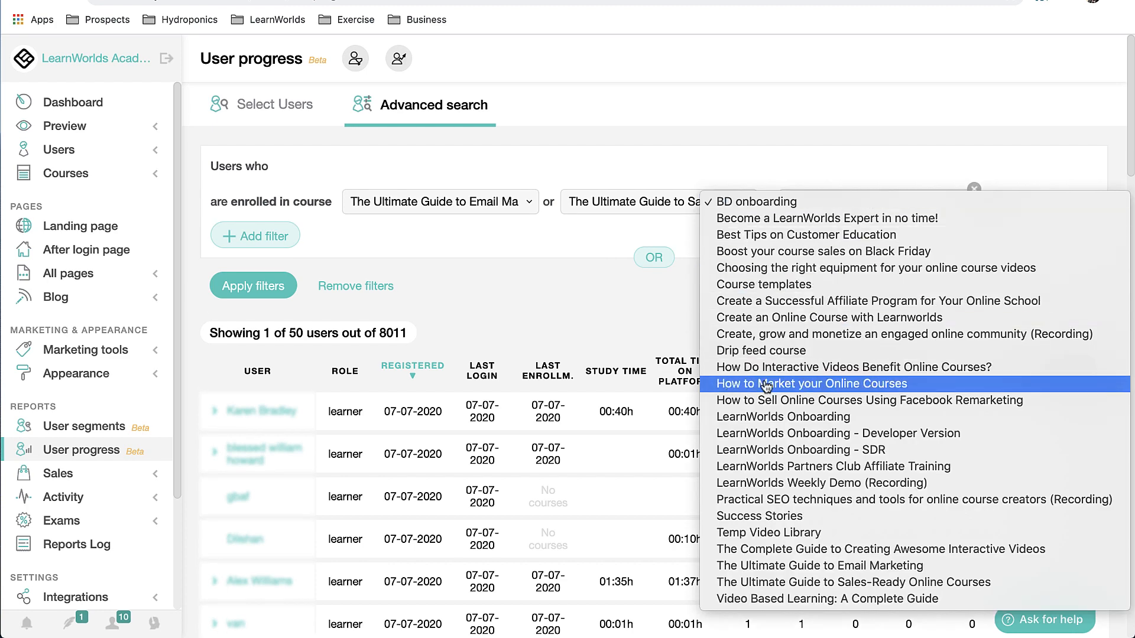
click(810, 384)
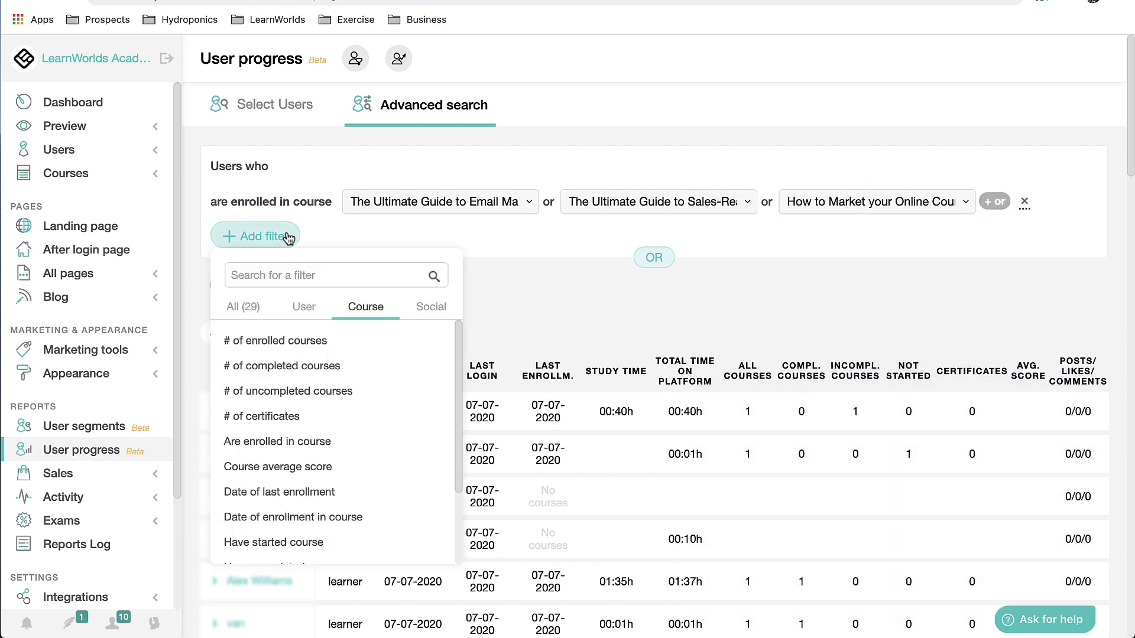
Add at-risk and registered-after-01 May 2020 filters and apply them, leaving 40 users.
click(304, 307)
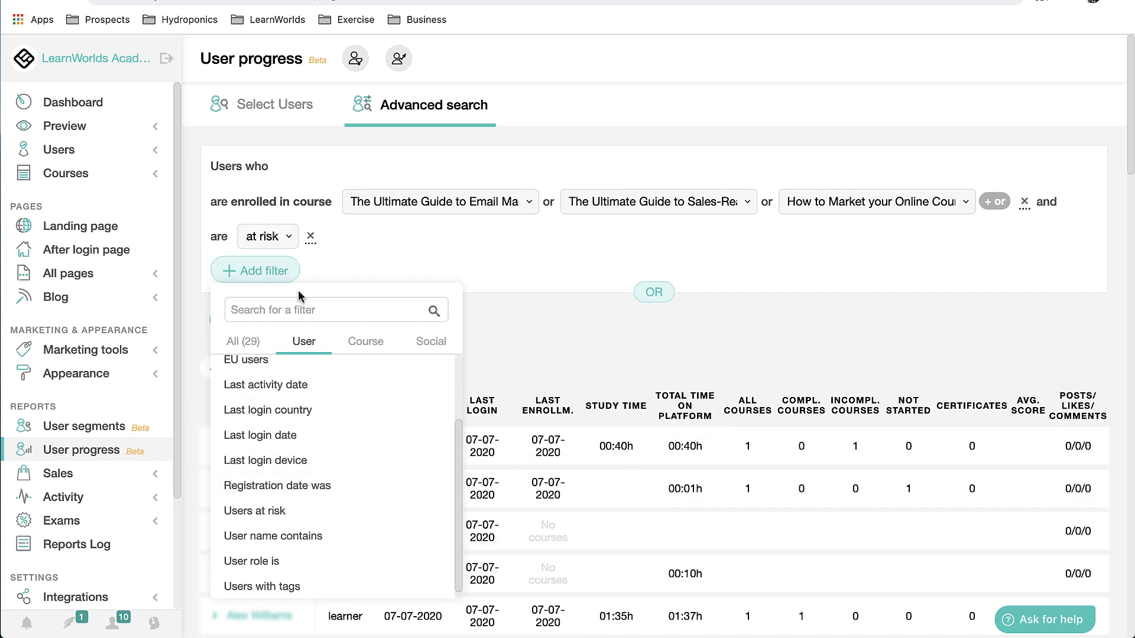
mouse_move(293, 484)
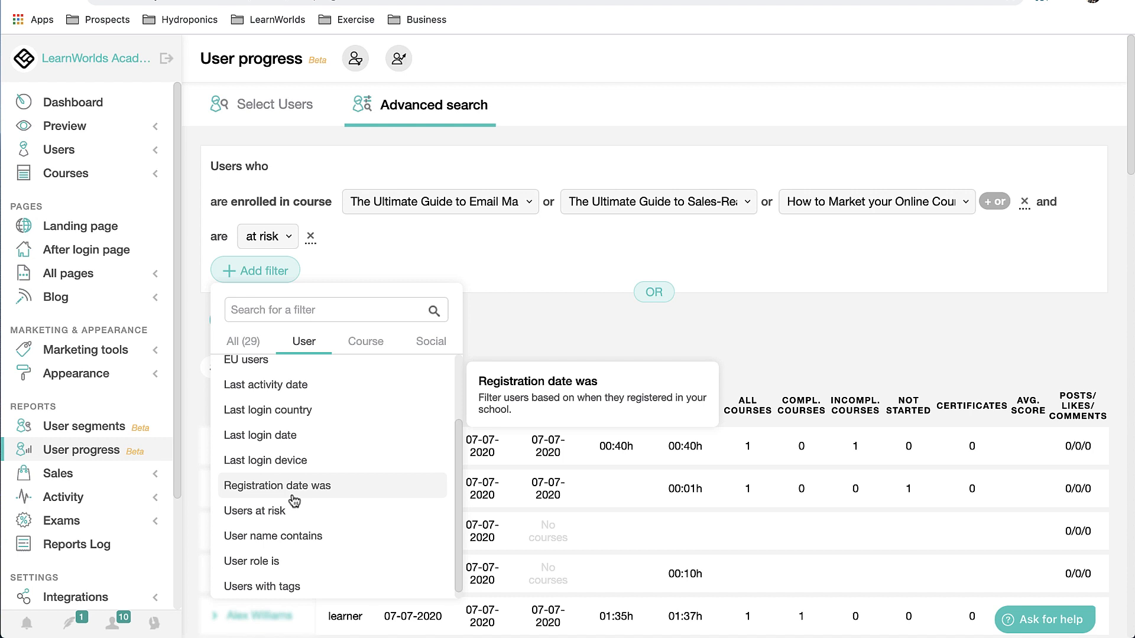
click(278, 484)
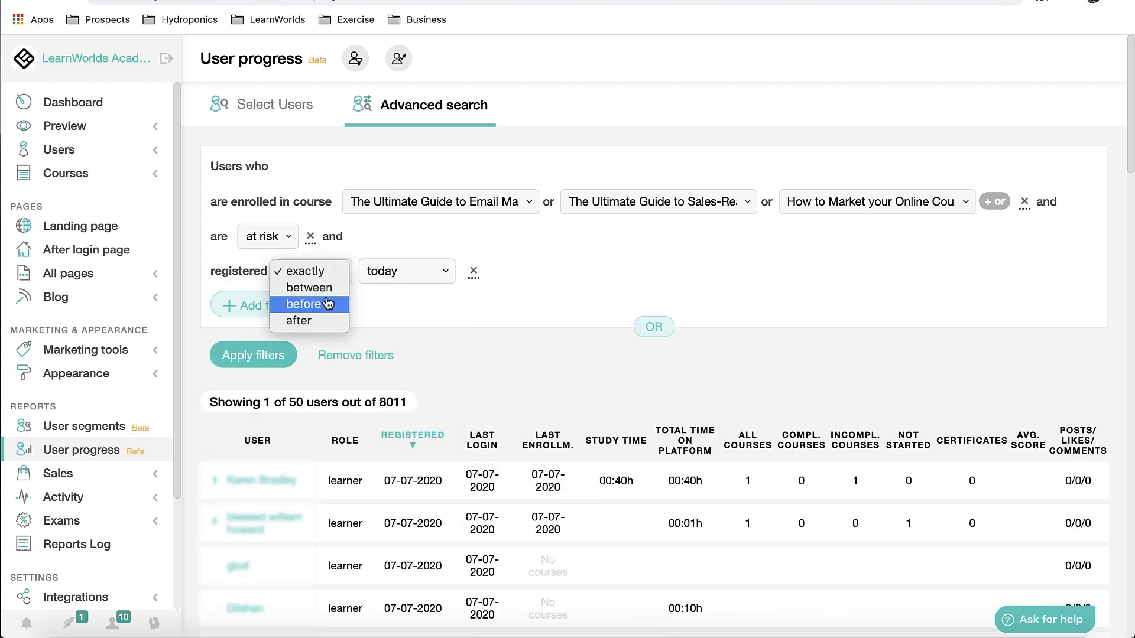
click(298, 320)
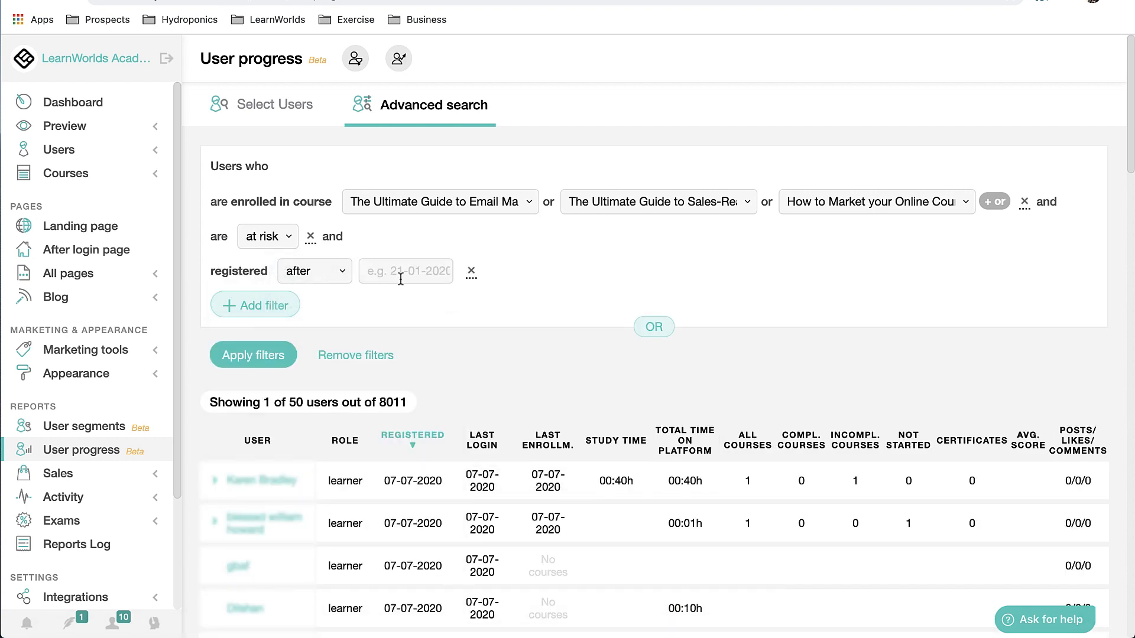
click(406, 271)
text(01 May 2020)
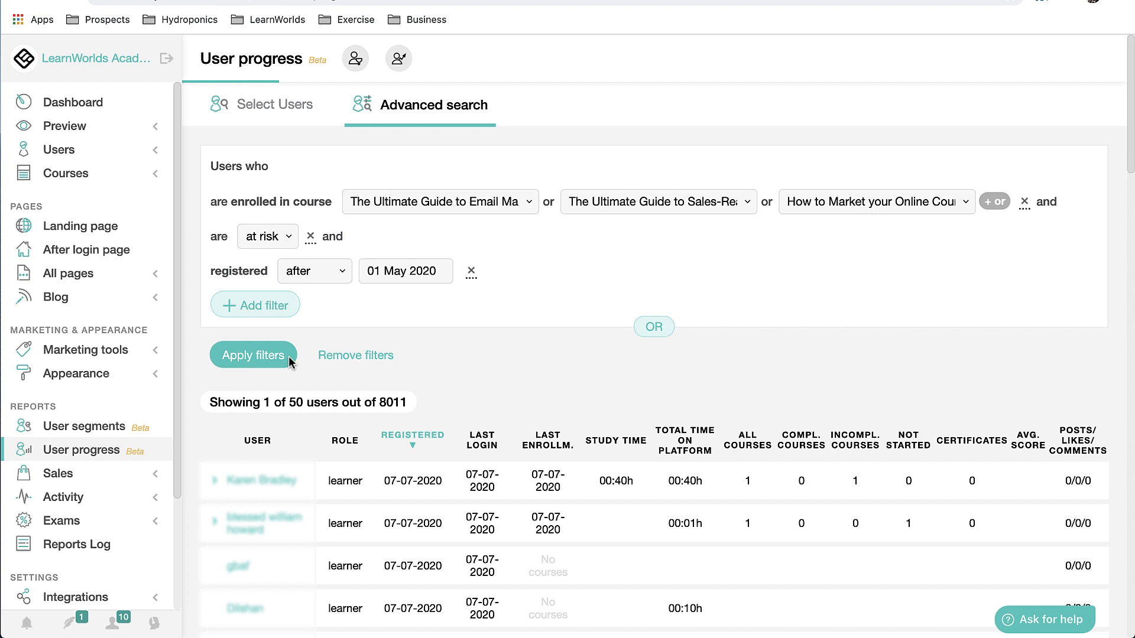
click(252, 355)
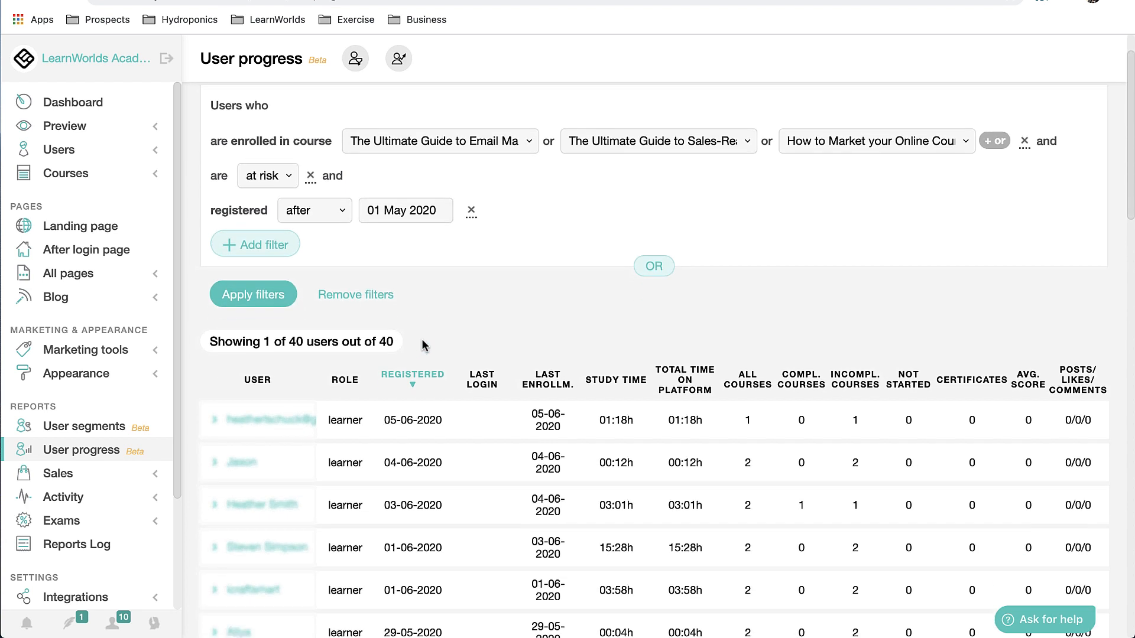
Change the registration cutoff to 01 Jun 2020 and reapply, leaving 3 users.
scroll(down, 3)
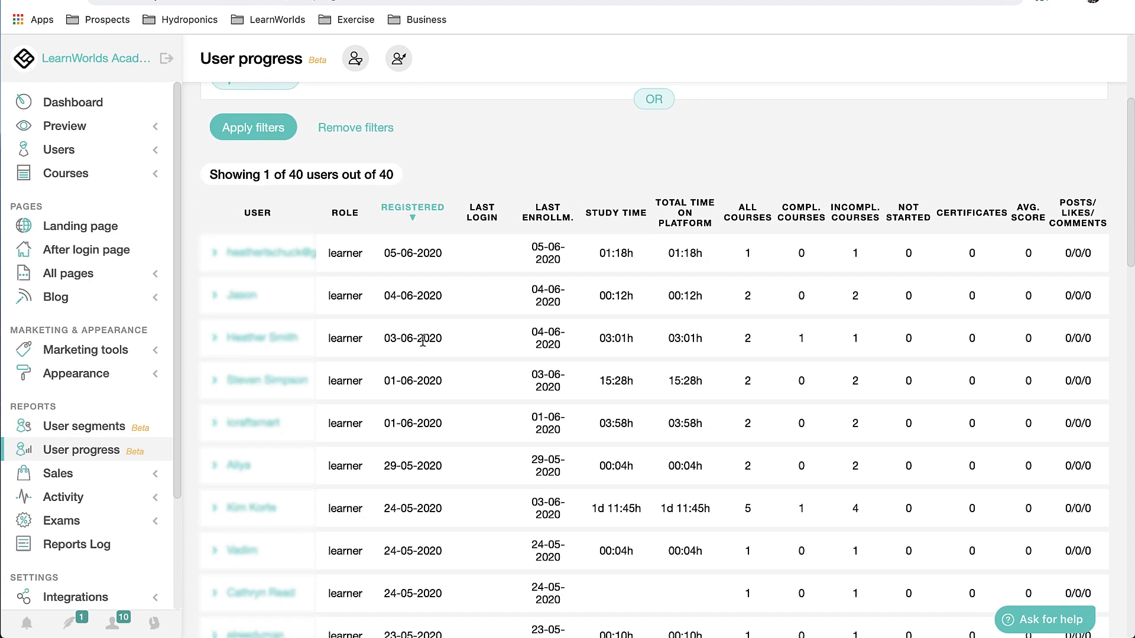
scroll(down, 3)
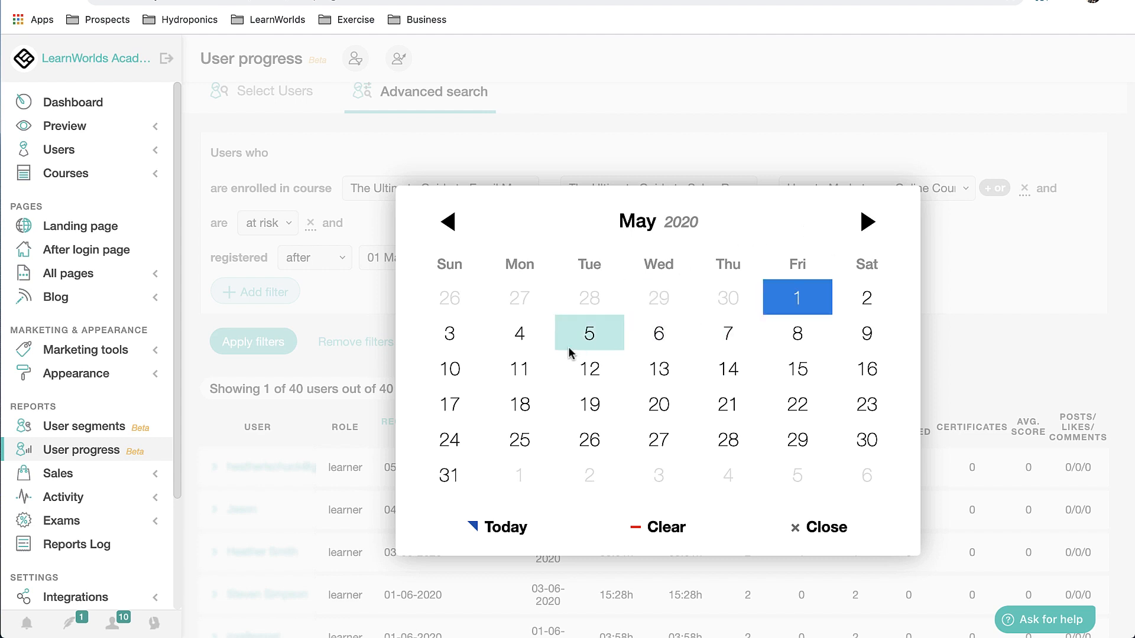
click(867, 223)
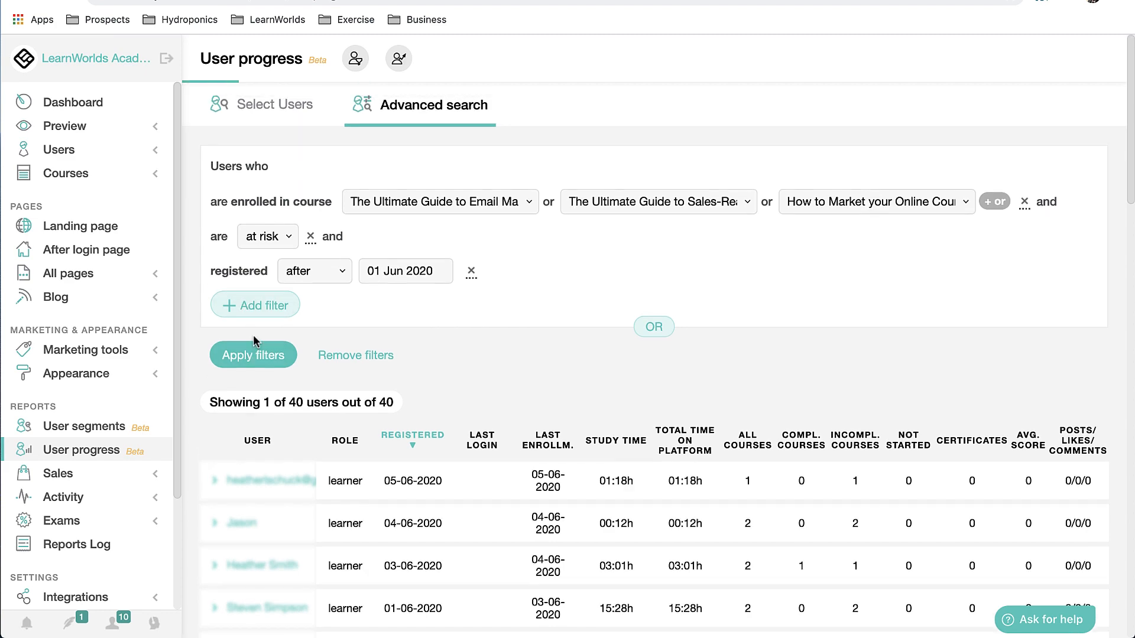
click(253, 355)
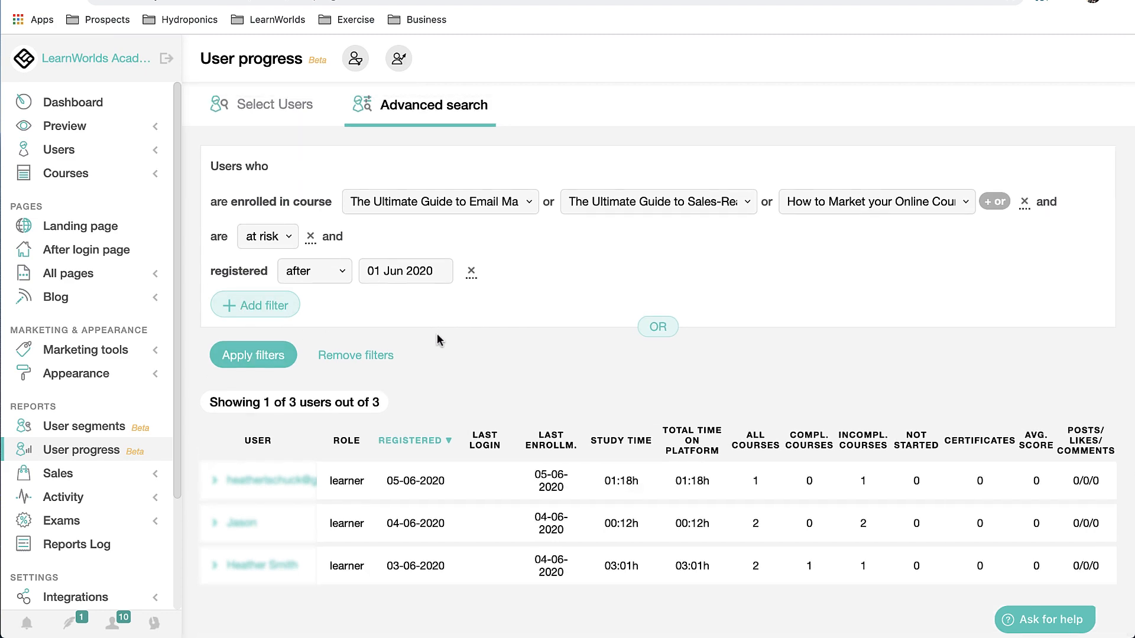
mouse_move(365, 486)
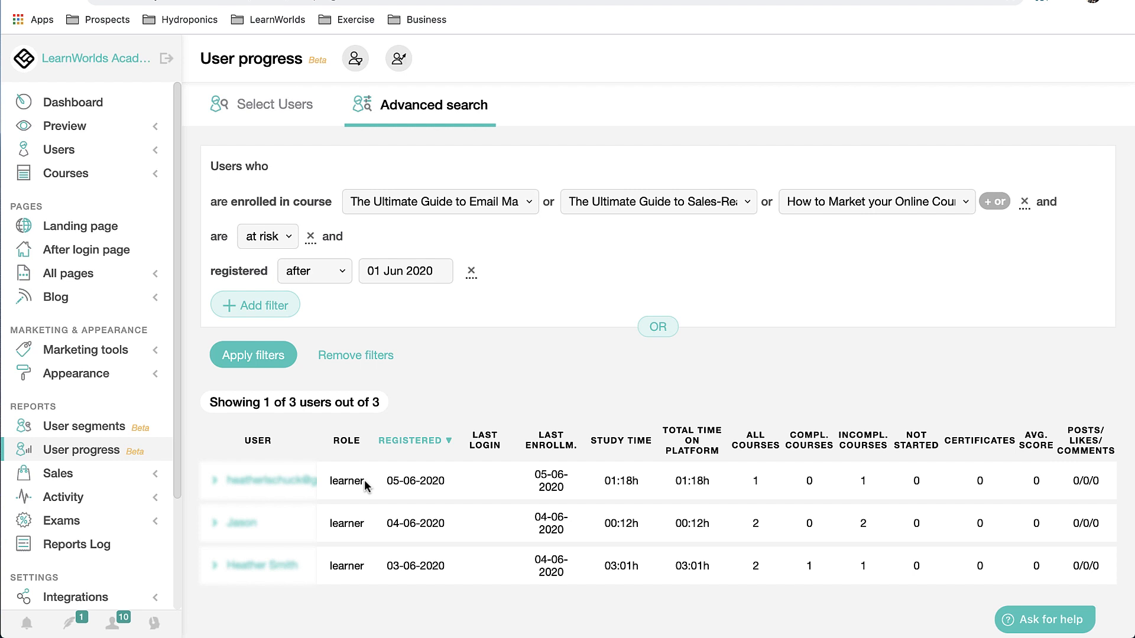
mouse_move(249, 489)
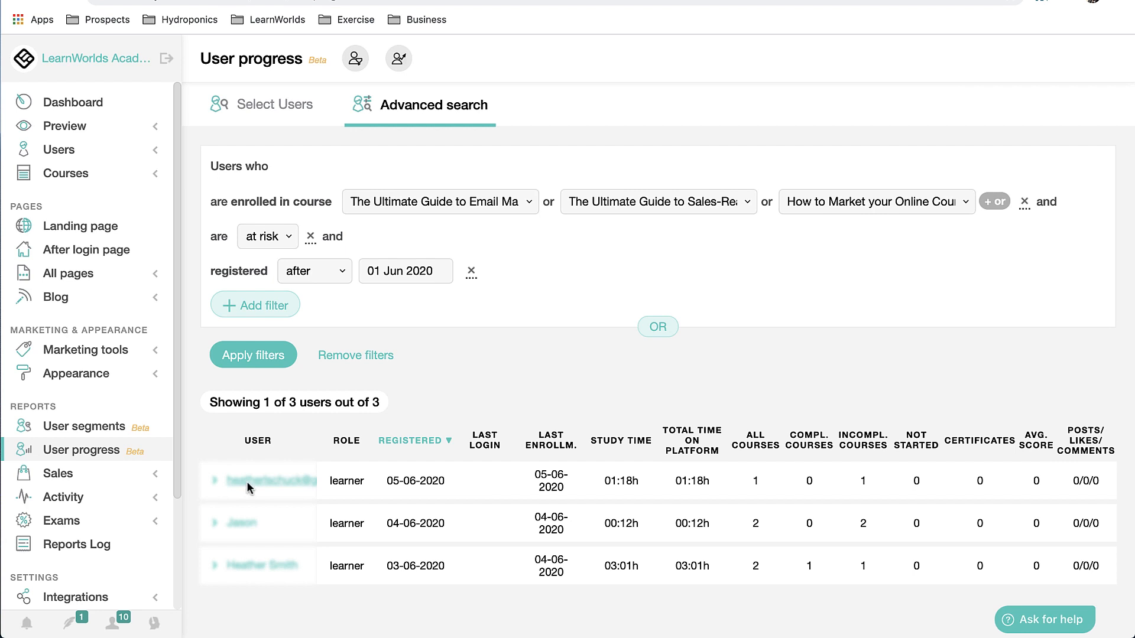
Expand the first learner's row, showing 38% in the Sales-Ready Online Courses course.
click(214, 480)
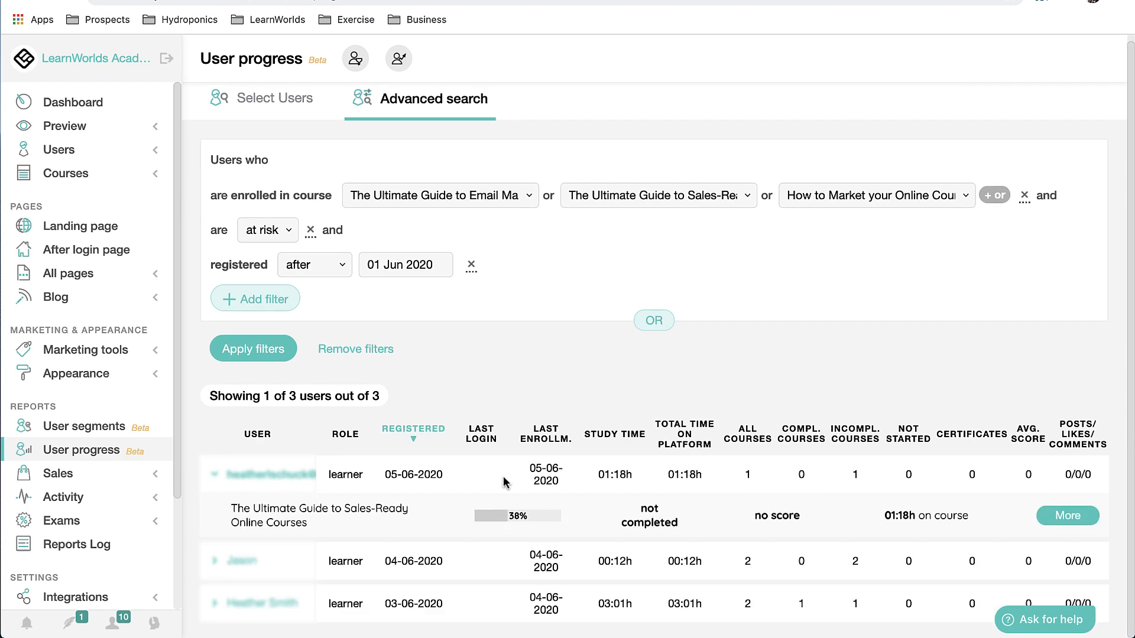
mouse_move(436, 507)
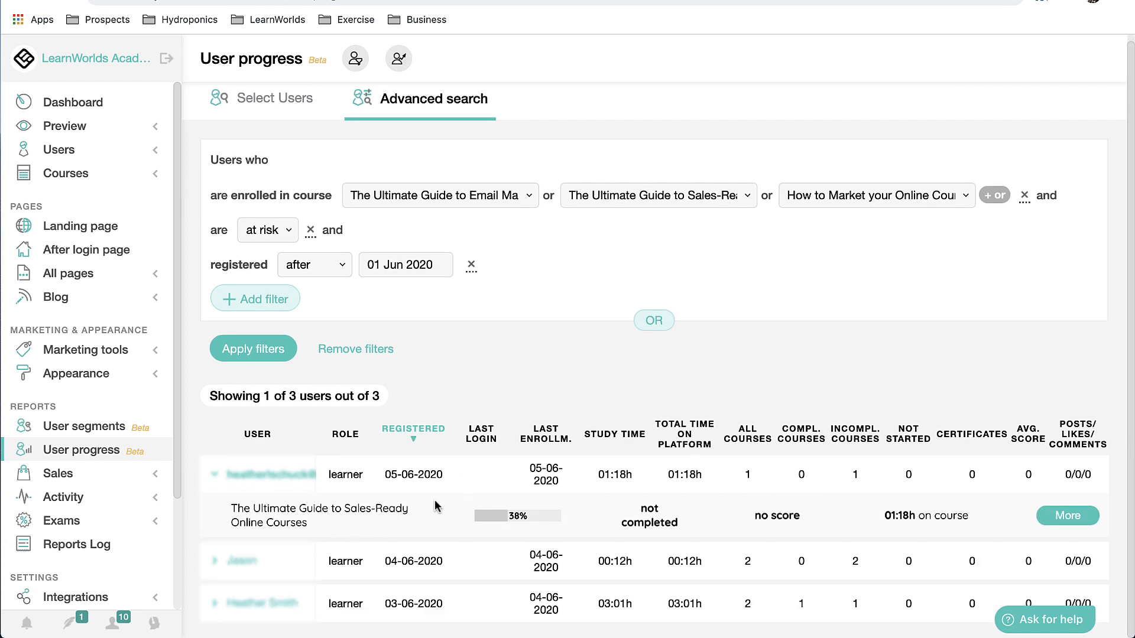
mouse_move(396, 483)
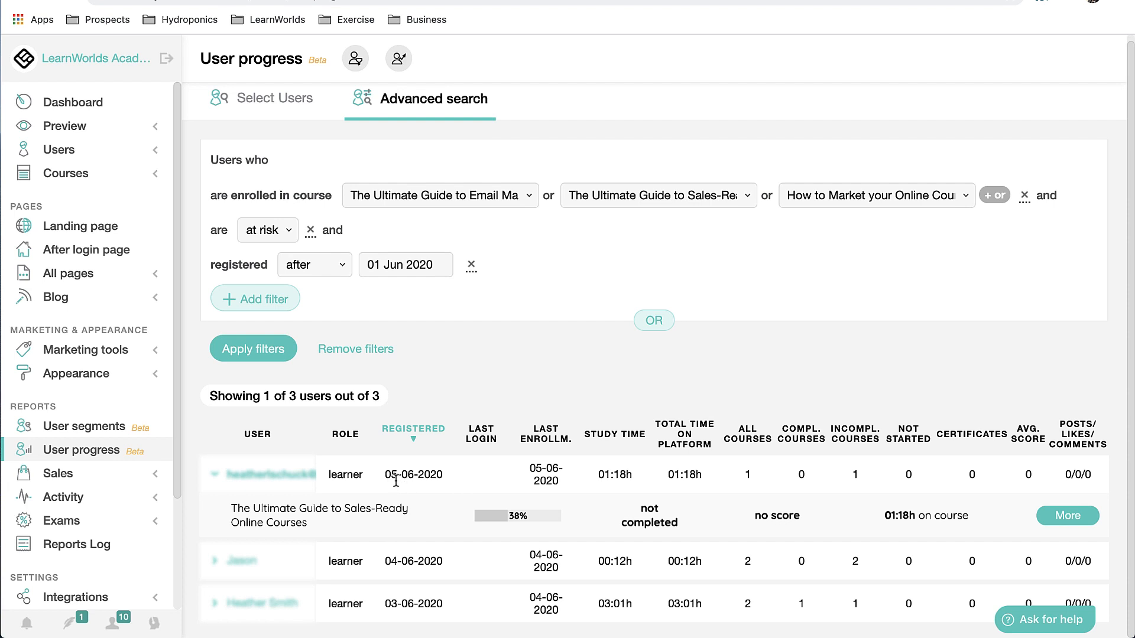
mouse_move(354, 523)
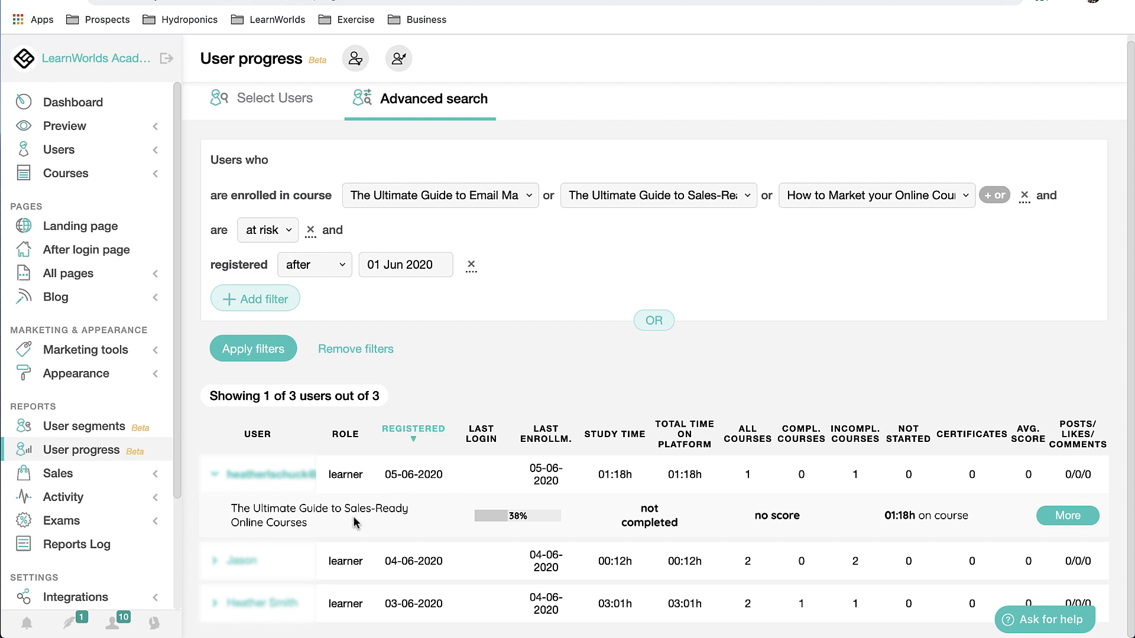
mouse_move(567, 476)
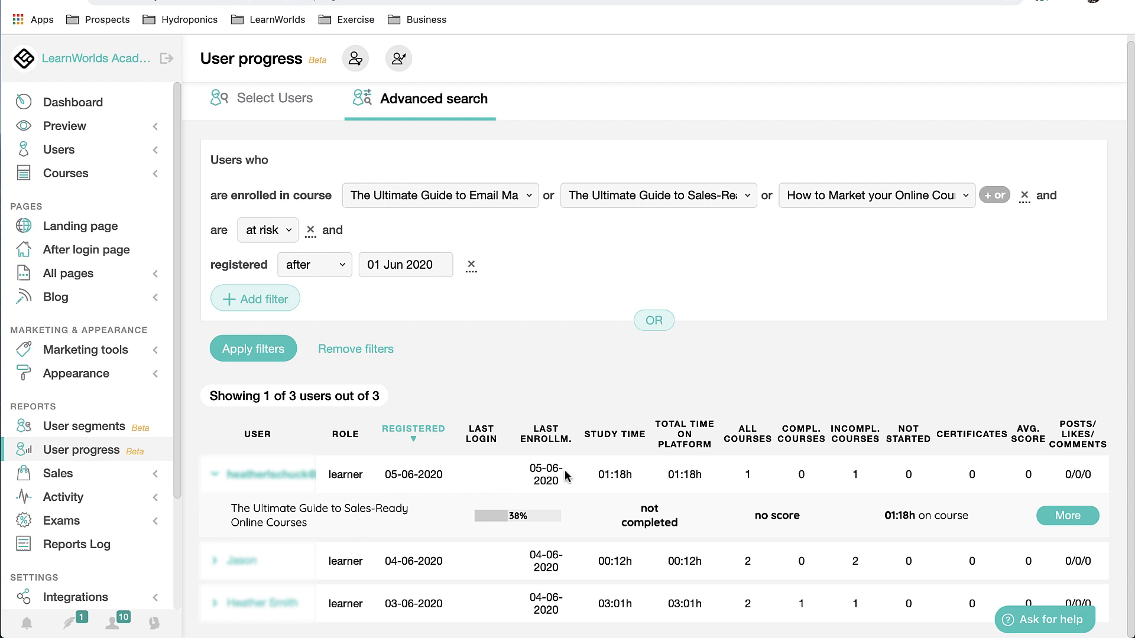
mouse_move(287, 547)
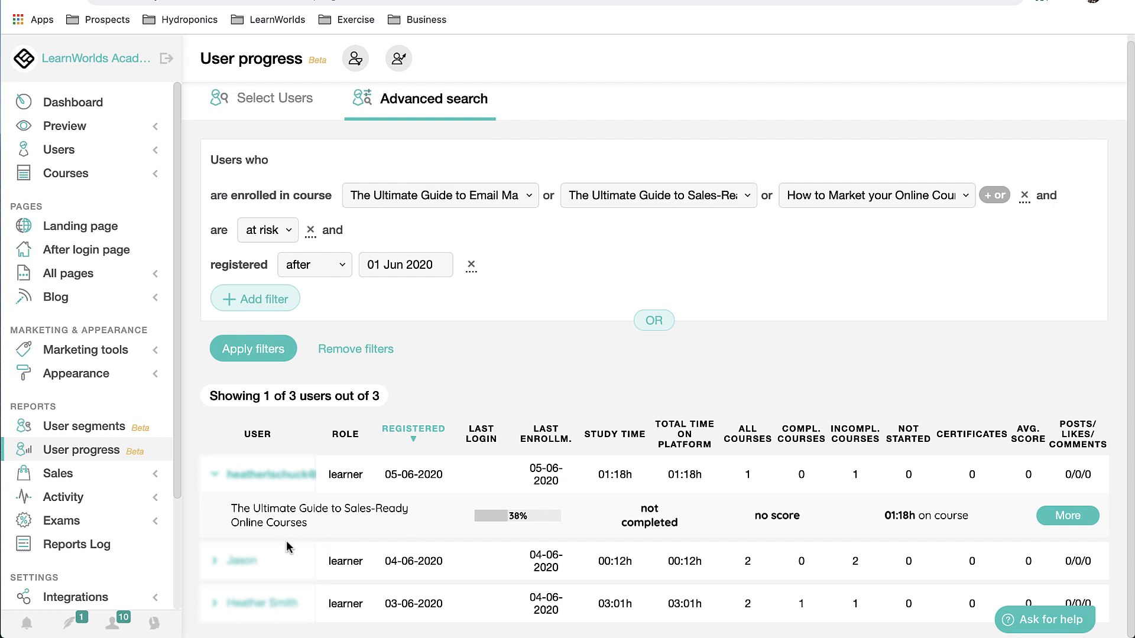
mouse_move(655, 518)
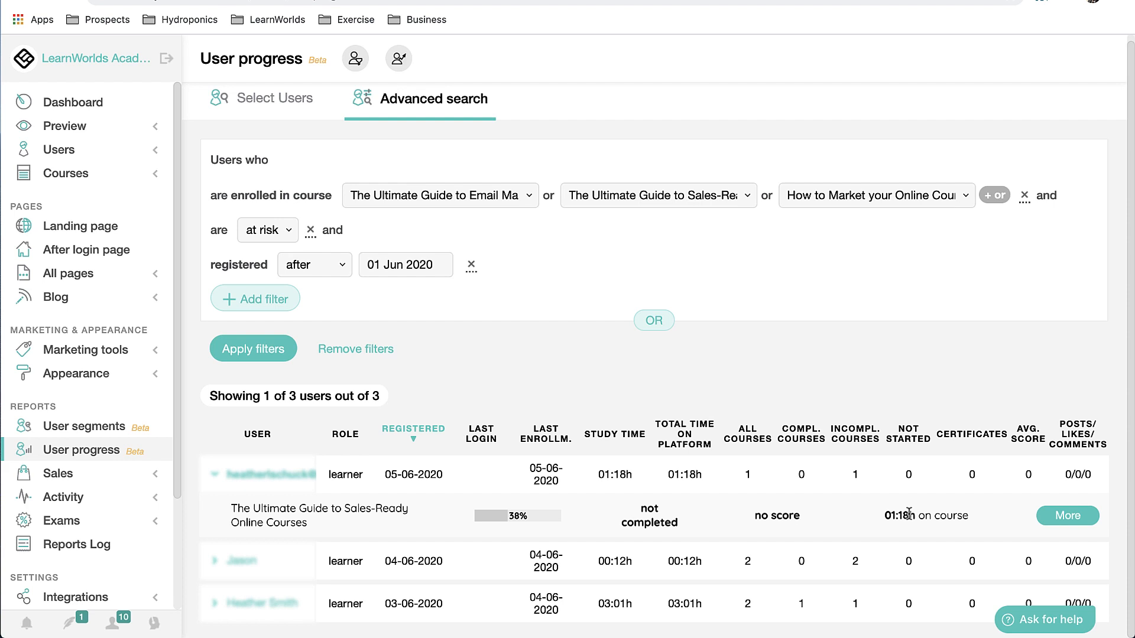
mouse_move(1067, 516)
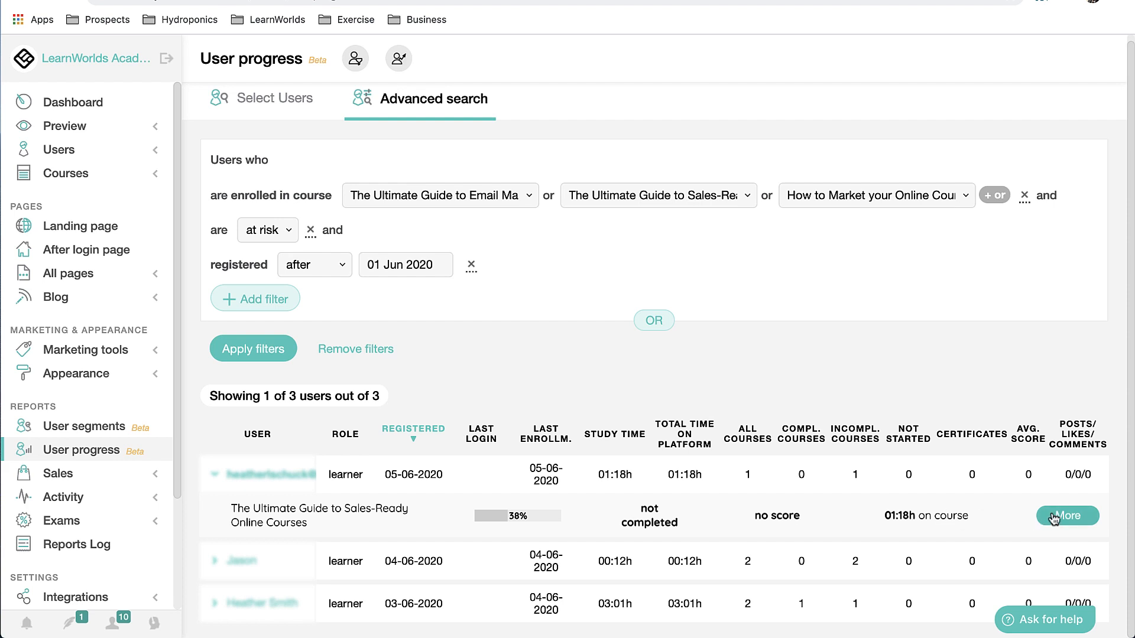
Open the first learner's details and expand the Publishing and Sales-Ready sections' lessons.
click(1067, 516)
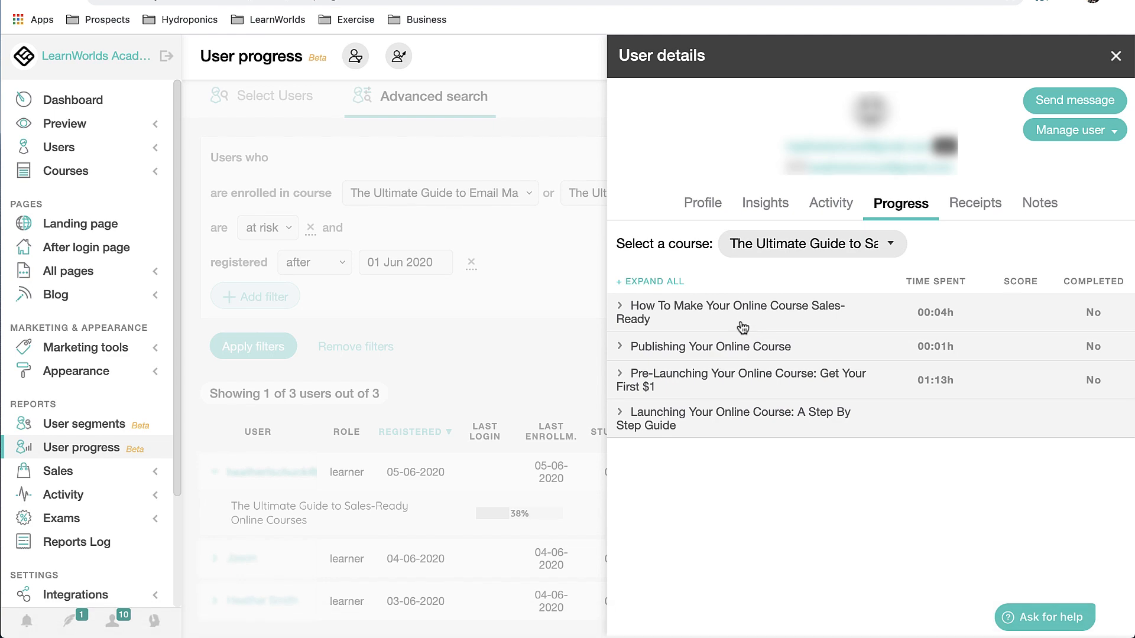
click(711, 345)
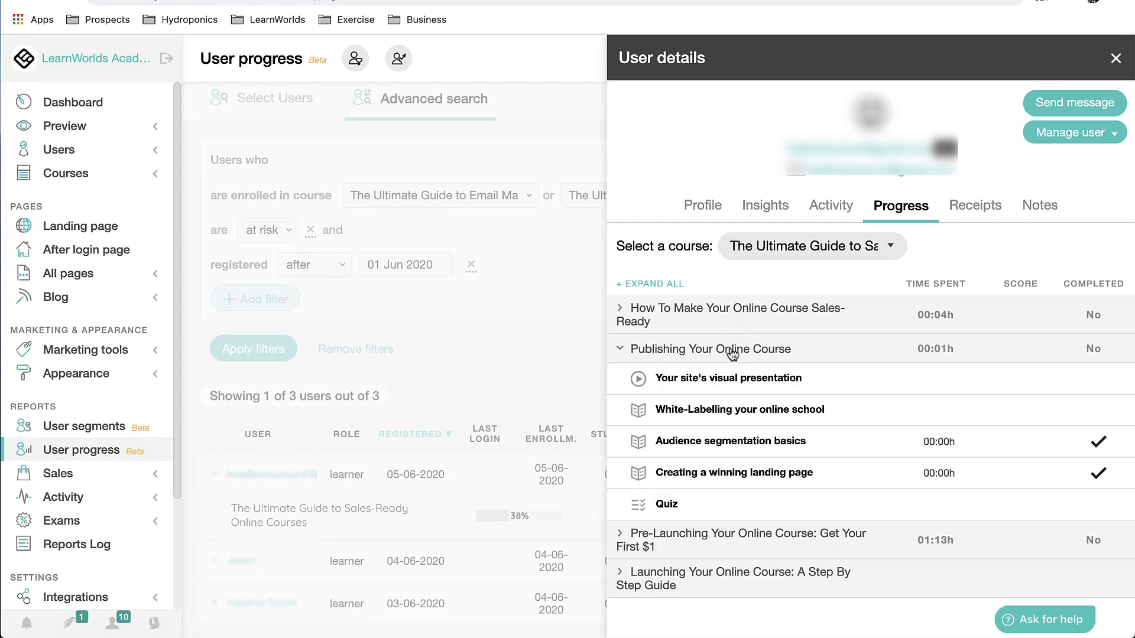
click(730, 314)
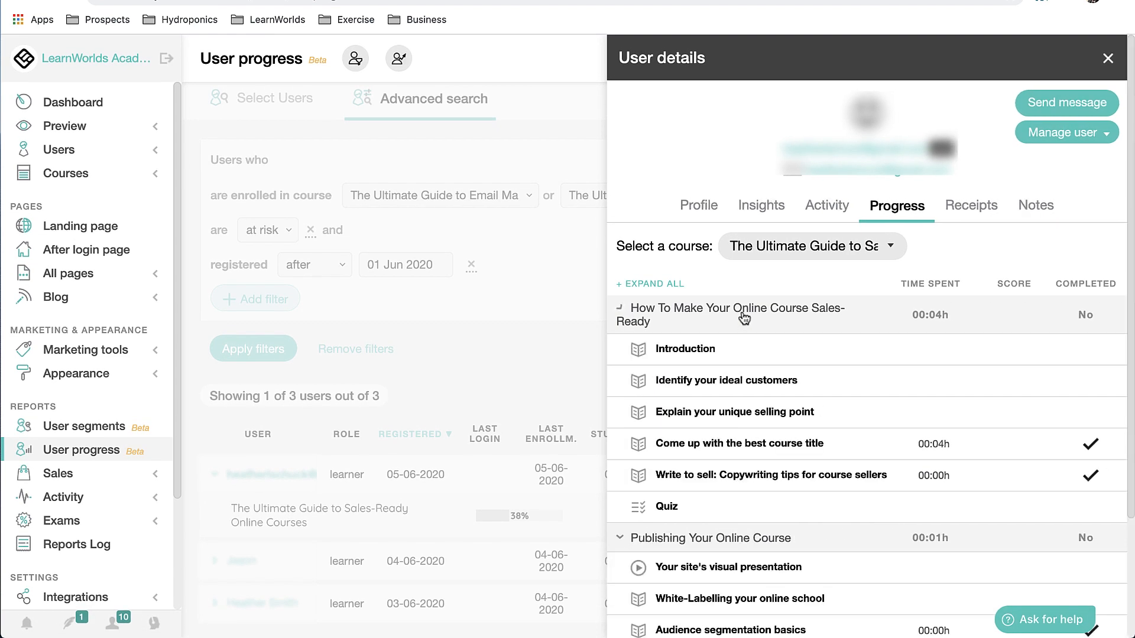
scroll(down, 3)
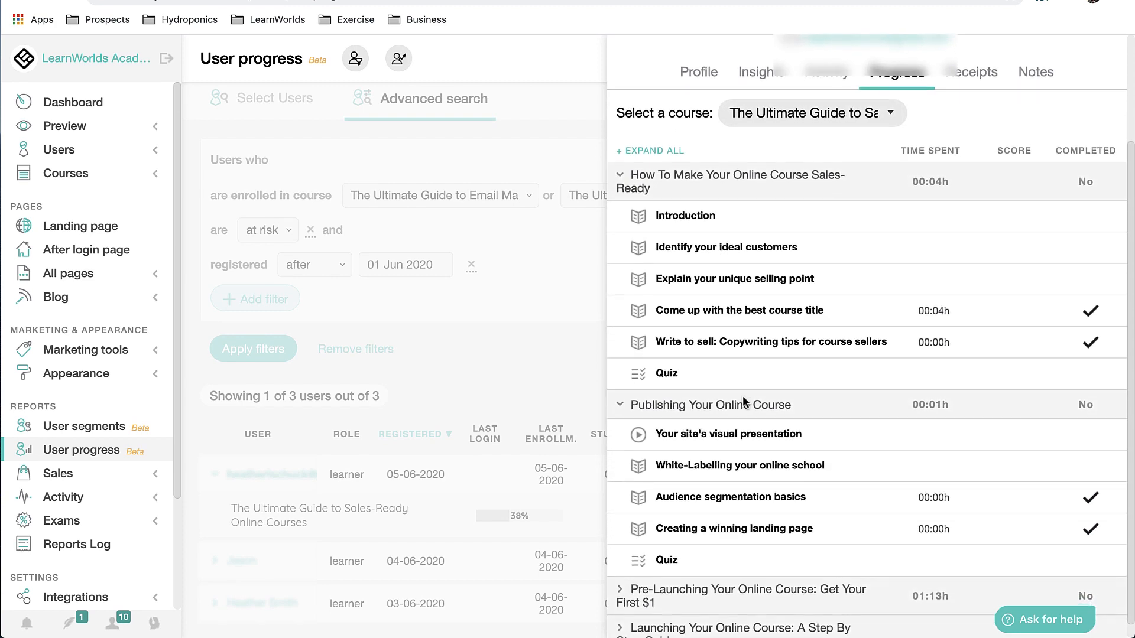
scroll(up, 3)
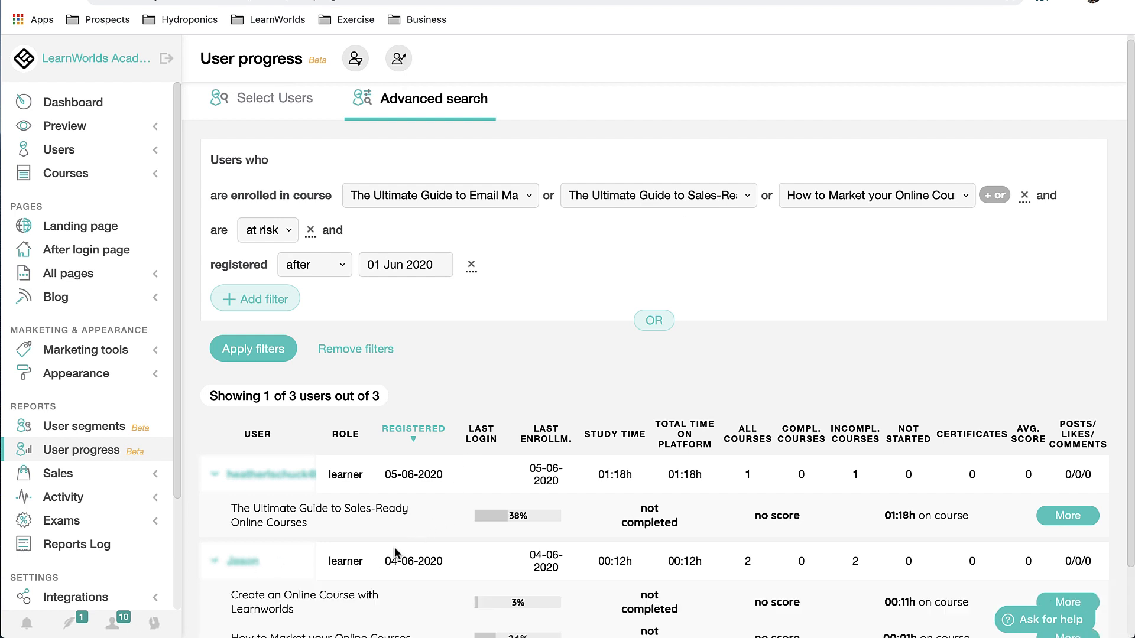
scroll(down, 3)
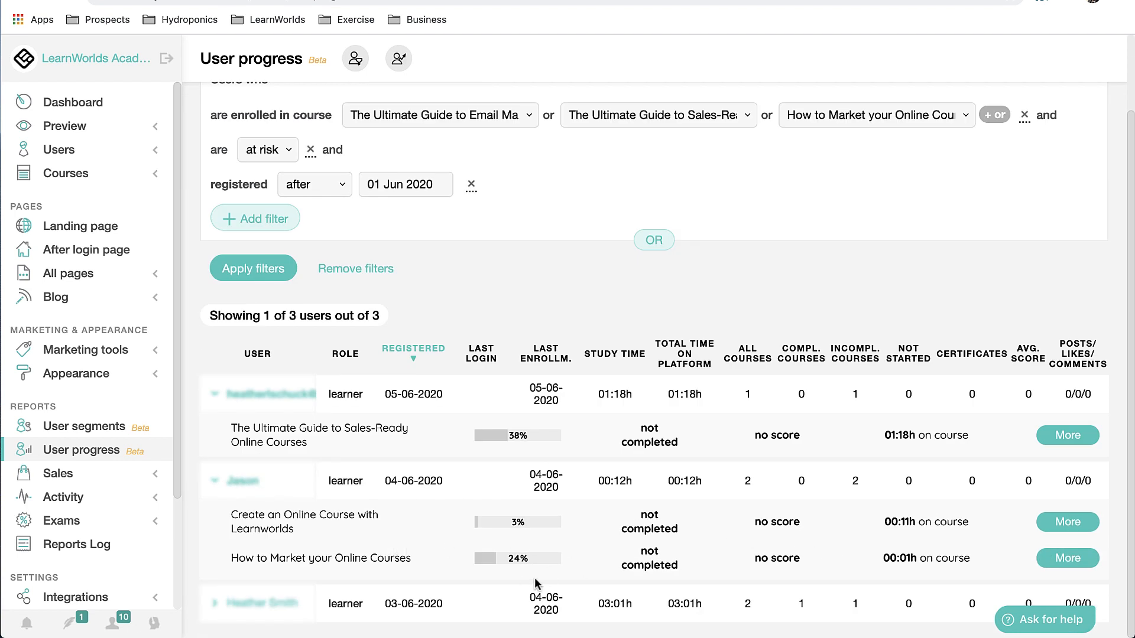
mouse_move(1013, 567)
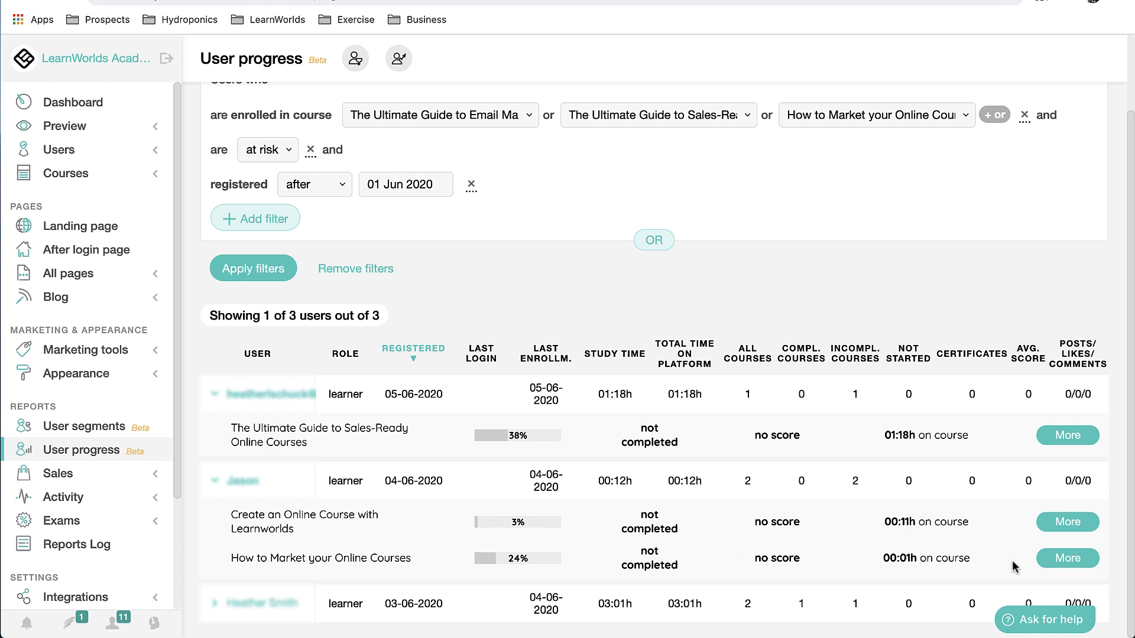
click(1067, 558)
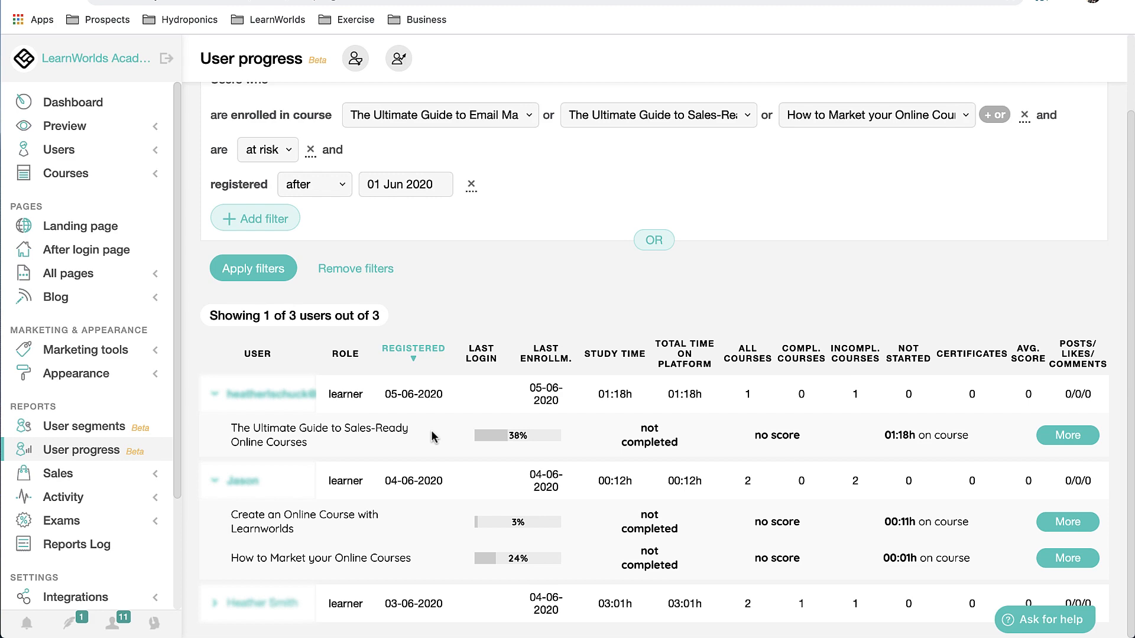
scroll(up, 3)
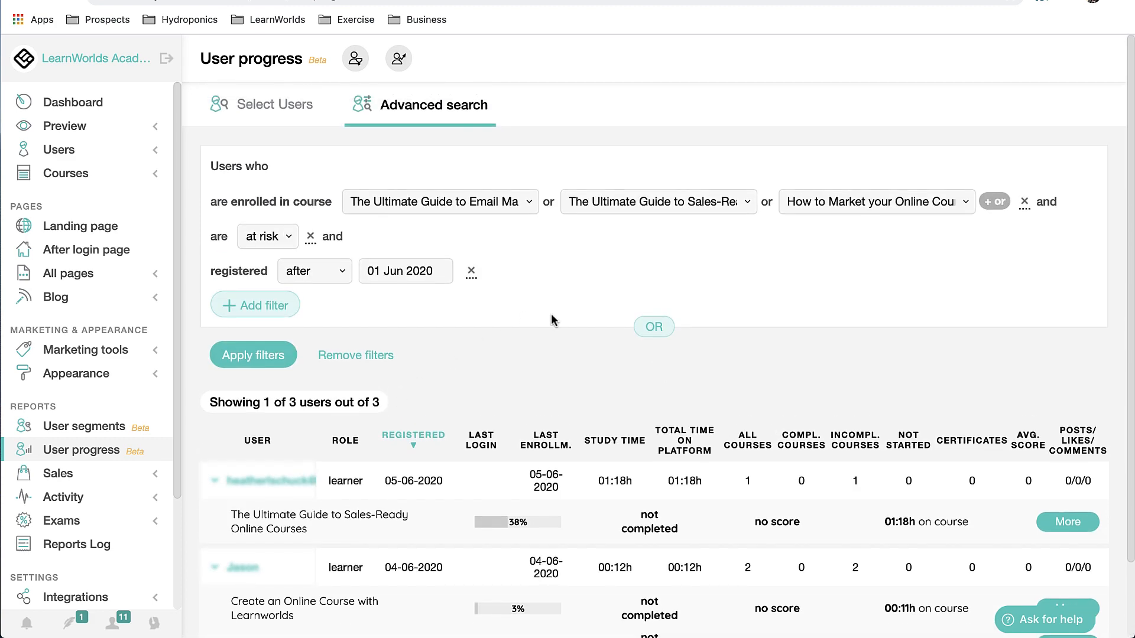
mouse_move(520, 313)
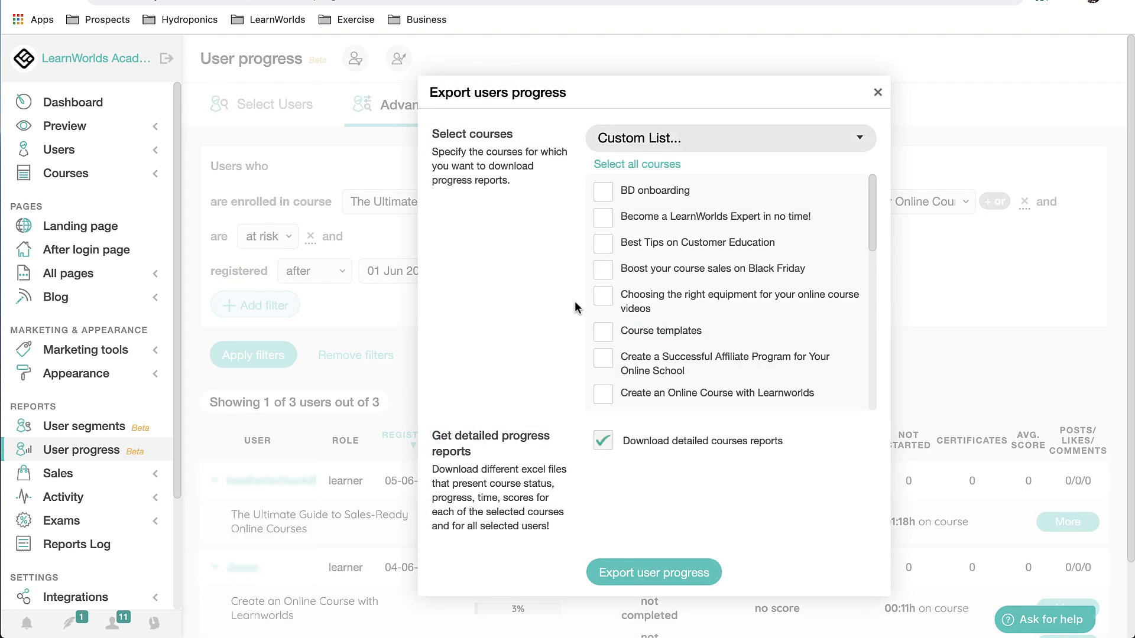
mouse_move(624, 207)
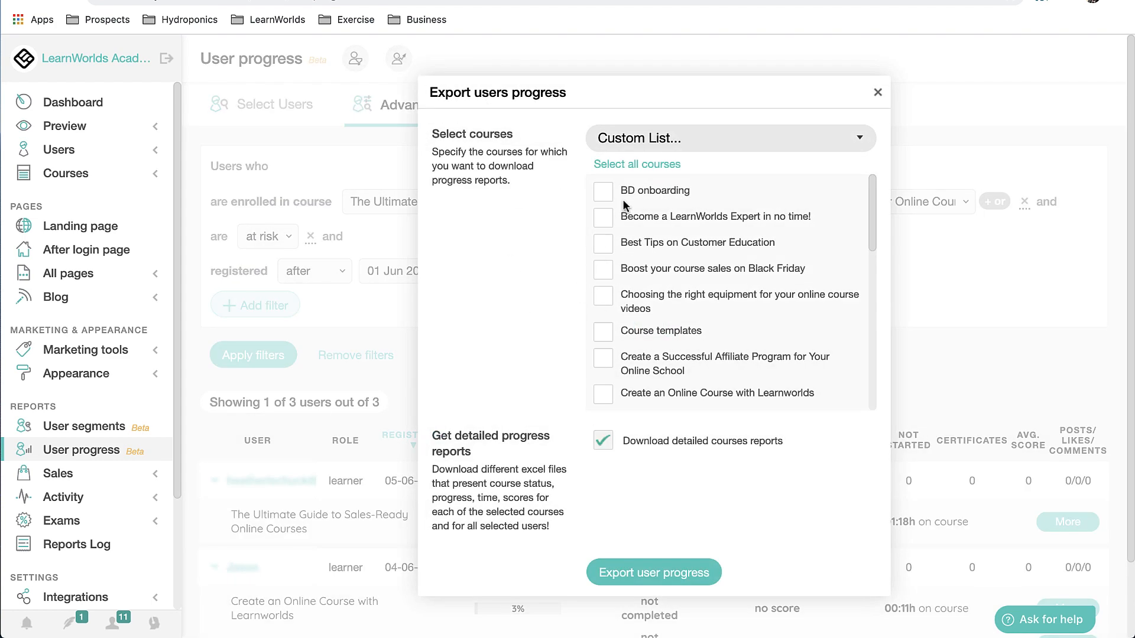
Export user progress with detailed reports for the three ticked courses.
scroll(down, 3)
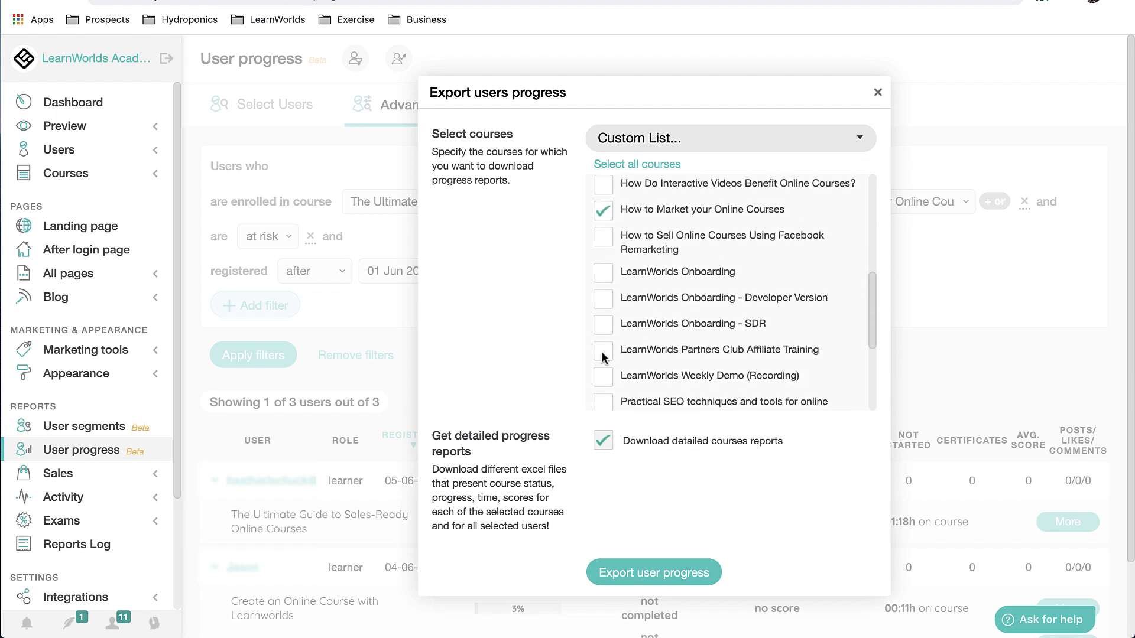
scroll(down, 3)
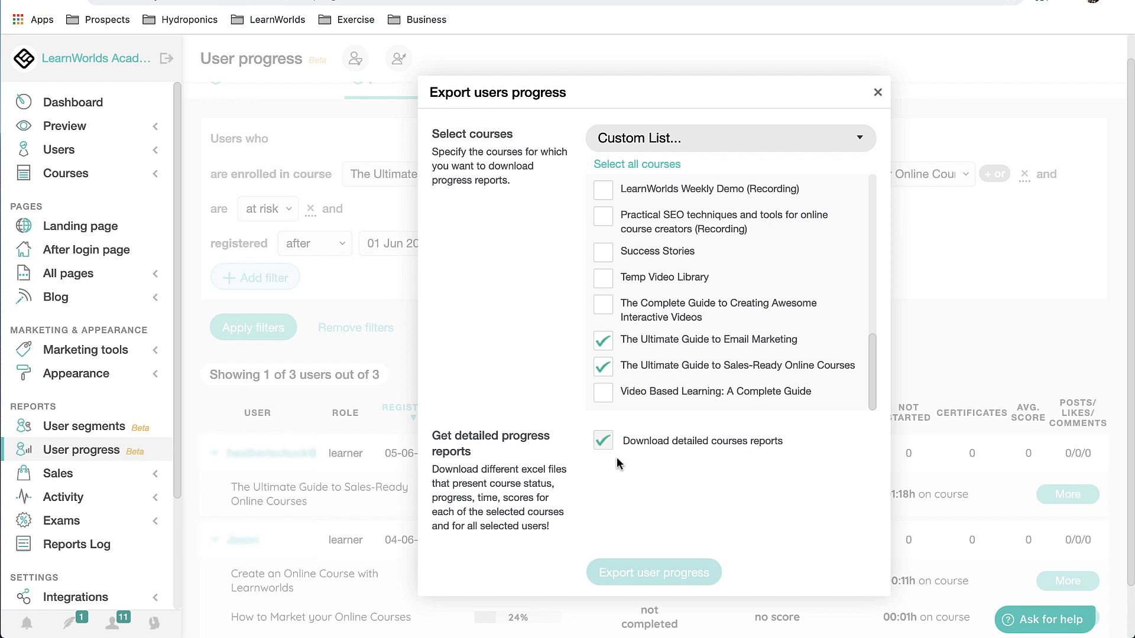
click(652, 572)
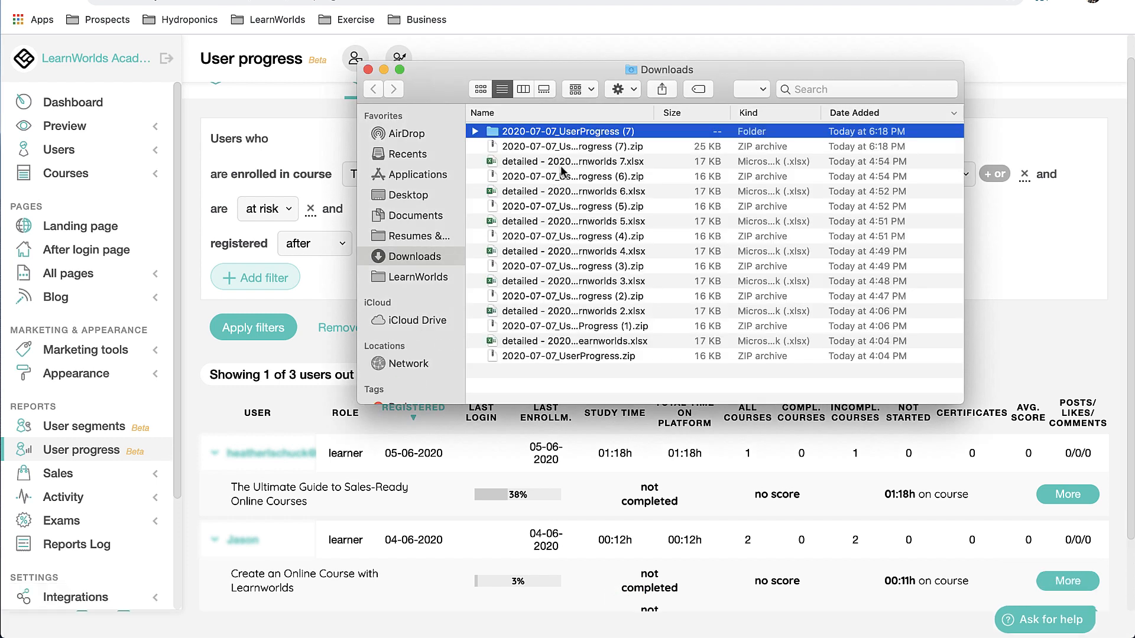
Open the newest export's detailed folder and its first course report workbook in Excel.
double_click(569, 131)
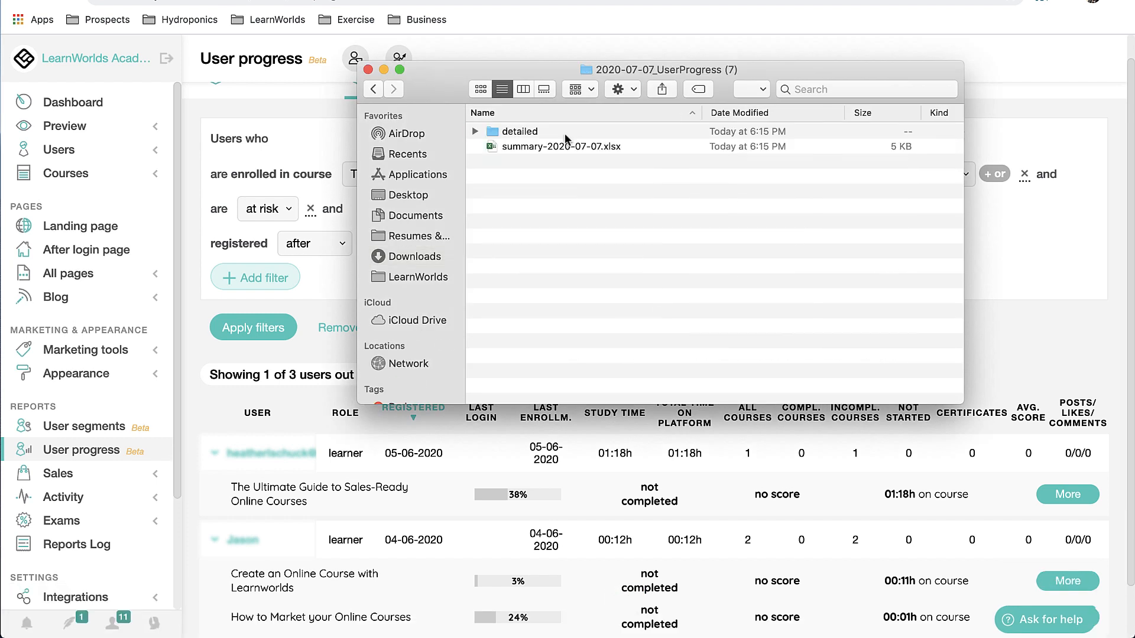
click(520, 131)
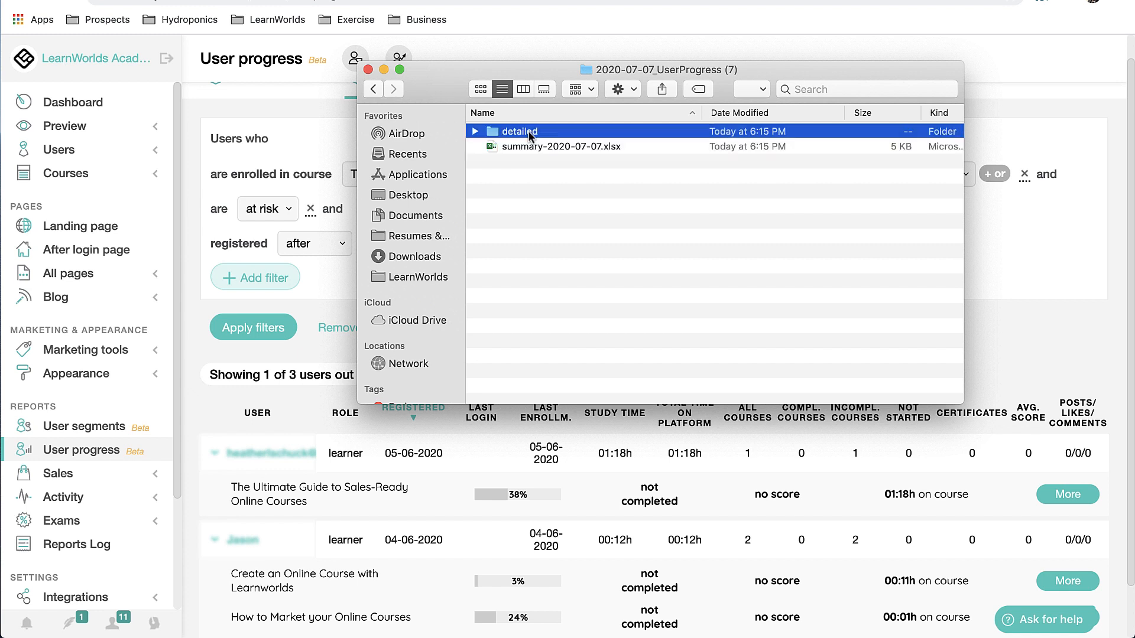
double_click(518, 131)
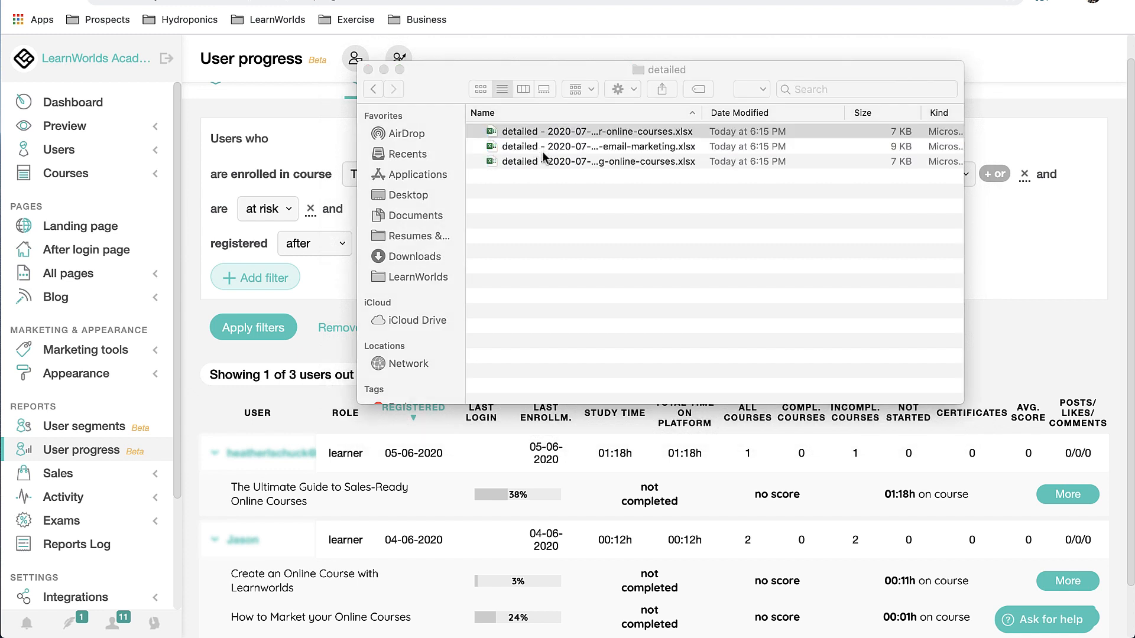
double_click(596, 131)
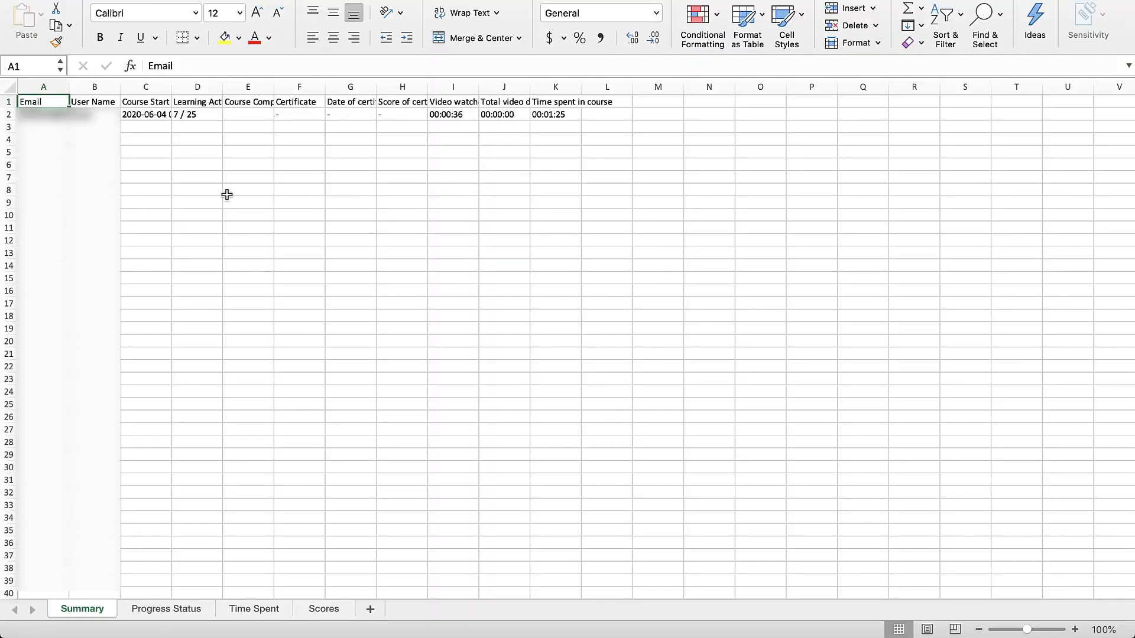
mouse_move(146, 168)
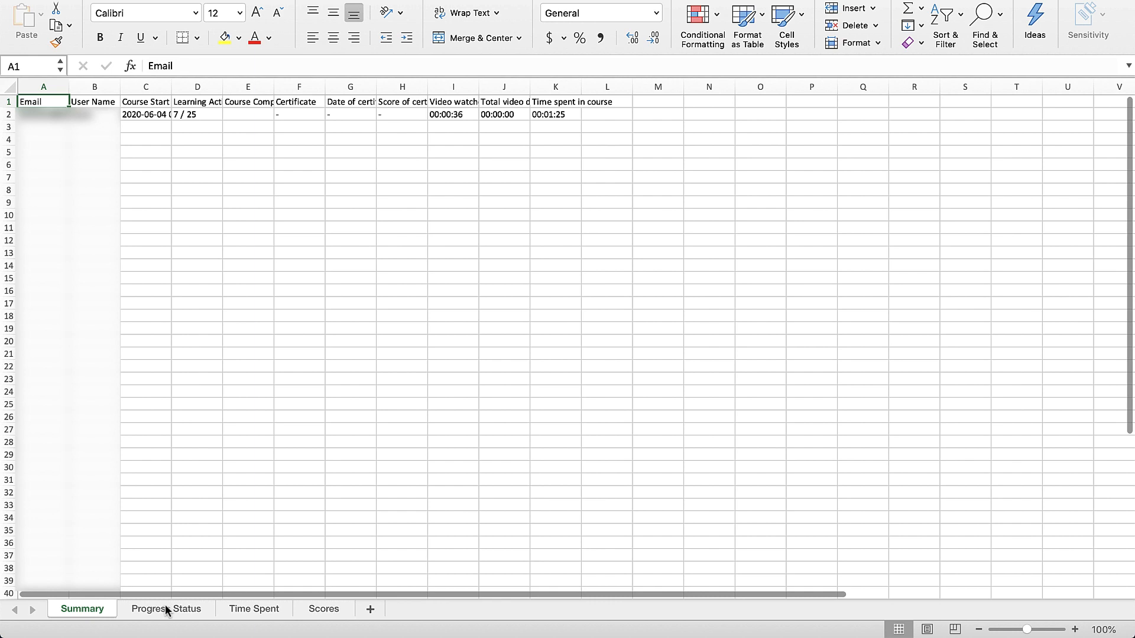
Review the first workbook's Progress Status, Time Spent and Scores sheets, then close it.
click(165, 609)
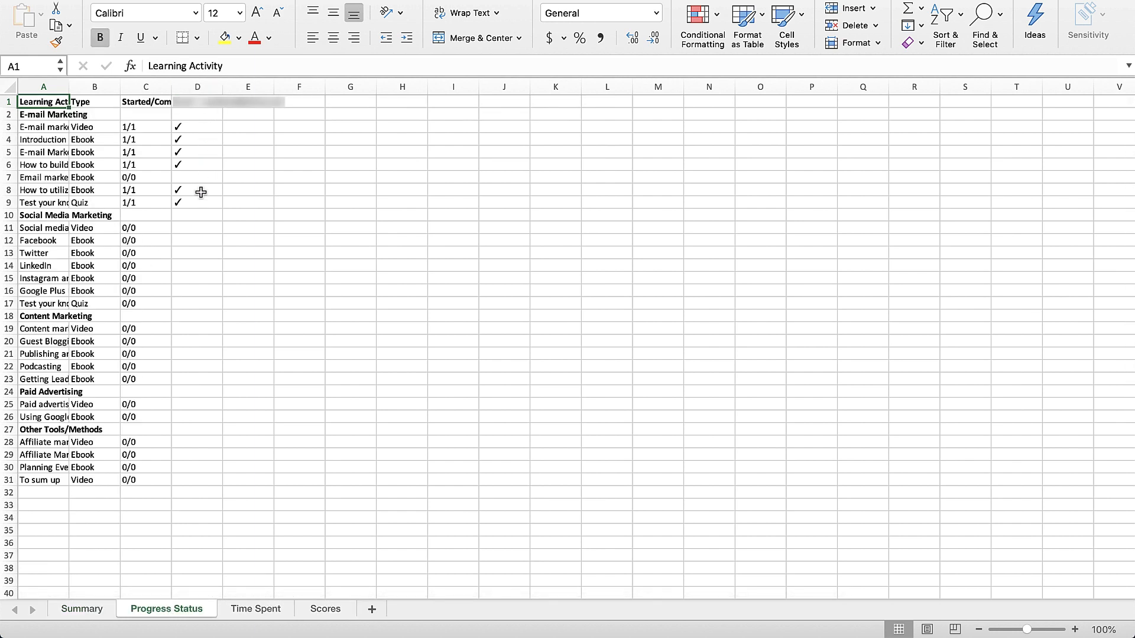
click(255, 609)
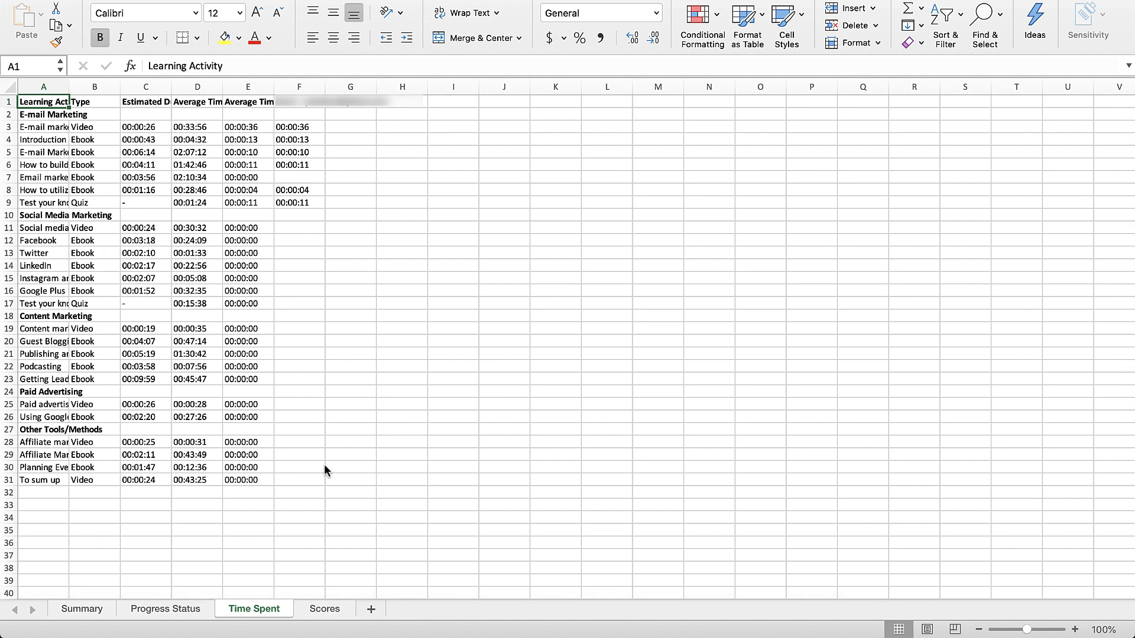
click(323, 609)
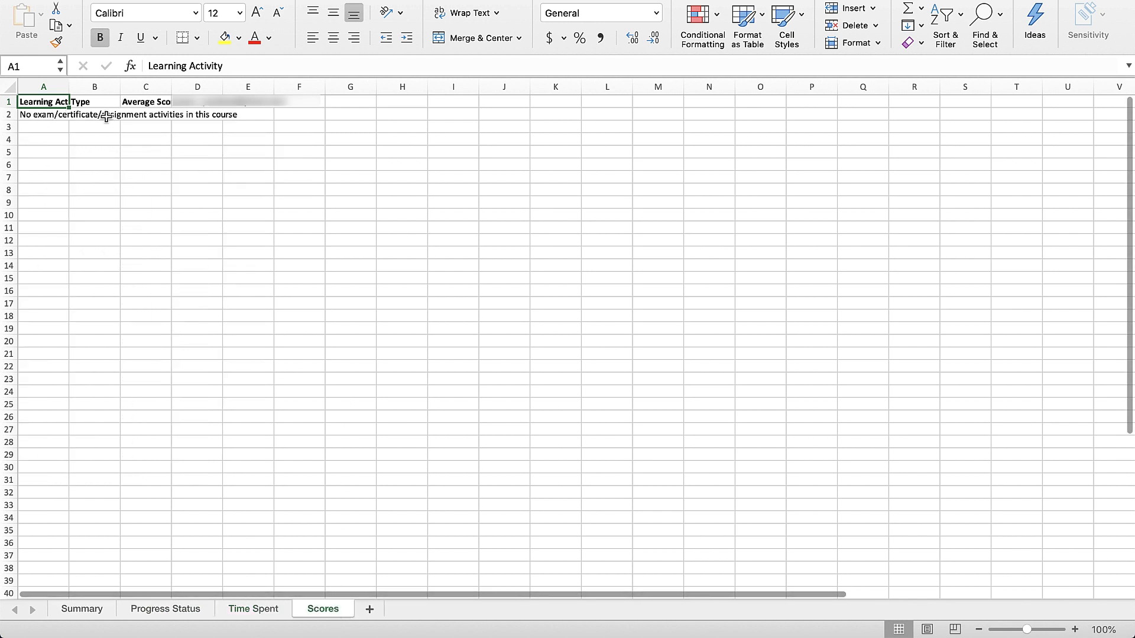
mouse_move(117, 573)
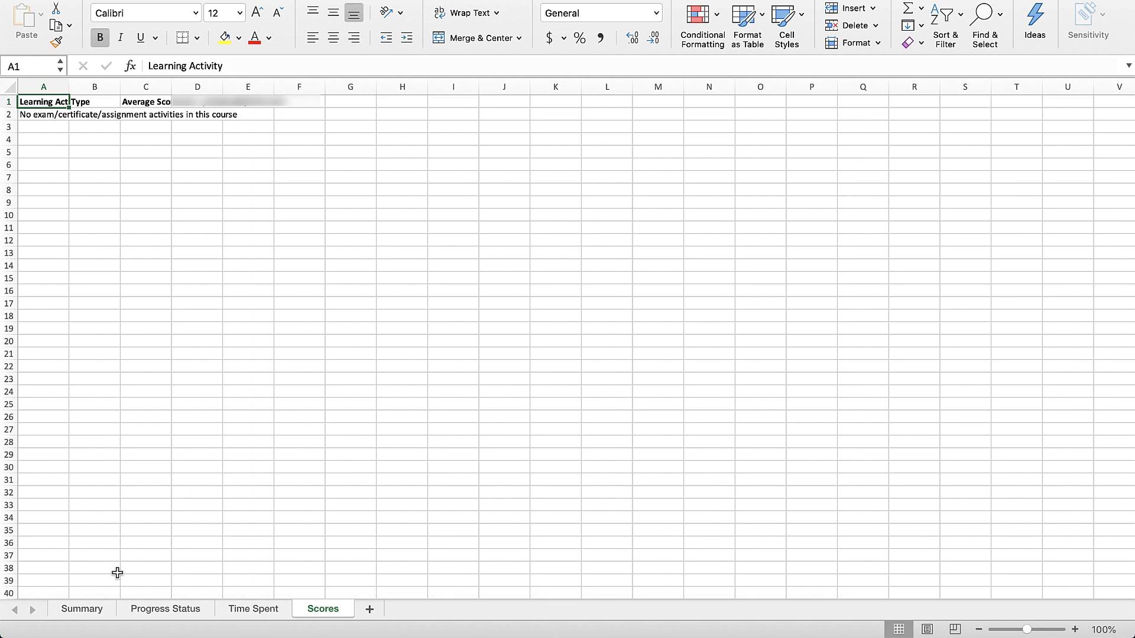
click(81, 609)
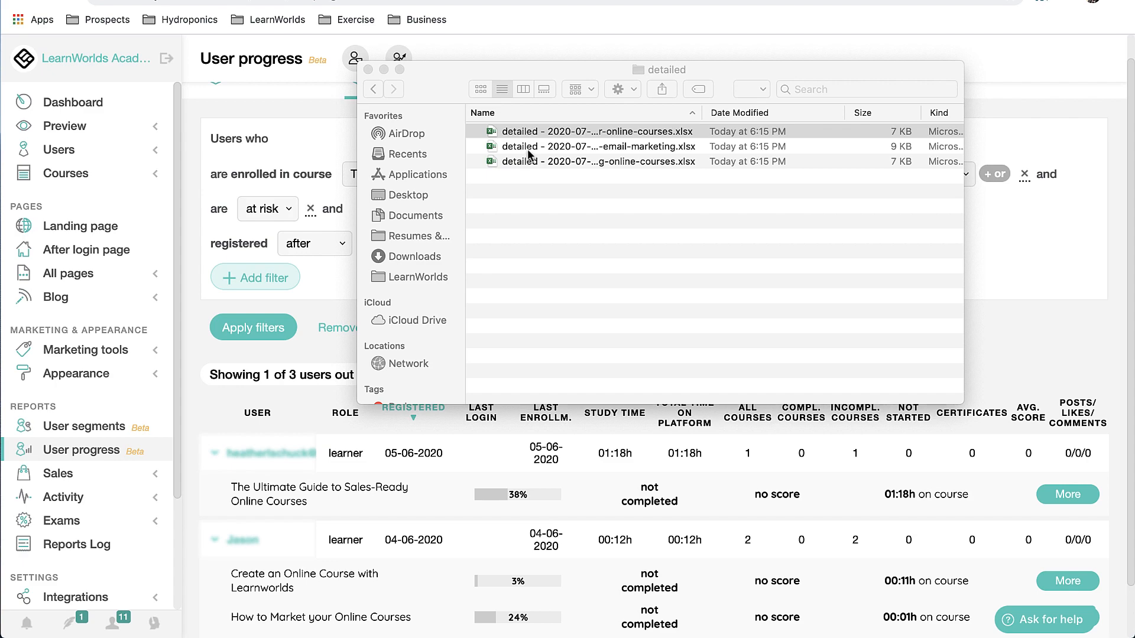
Open the email marketing course workbook and scroll through its Progress Status sheet.
double_click(599, 146)
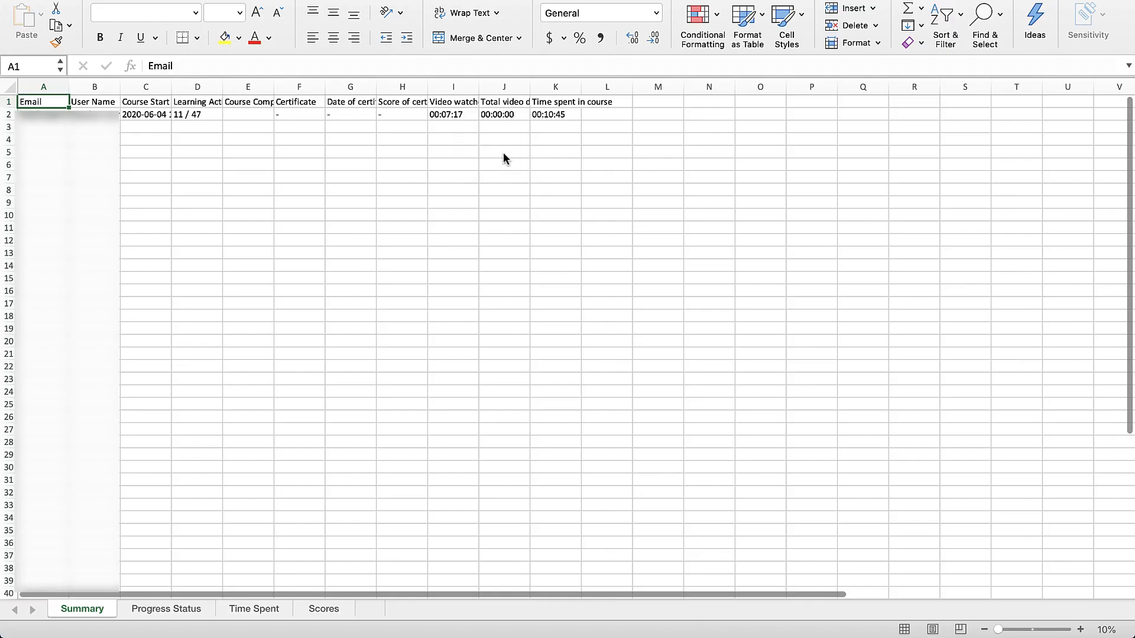
click(166, 609)
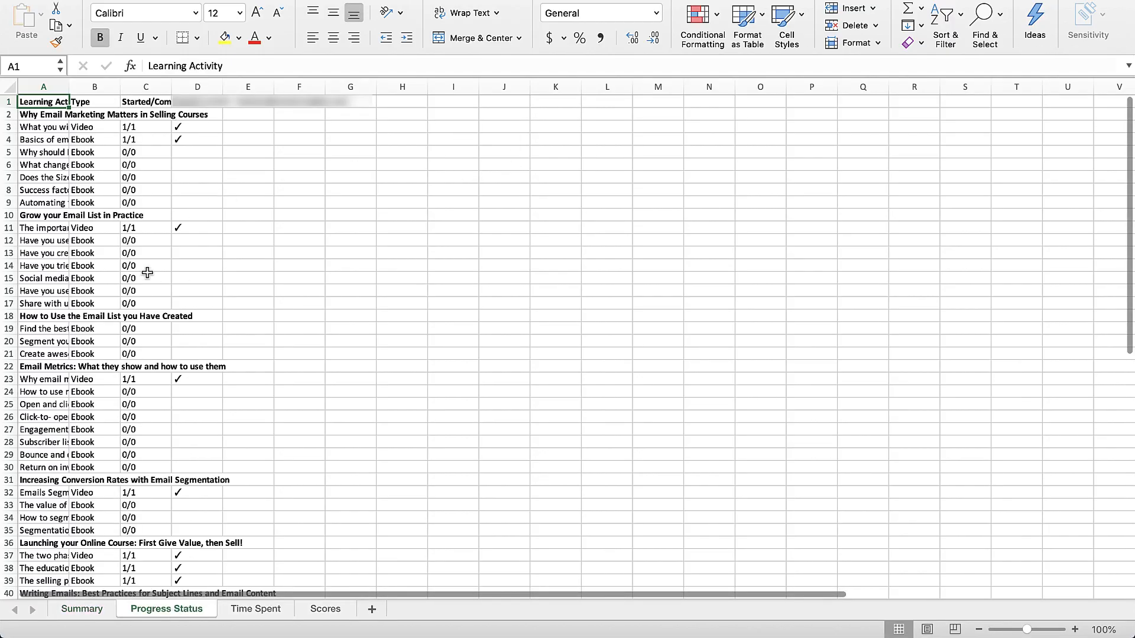
scroll(down, 3)
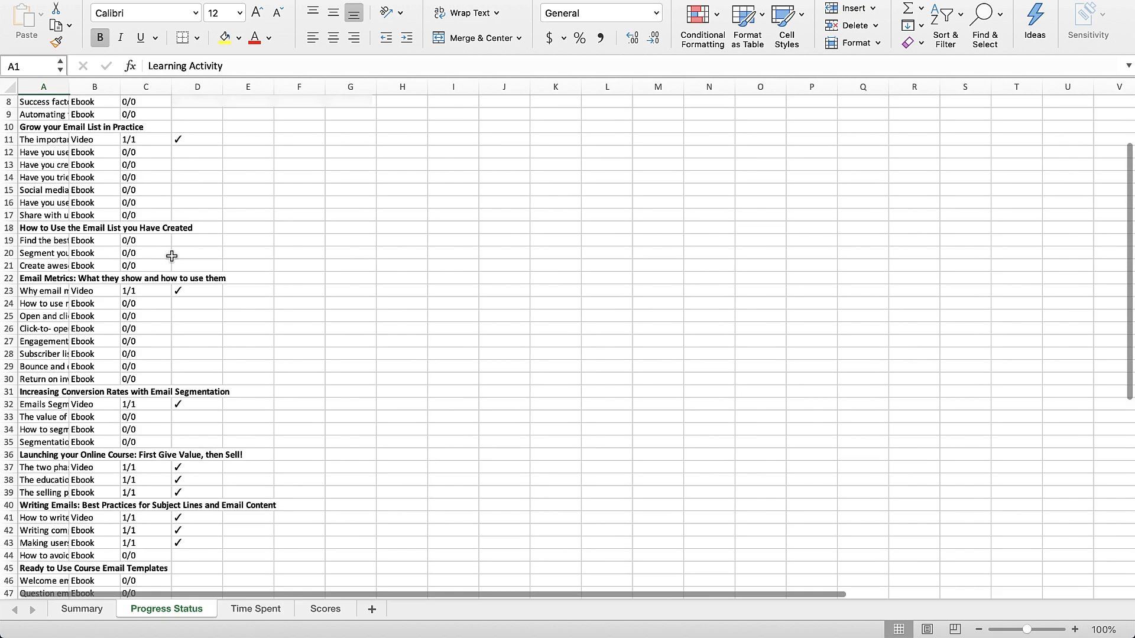
scroll(down, 3)
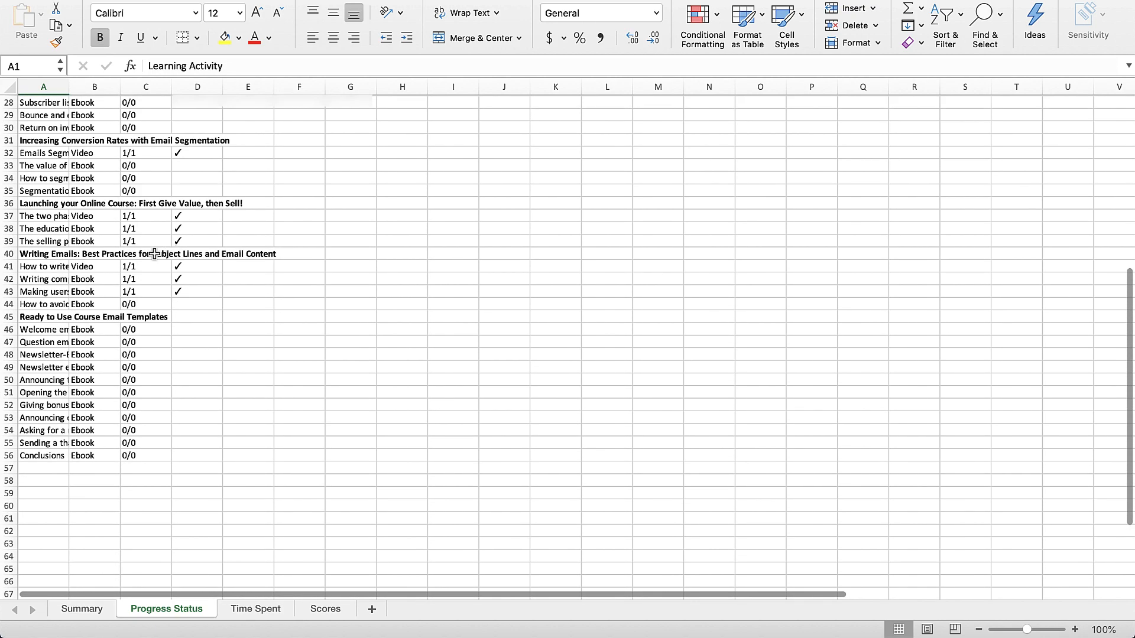
click(255, 609)
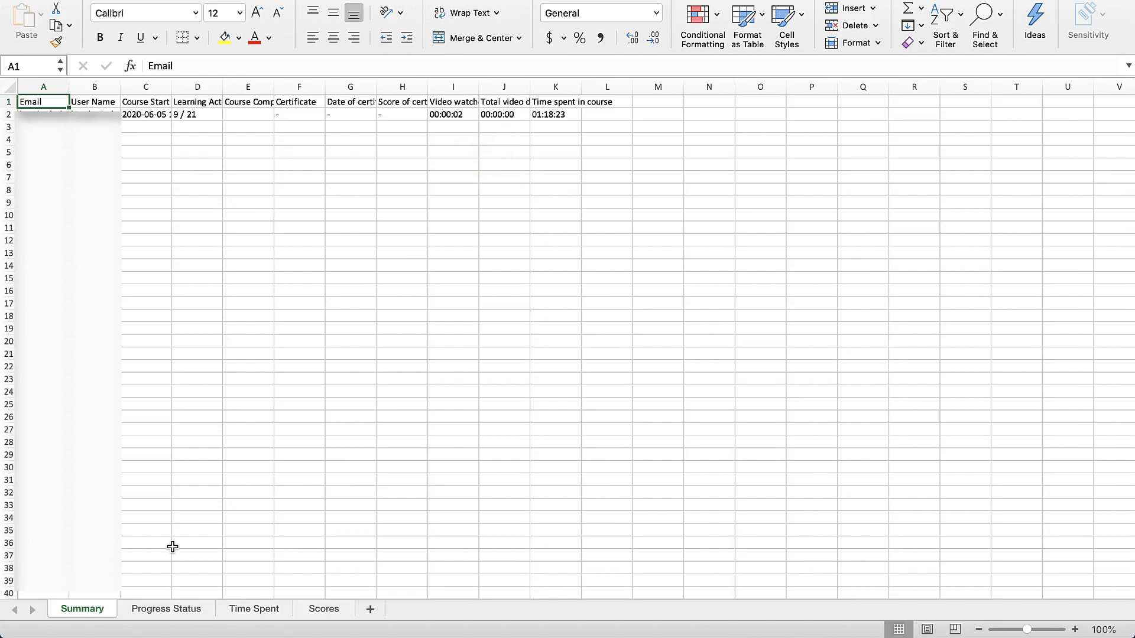
Review the third course's Progress Status sheet and open fill colours for the 'Know the student' row.
click(165, 609)
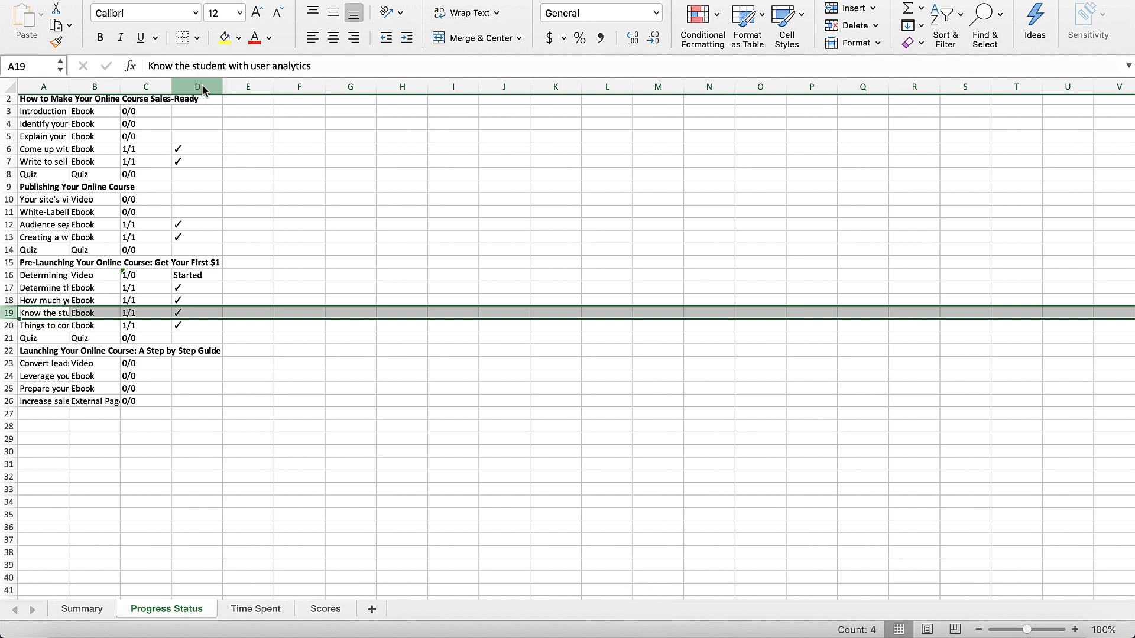
click(239, 38)
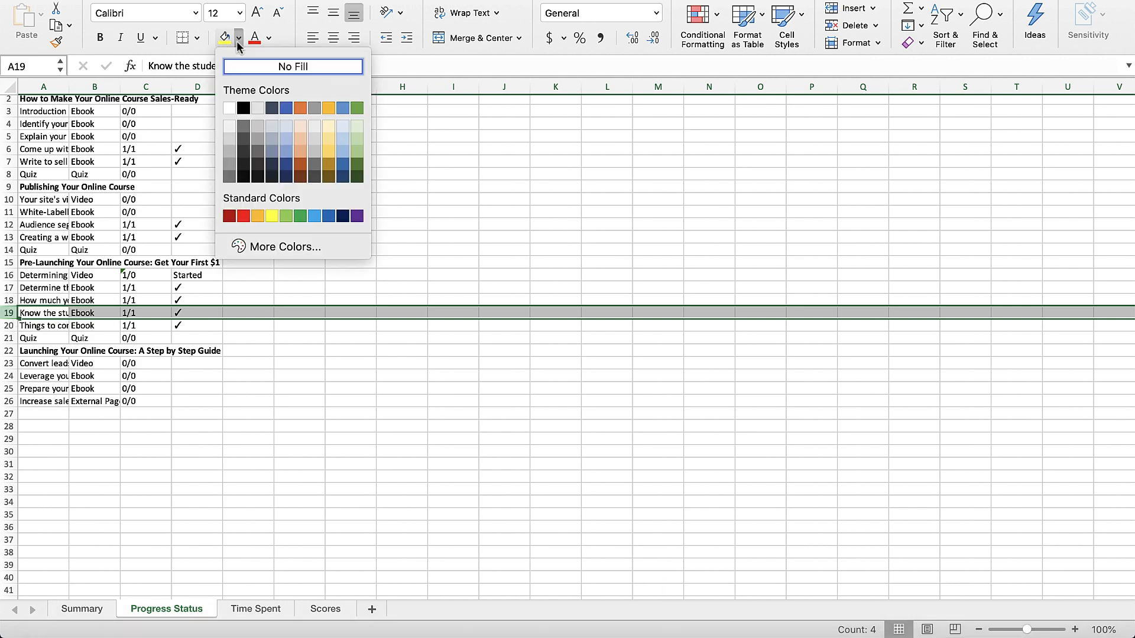
click(292, 66)
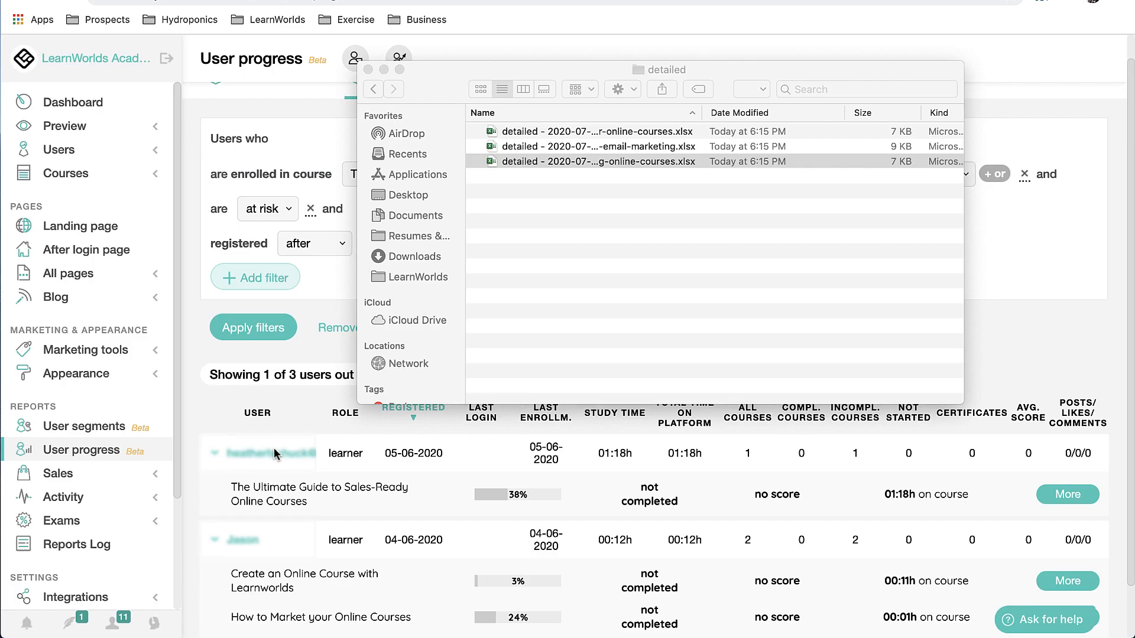
mouse_move(374, 70)
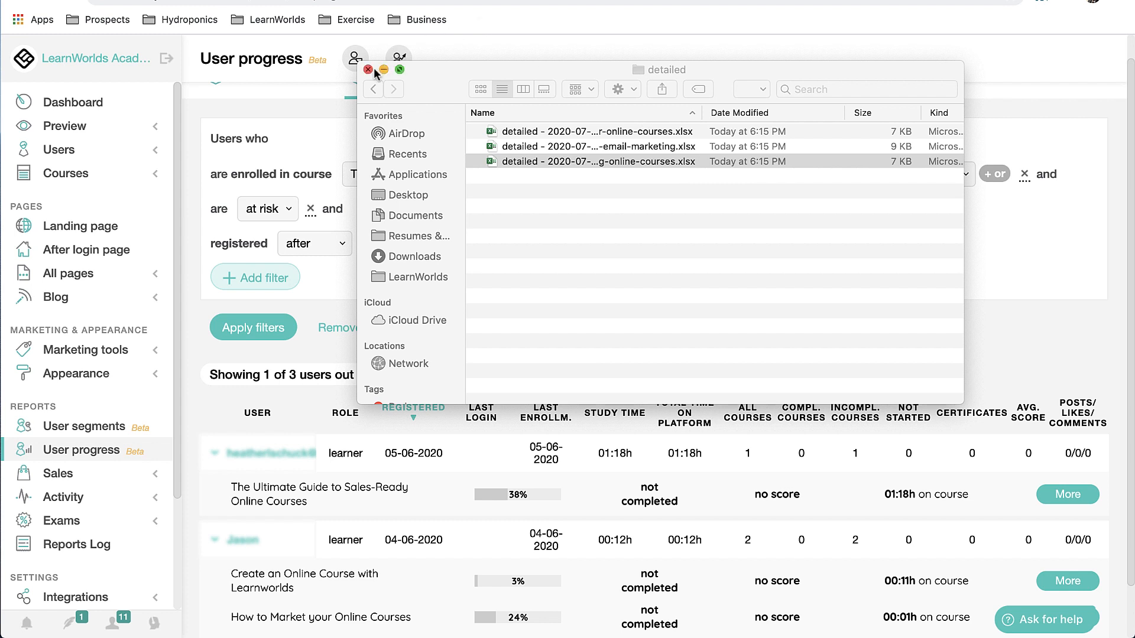
Close the exported reports window and remove all user search filters, listing all 8012 users.
click(368, 70)
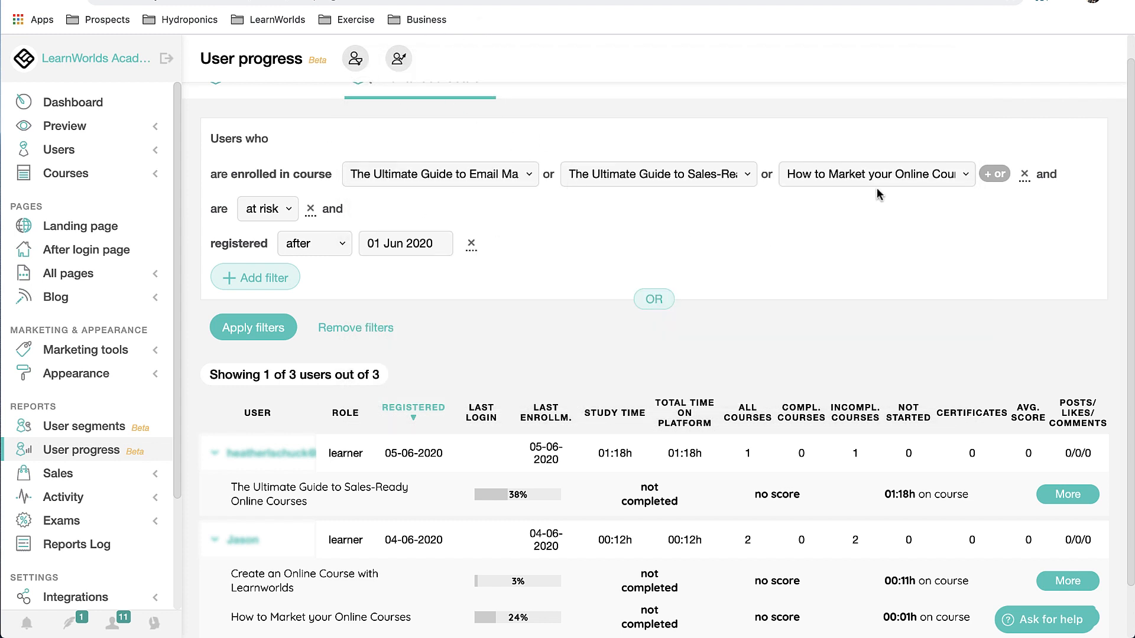
mouse_move(780, 141)
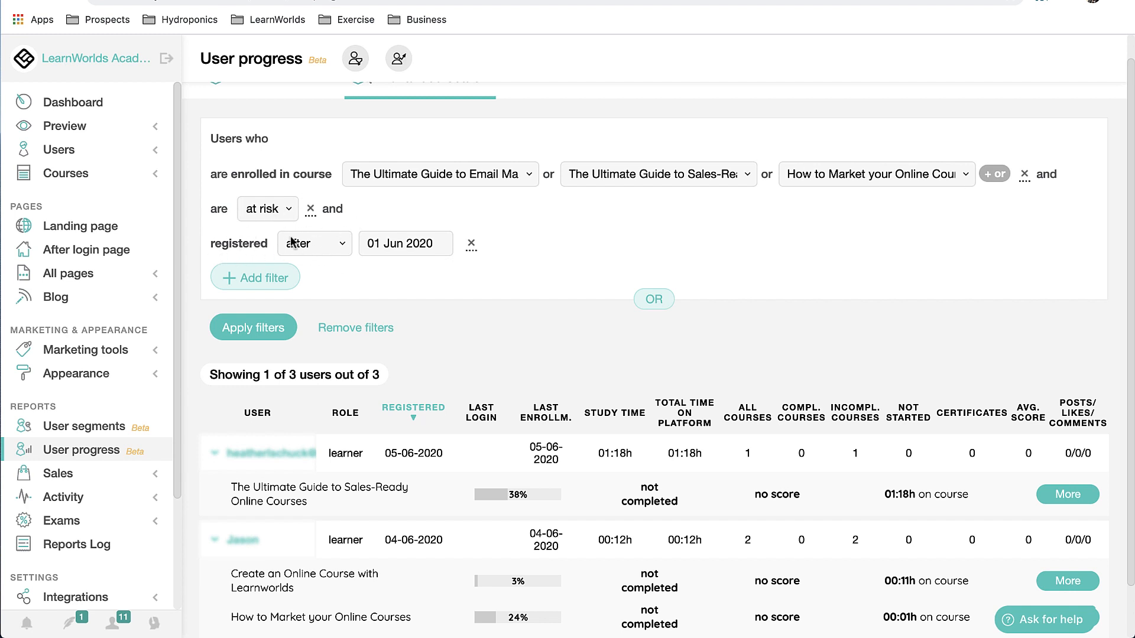
mouse_move(195, 268)
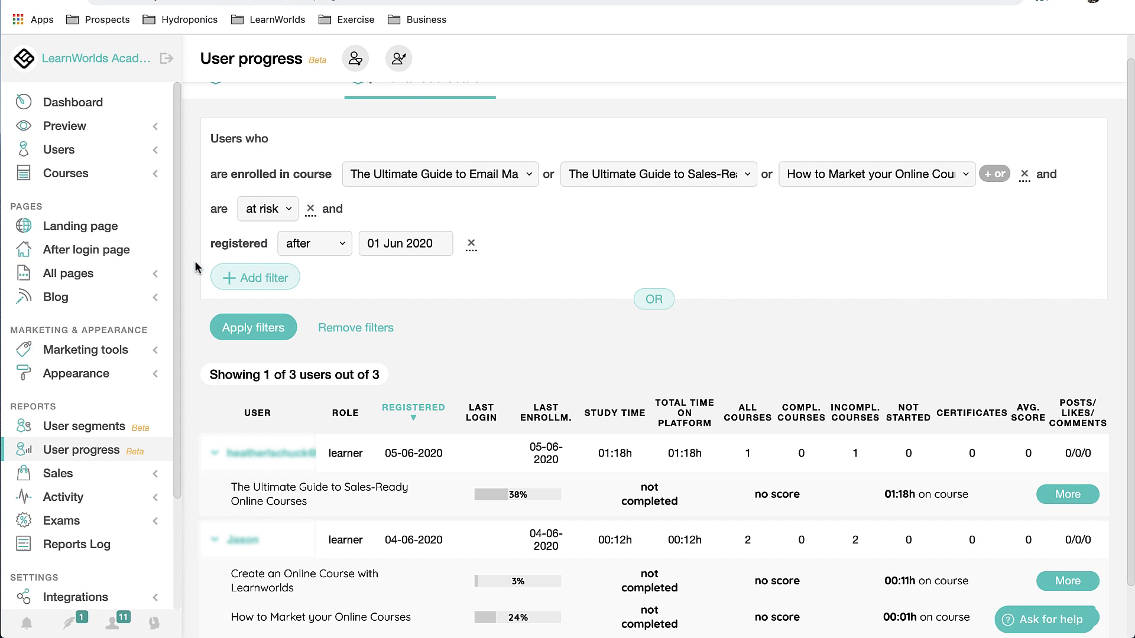
click(255, 277)
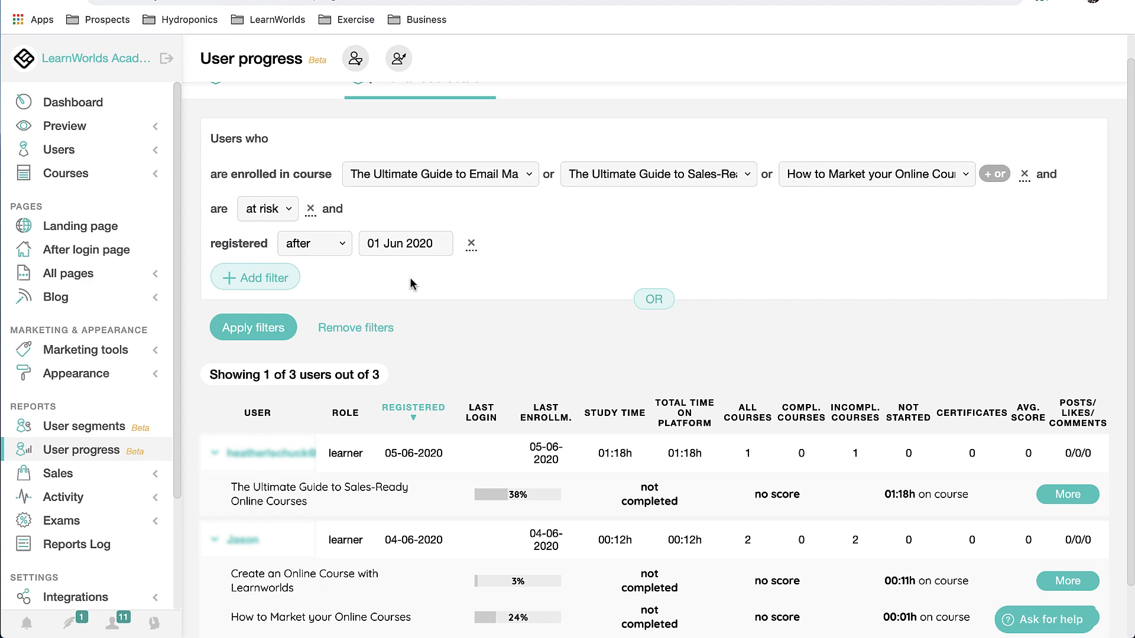
mouse_move(355, 327)
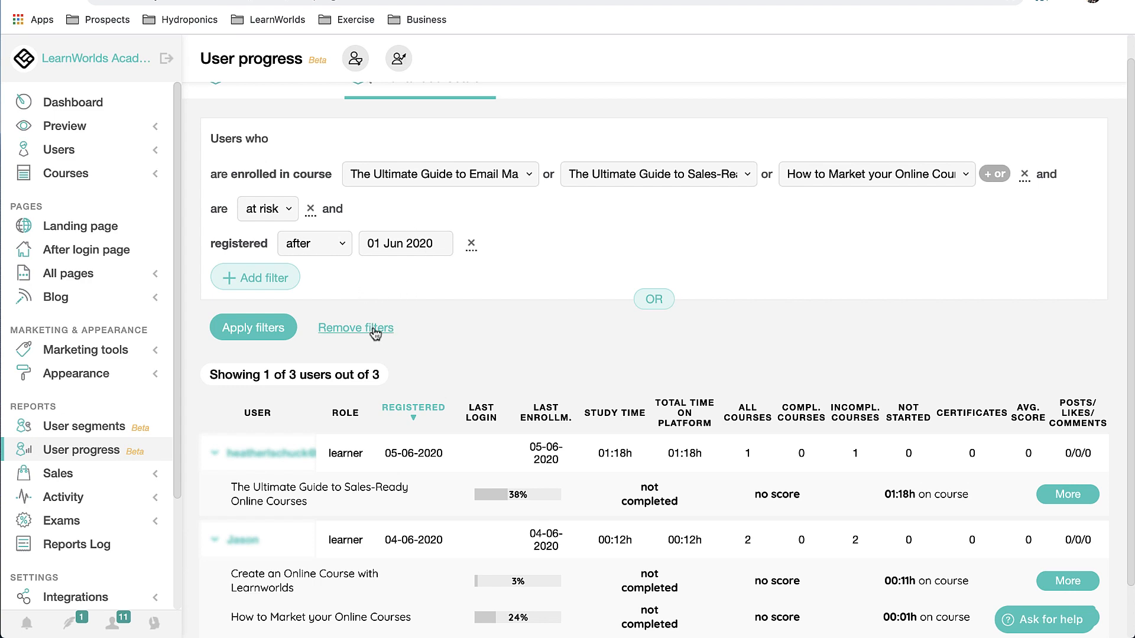
click(355, 328)
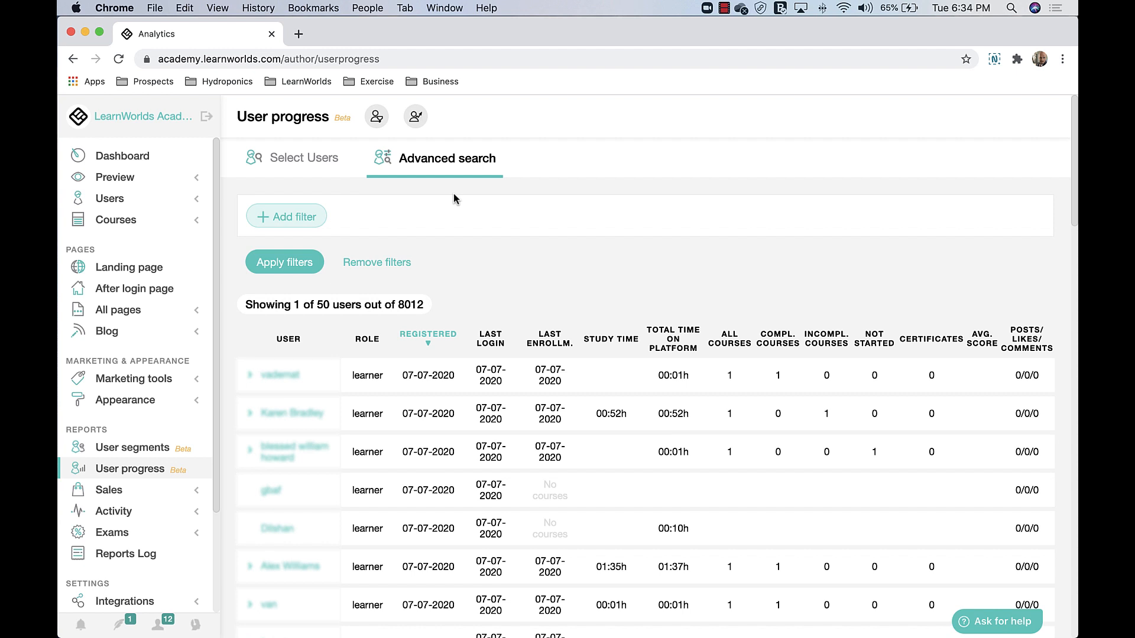
Add a course progress filter between 0 and 20% for Success Stories and apply it.
click(287, 216)
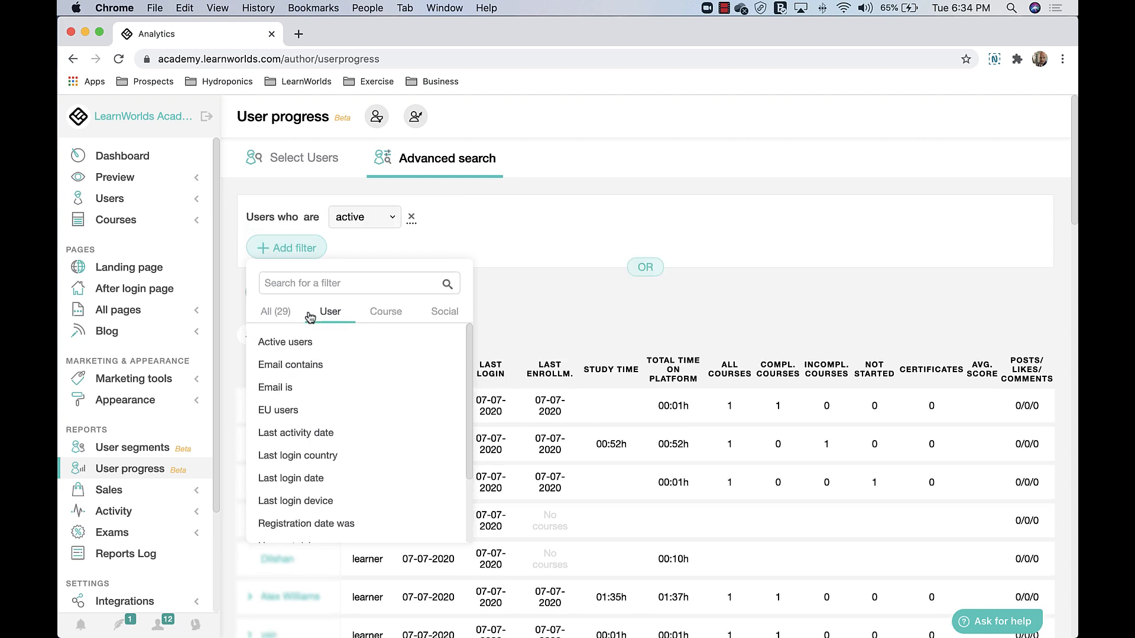
mouse_move(313, 258)
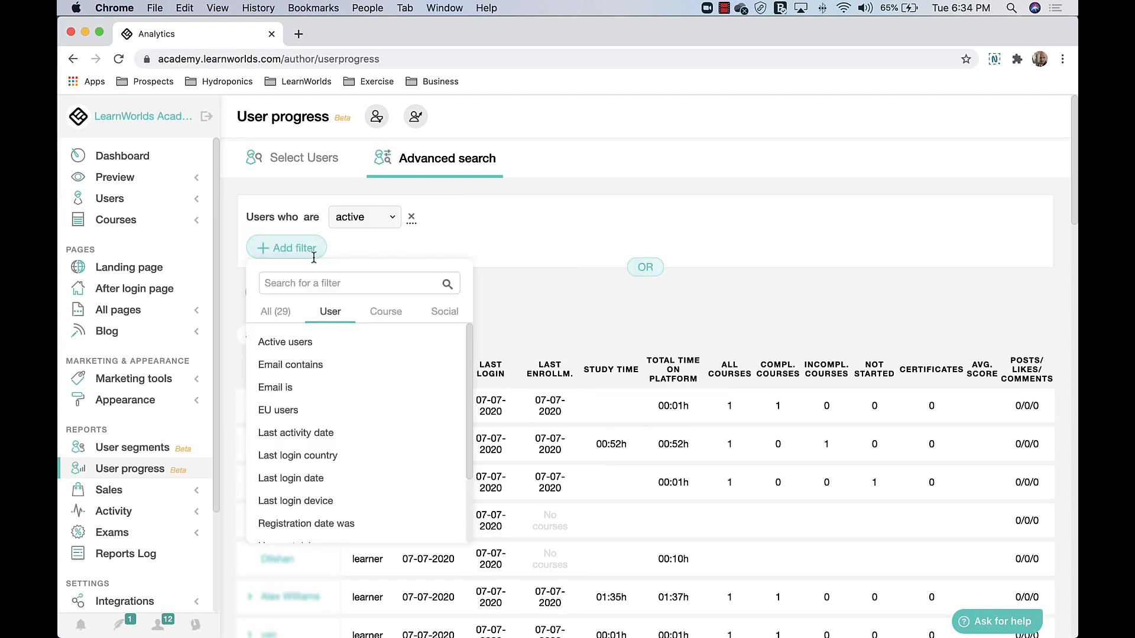
click(386, 311)
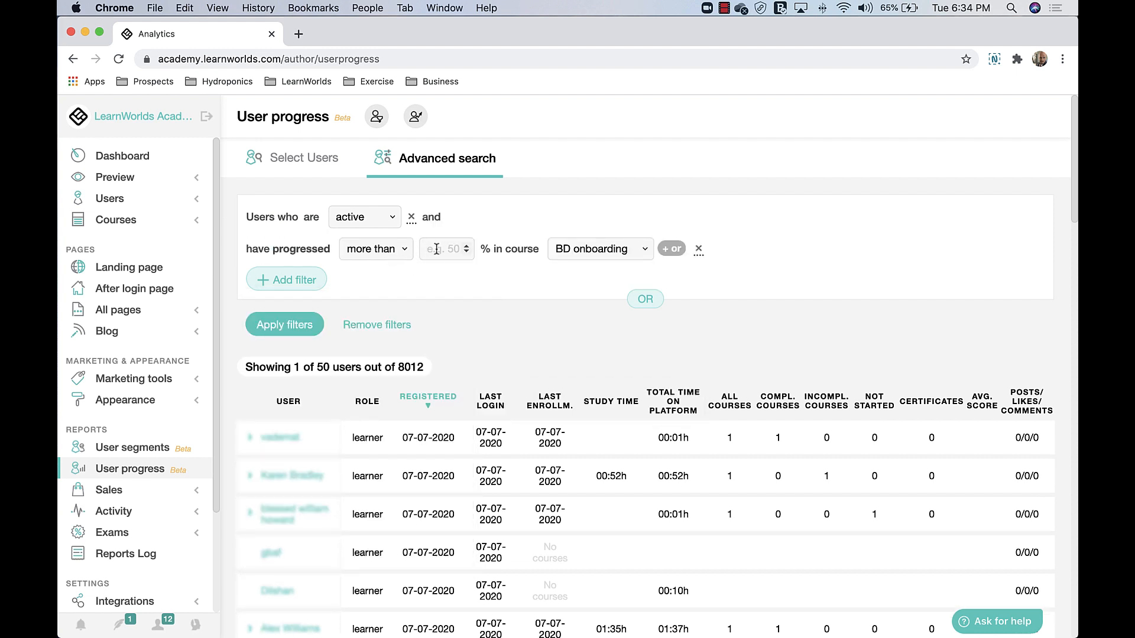
click(370, 248)
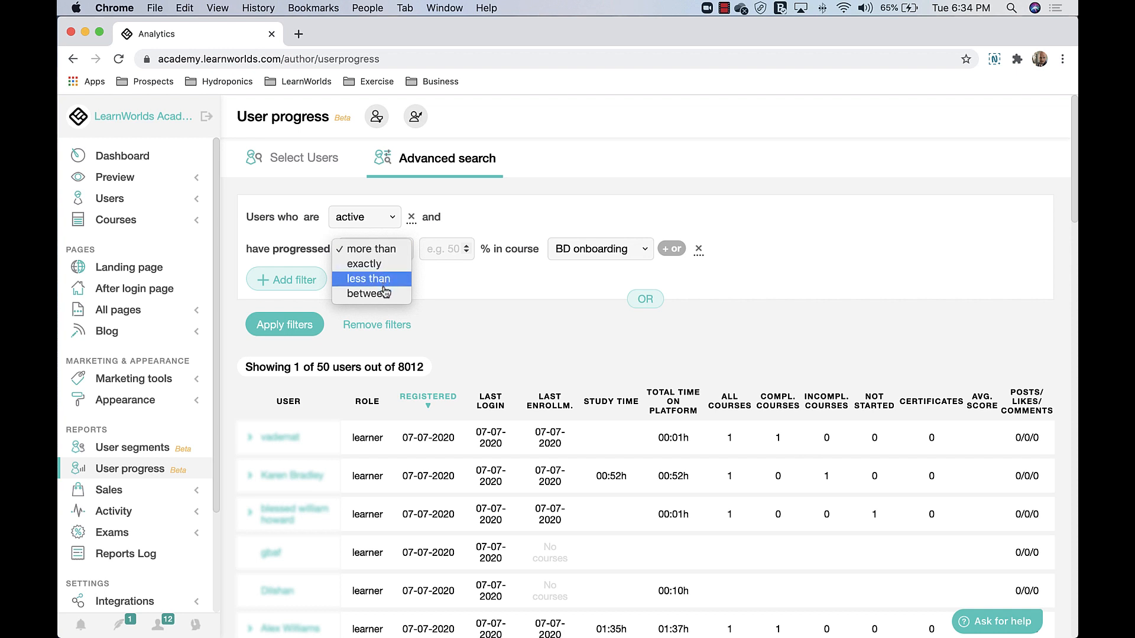
click(368, 279)
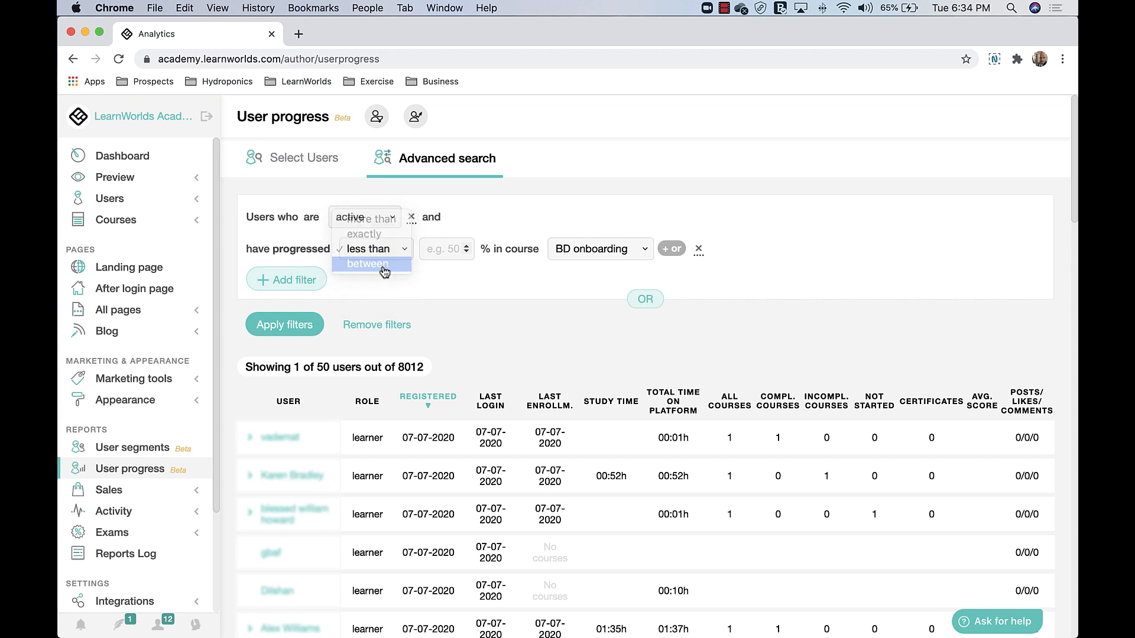
click(369, 263)
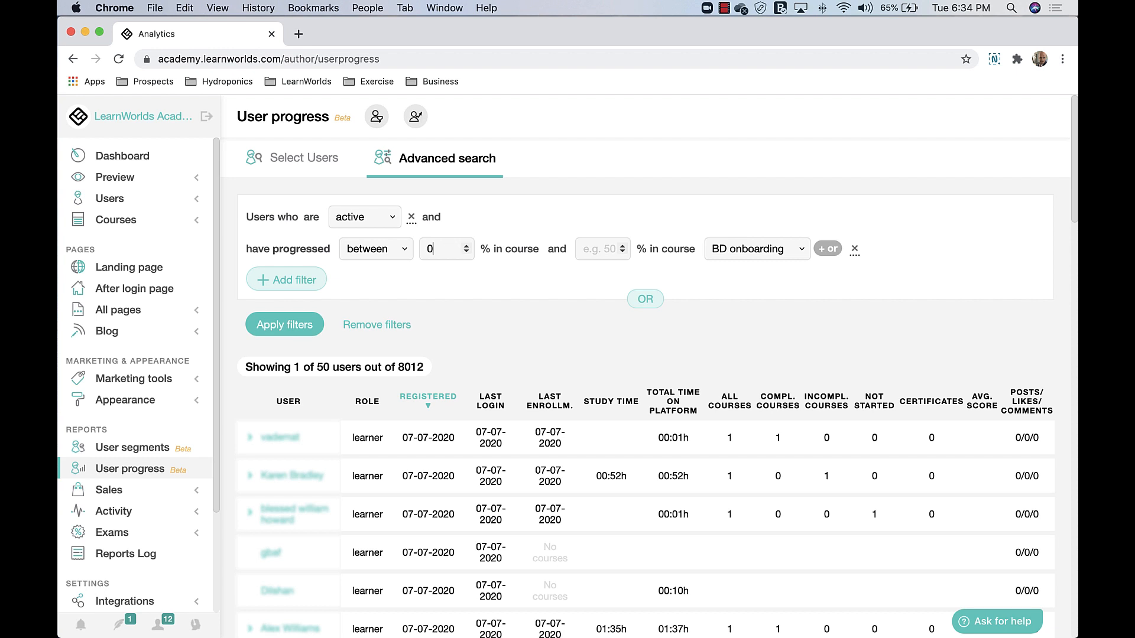
mouse_move(603, 248)
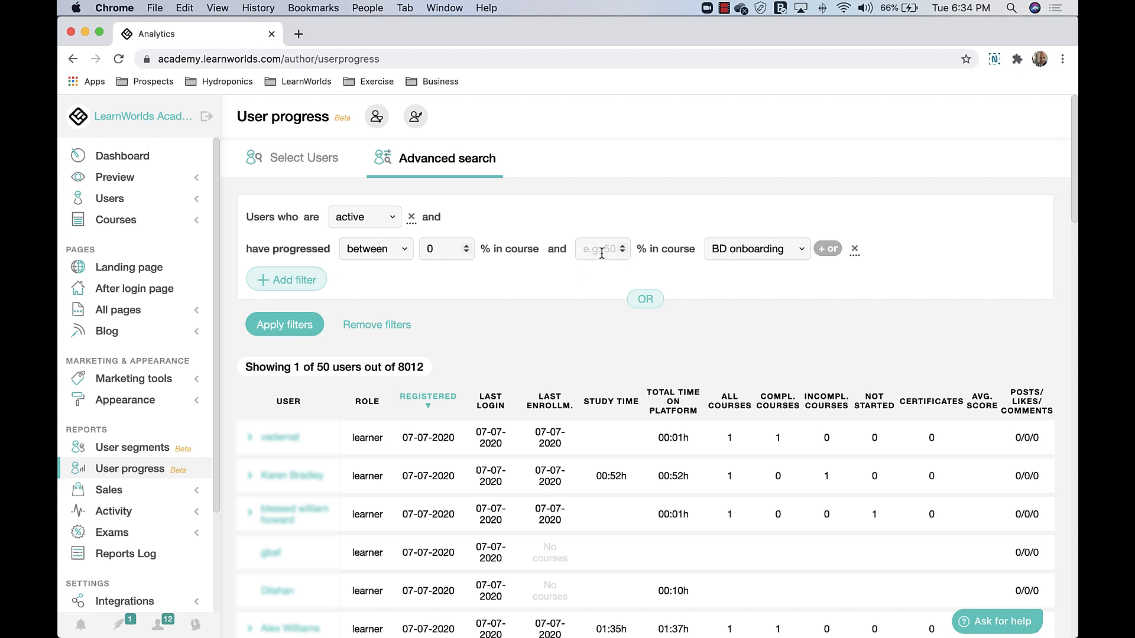
click(756, 248)
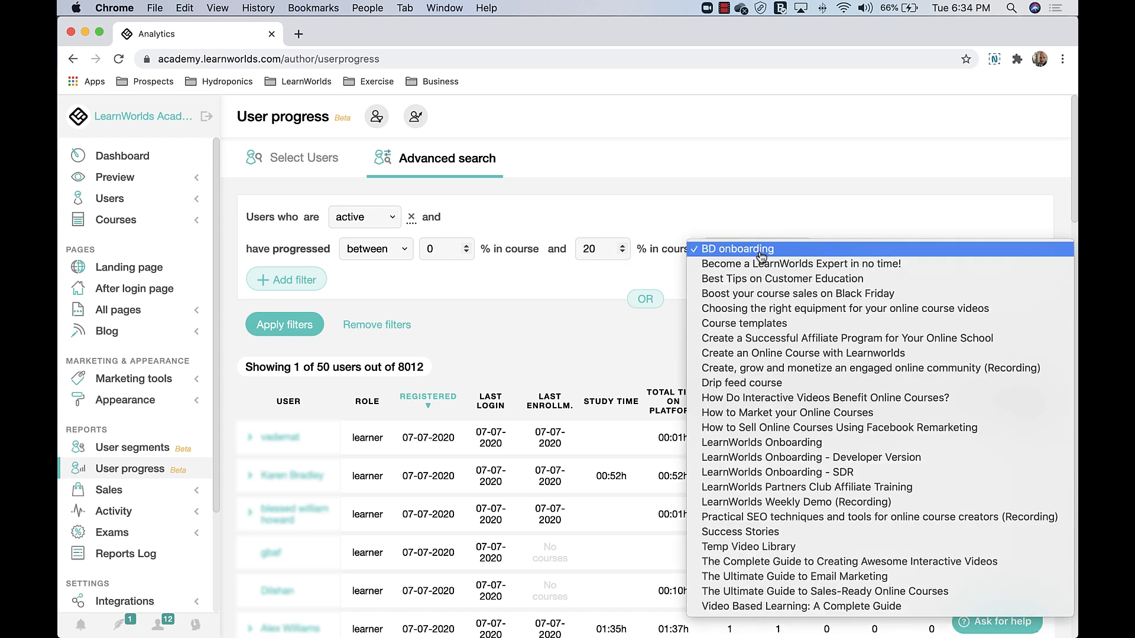
click(739, 532)
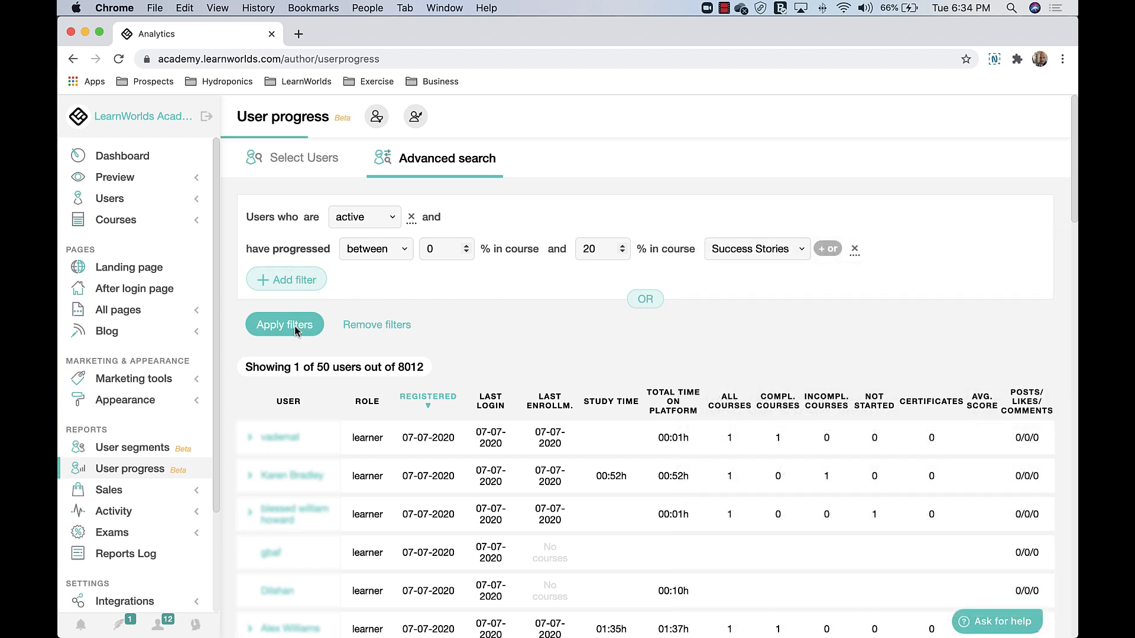
click(285, 324)
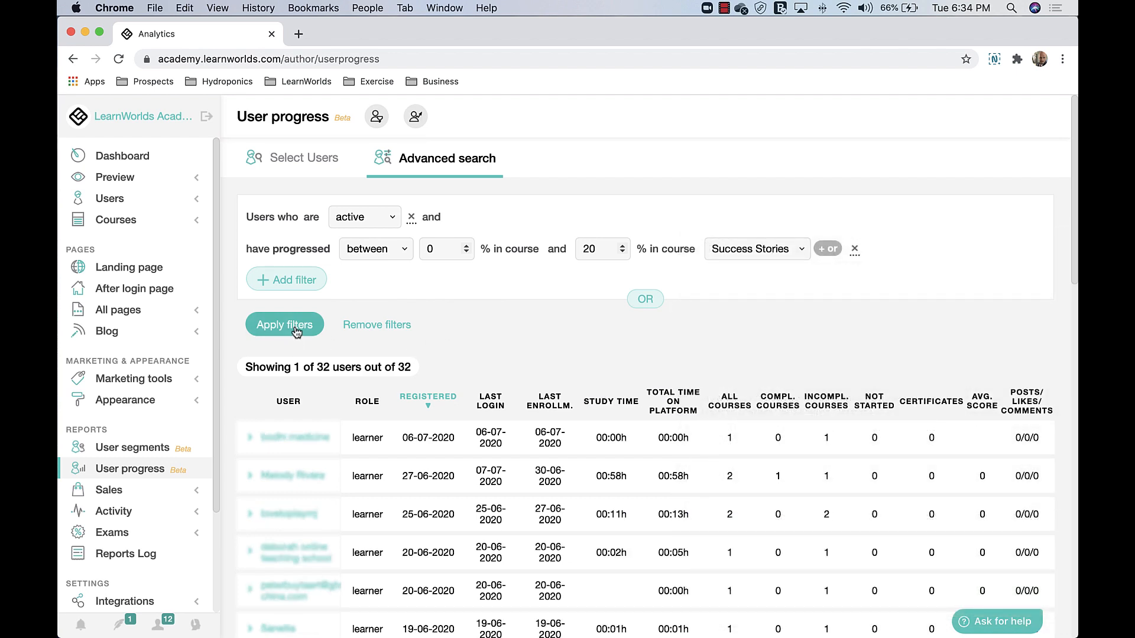
Sort the 32 filtered users by total time on platform, longest first.
scroll(down, 3)
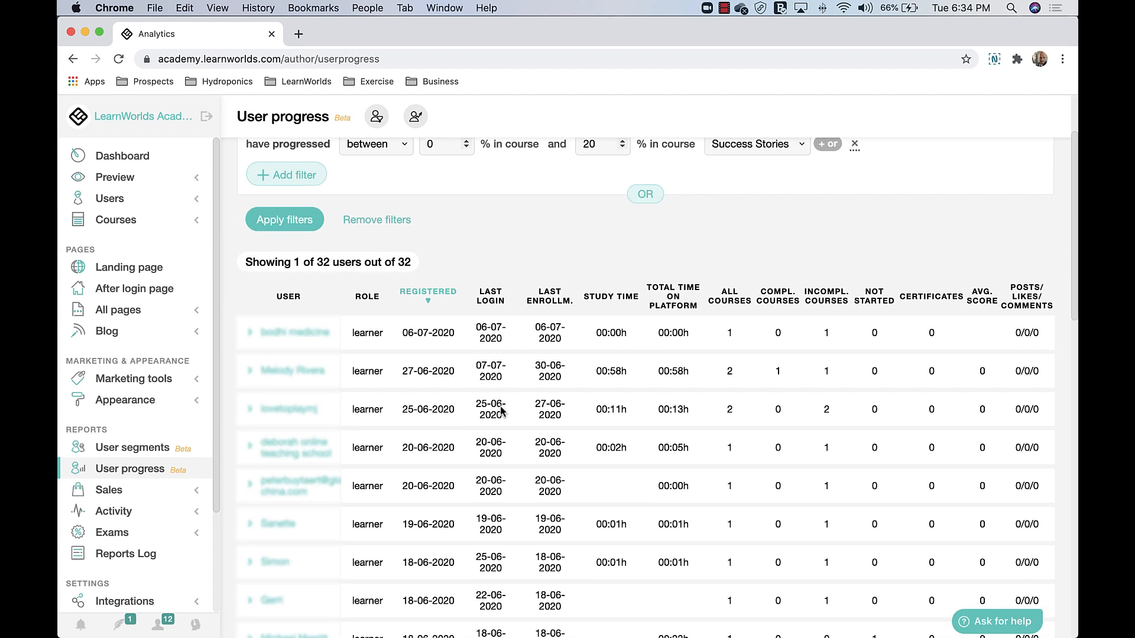
scroll(up, 3)
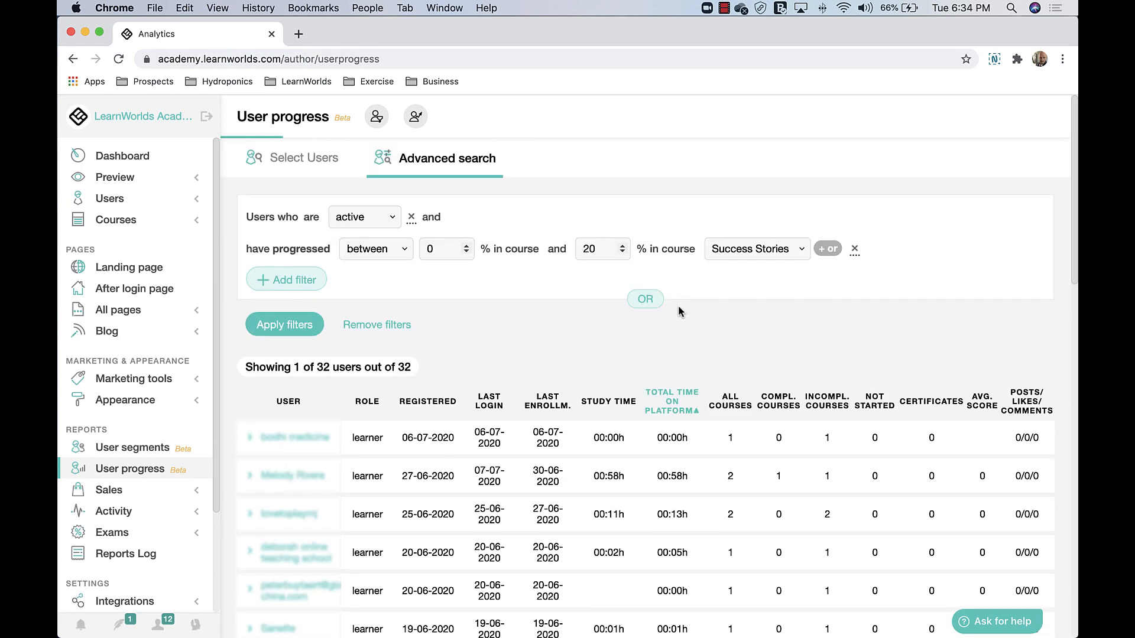
click(671, 400)
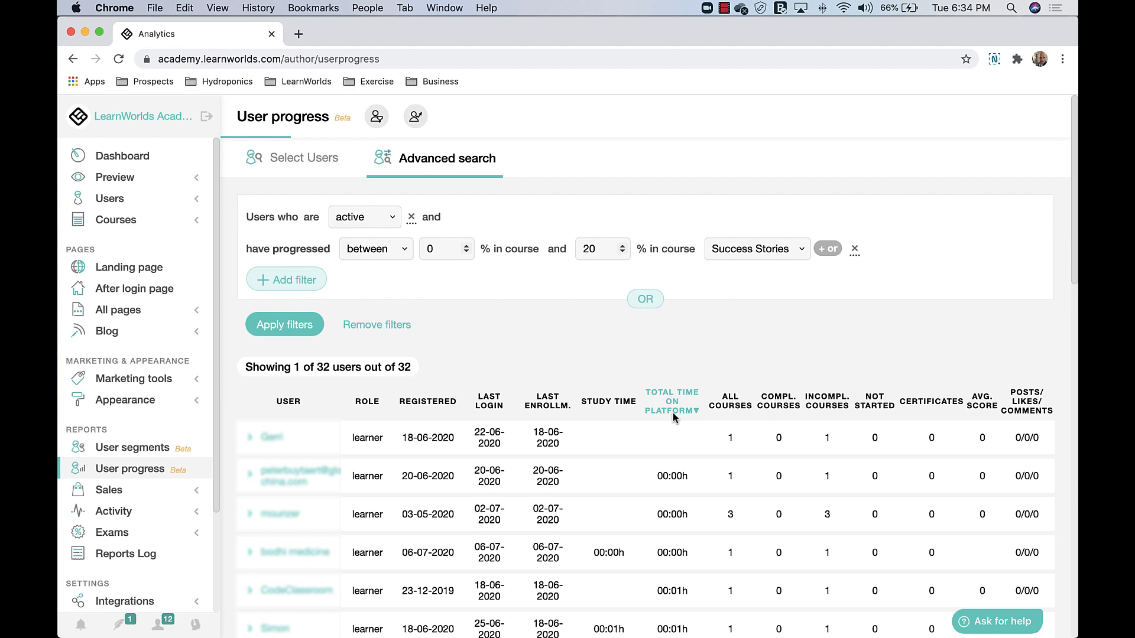
click(671, 402)
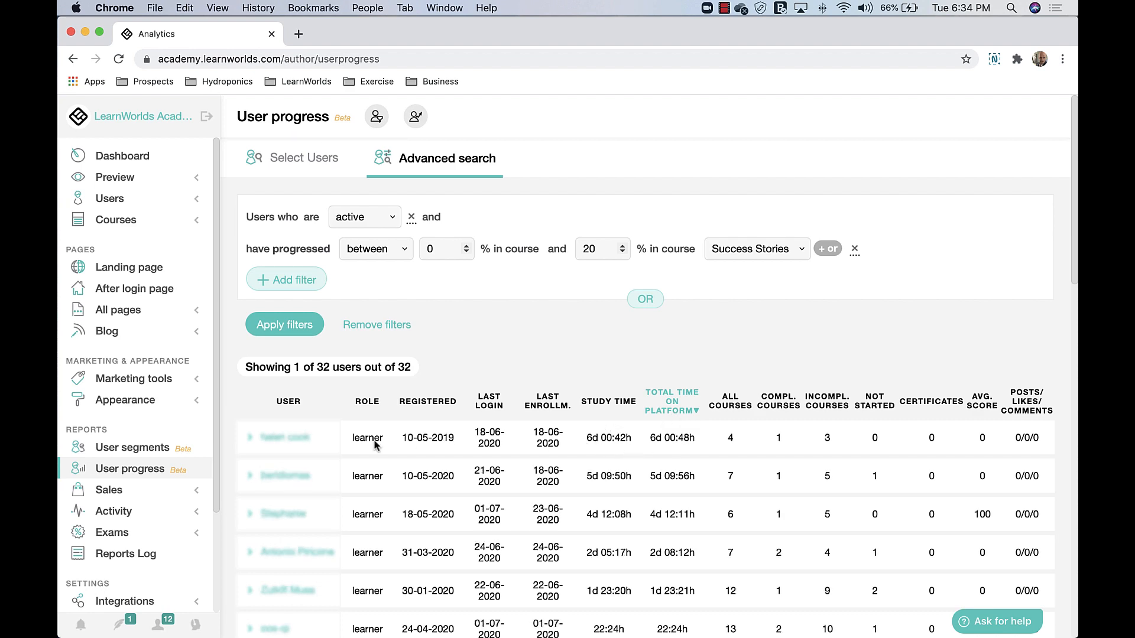
Expand top users' course details (16%, 0%, 8% in Success Stories), then request removing filters.
click(252, 437)
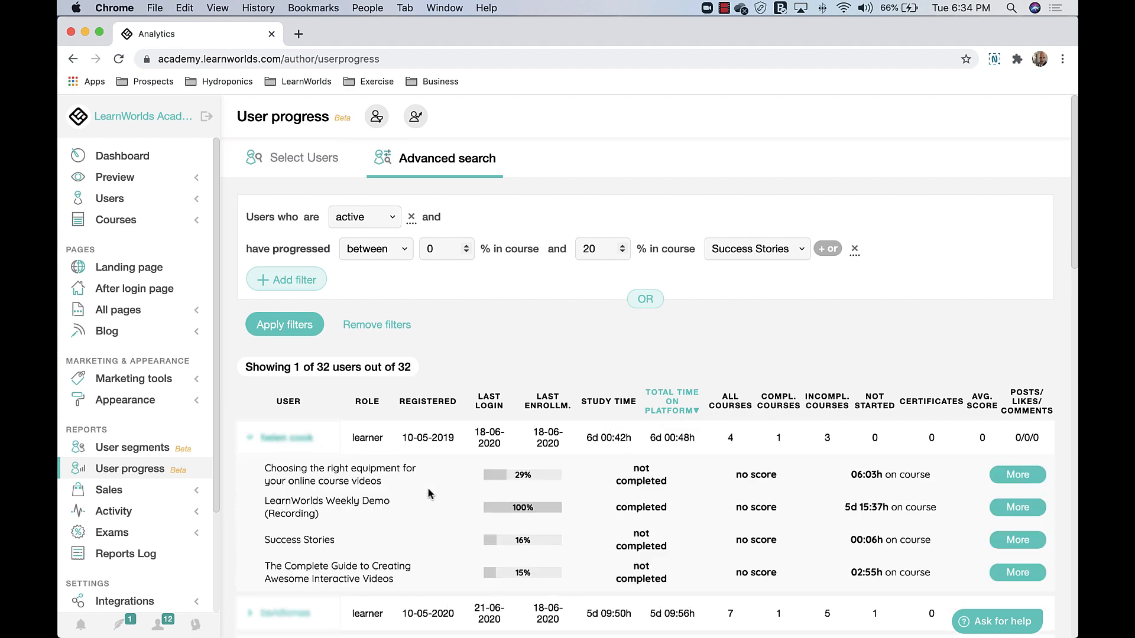
scroll(down, 3)
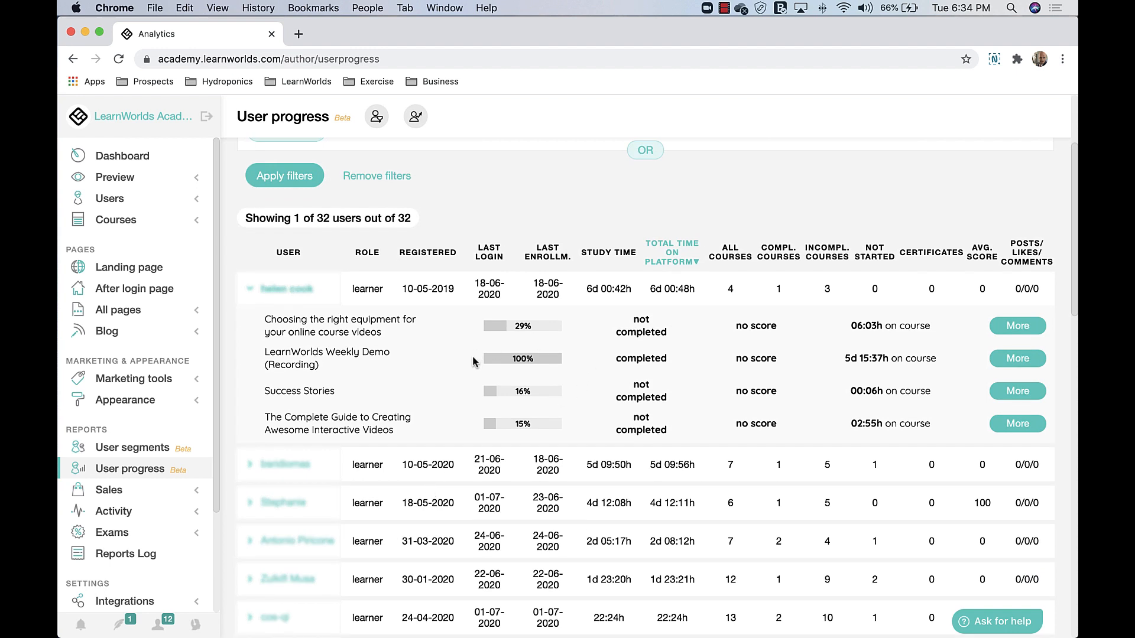
mouse_move(534, 327)
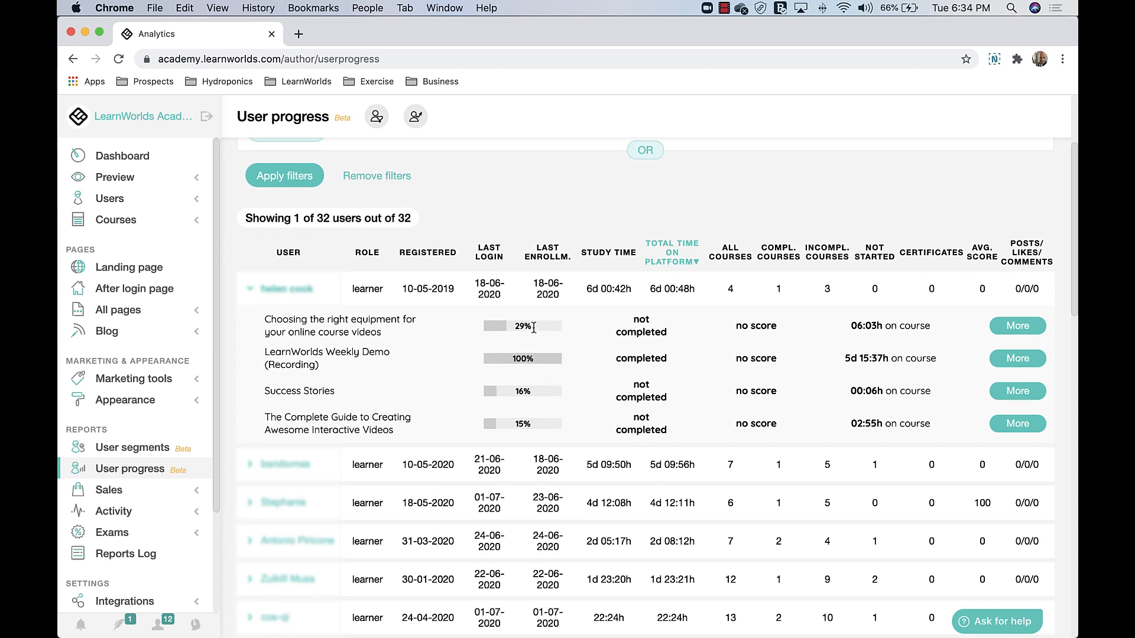
mouse_move(564, 341)
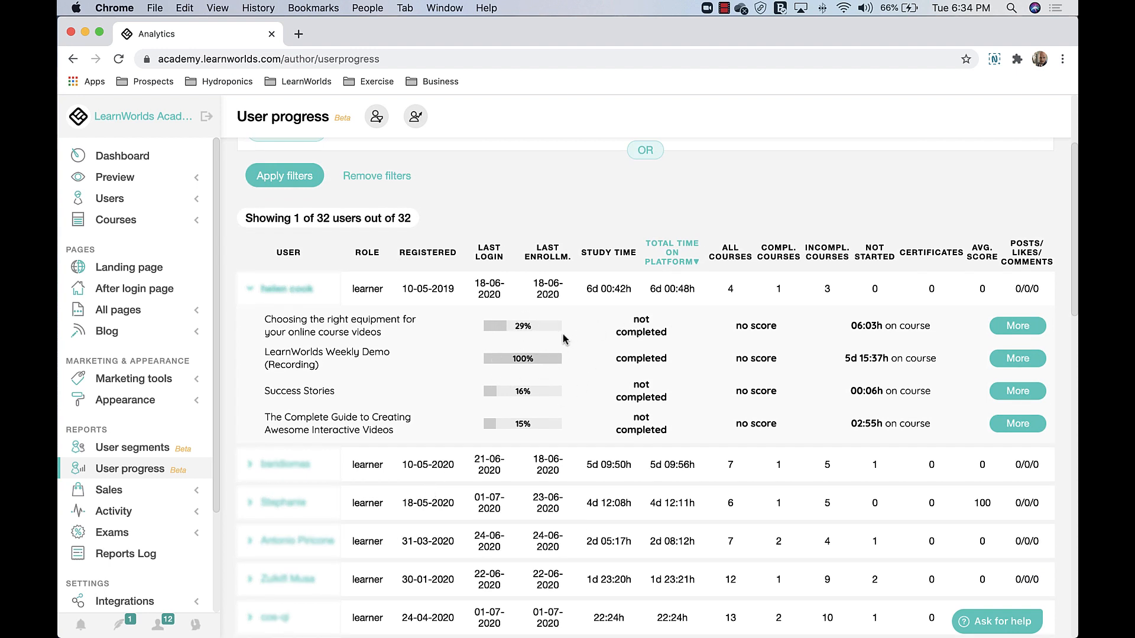
mouse_move(528, 391)
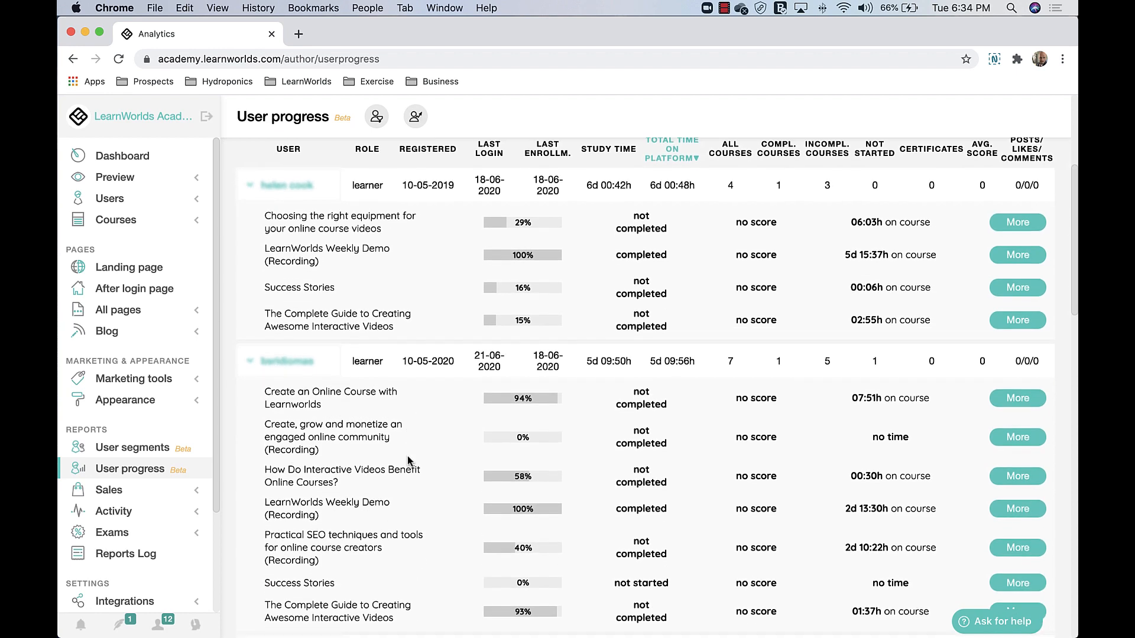
scroll(down, 3)
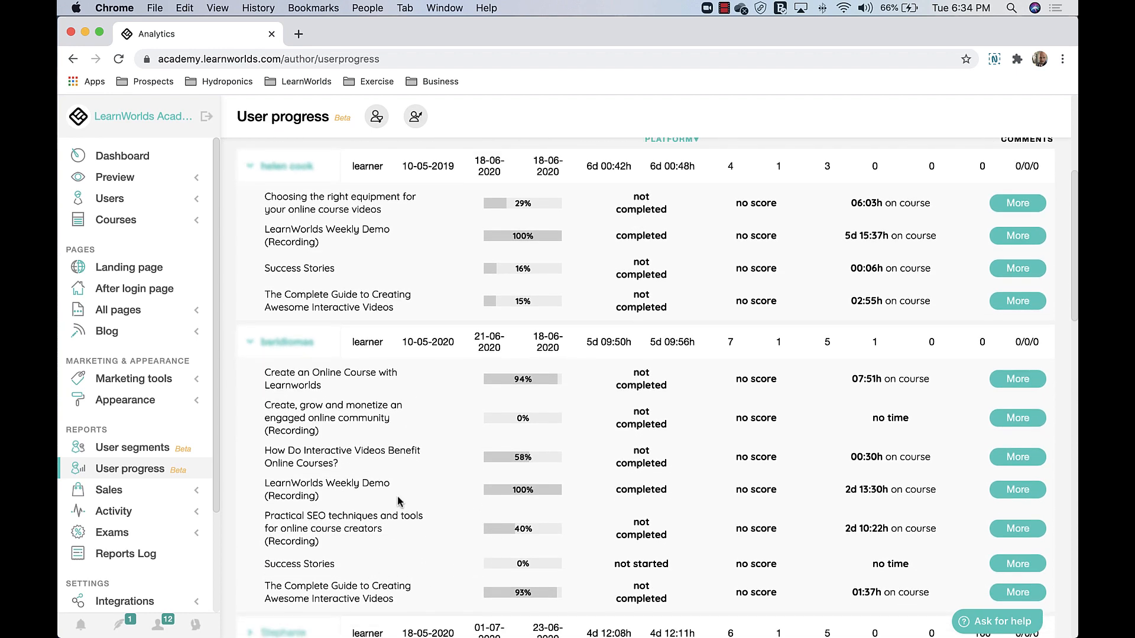
scroll(down, 3)
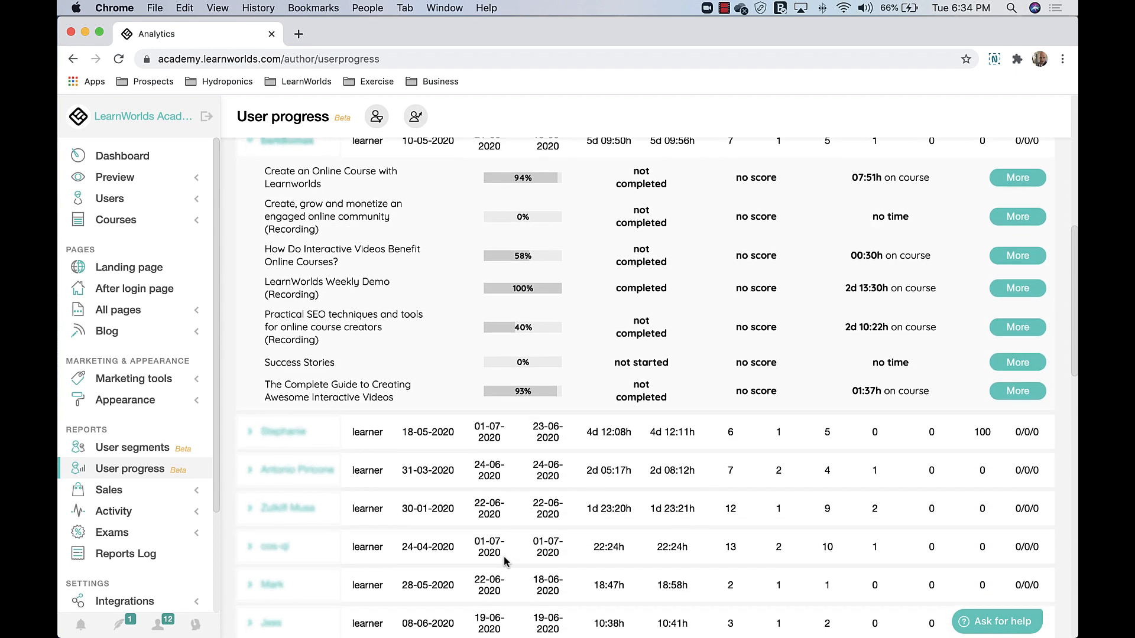
scroll(up, 3)
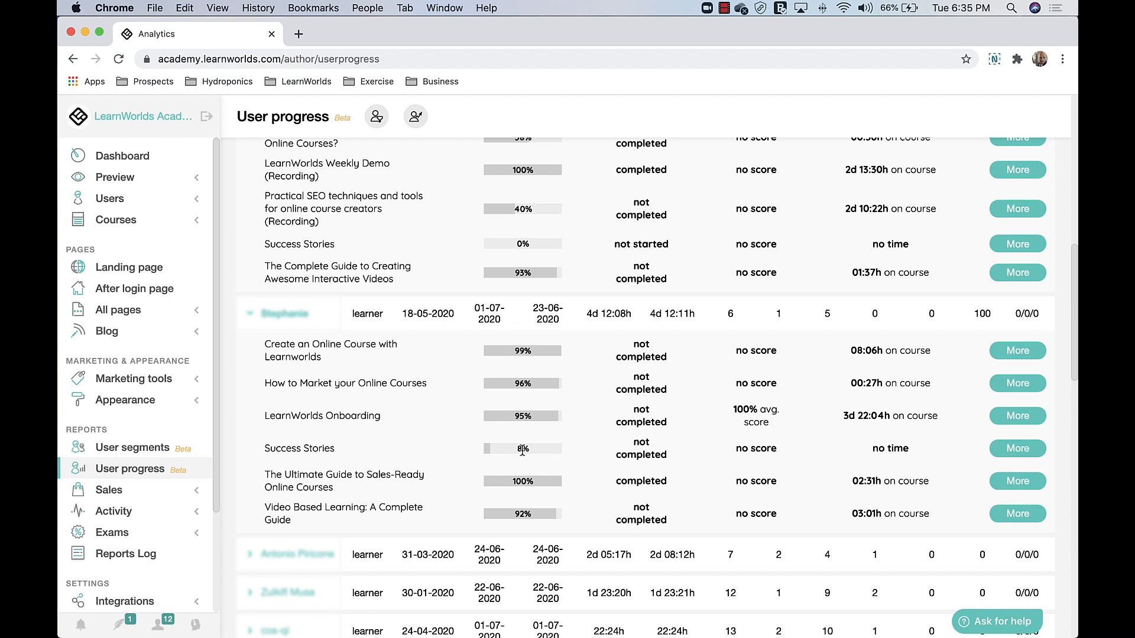
mouse_move(486, 493)
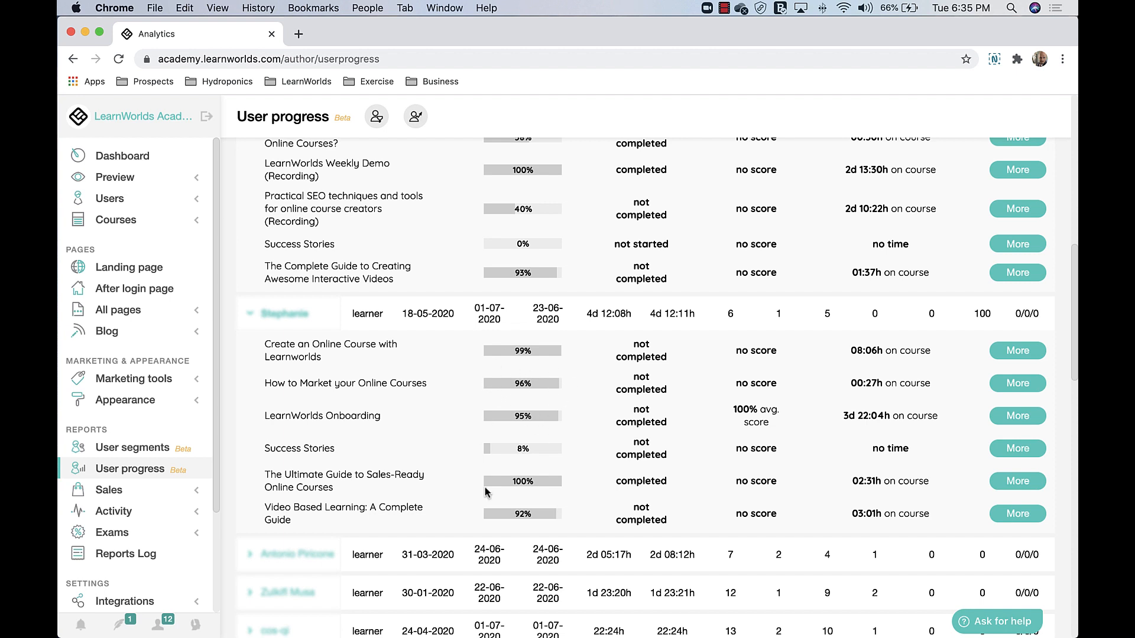
mouse_move(528, 449)
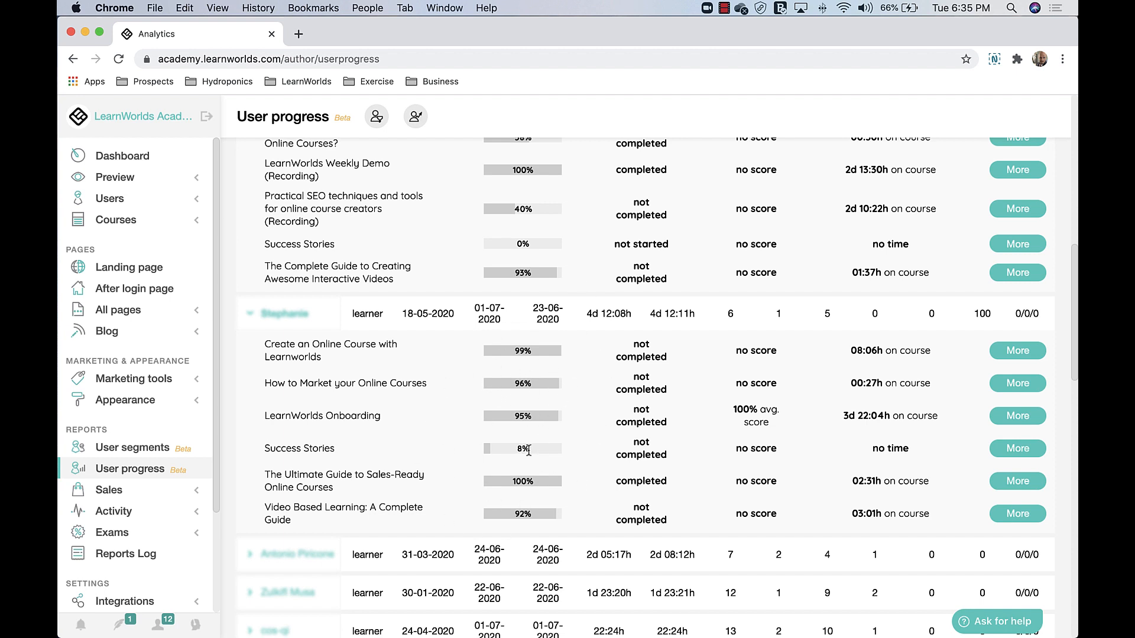
mouse_move(487, 465)
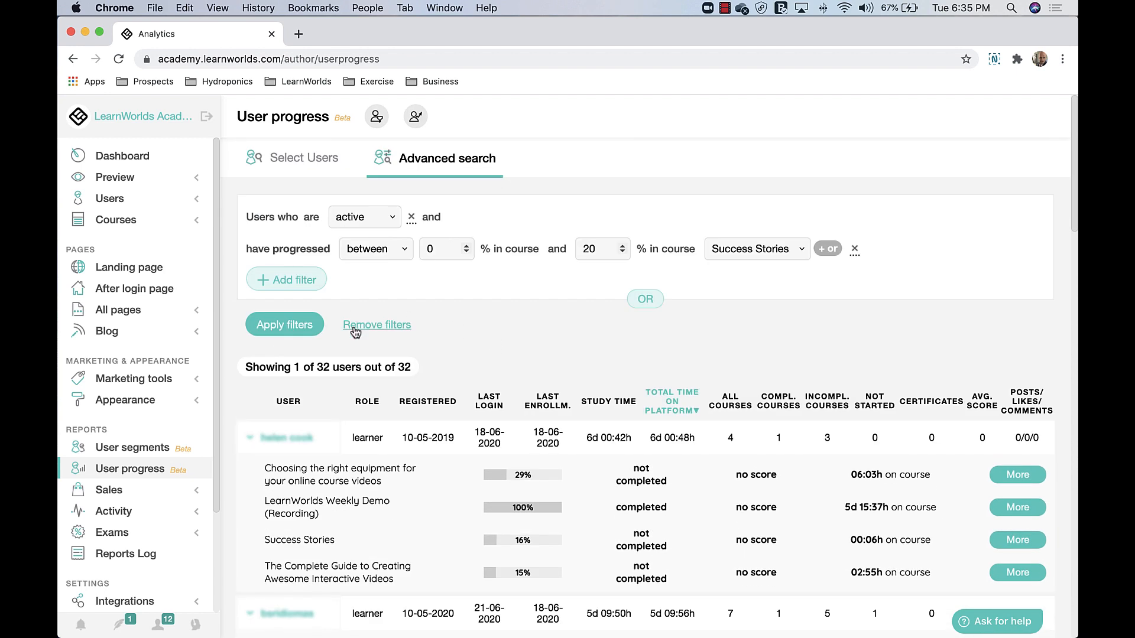
click(376, 325)
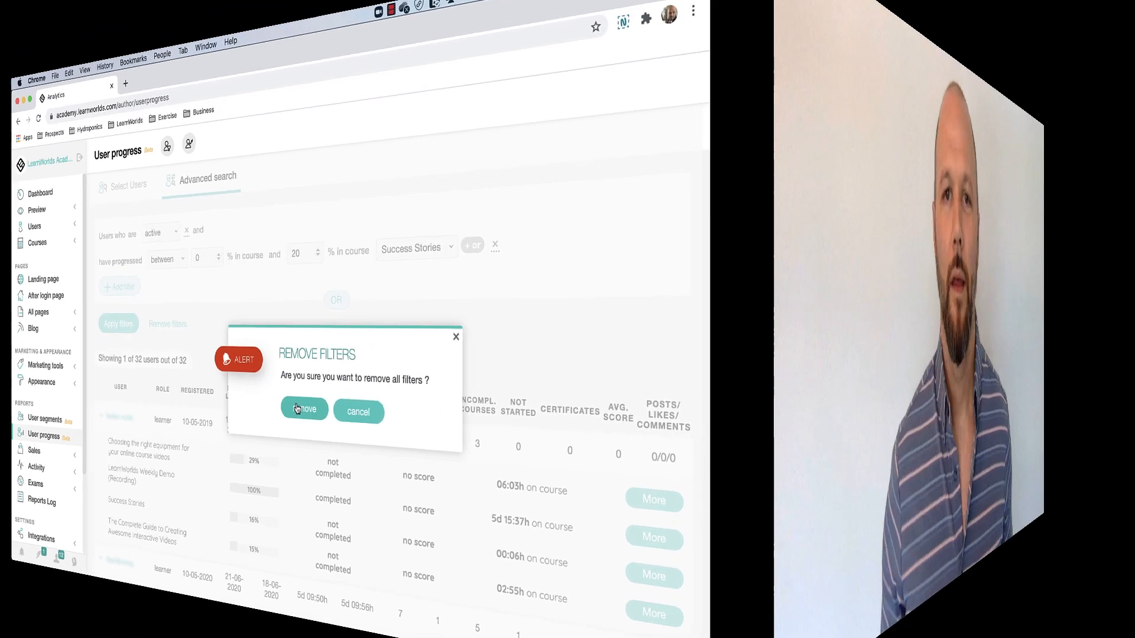